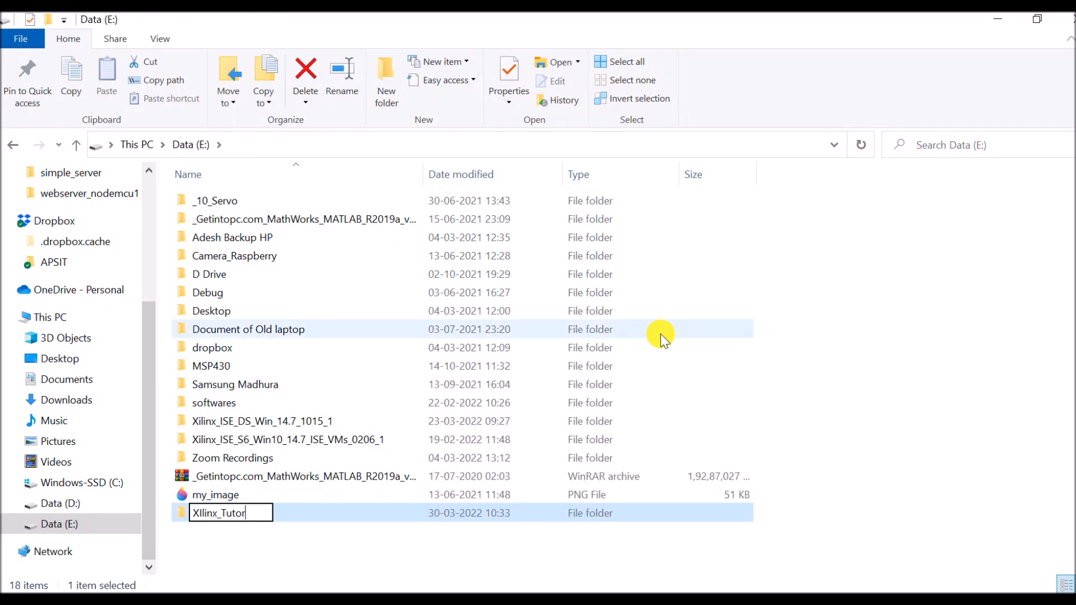
- Finish the folder name Xllinx_Tutorial on Data (E:) and confirm it
type("ial")
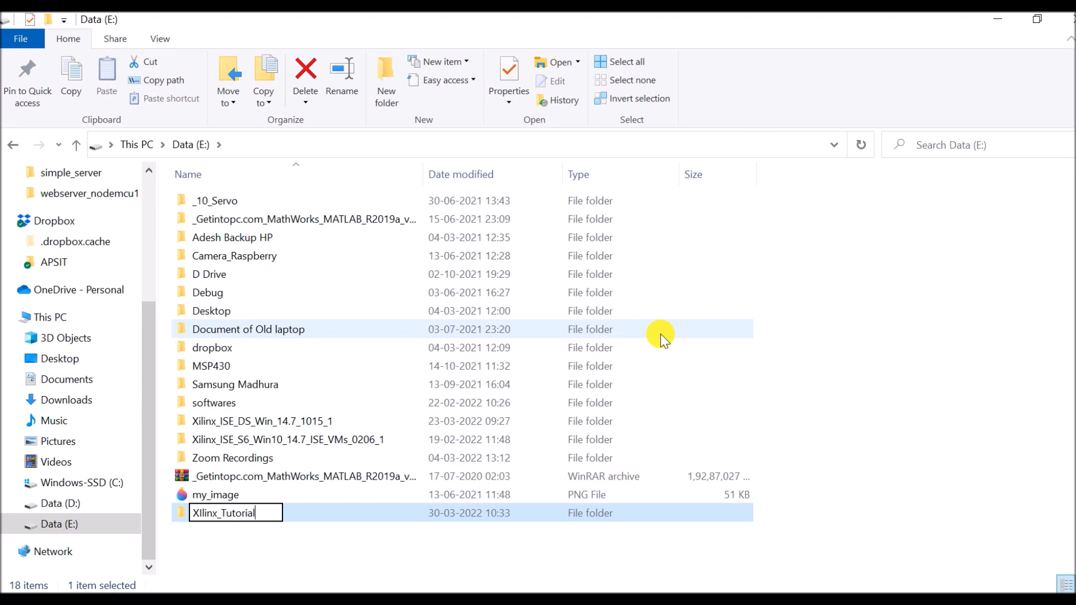
double_click(221, 512)
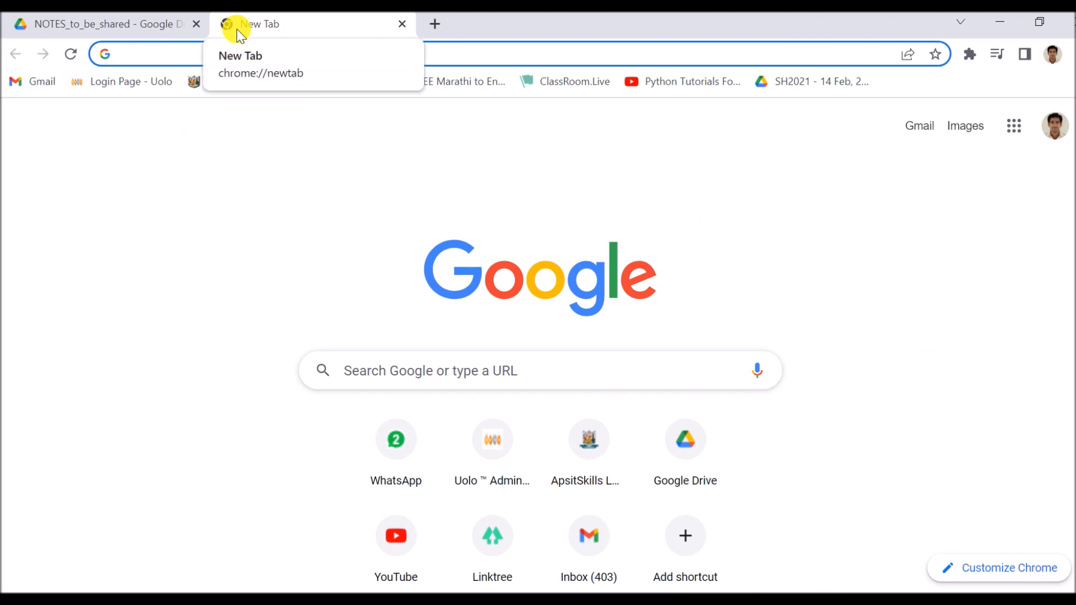
- Search 'numato lab elbert v2' and reach the Elbert V2 Spartan 3A product page
type("numato lab elbert v2")
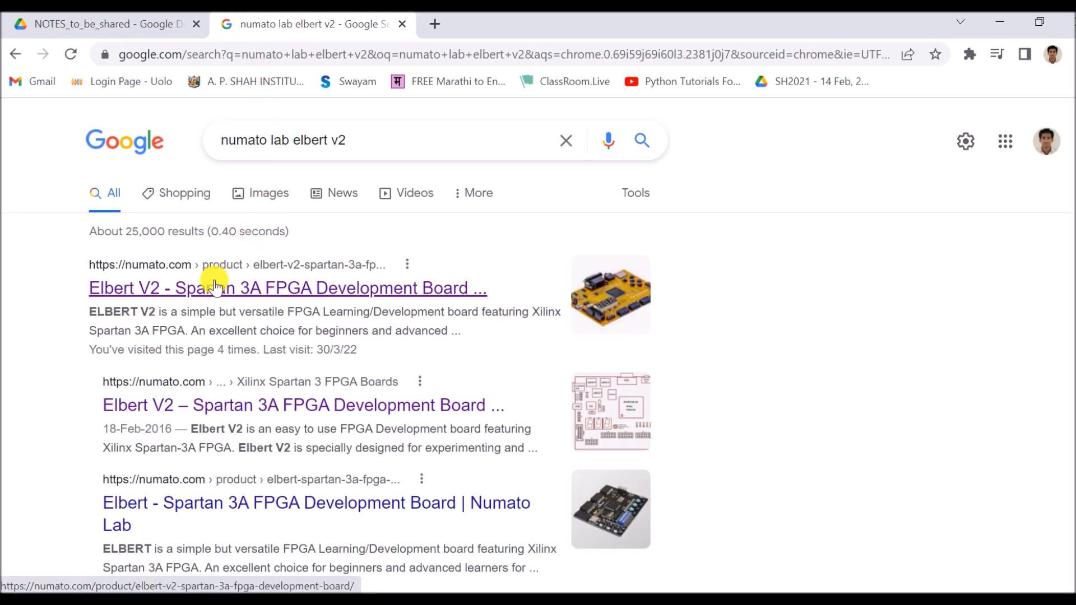
left_click(286, 289)
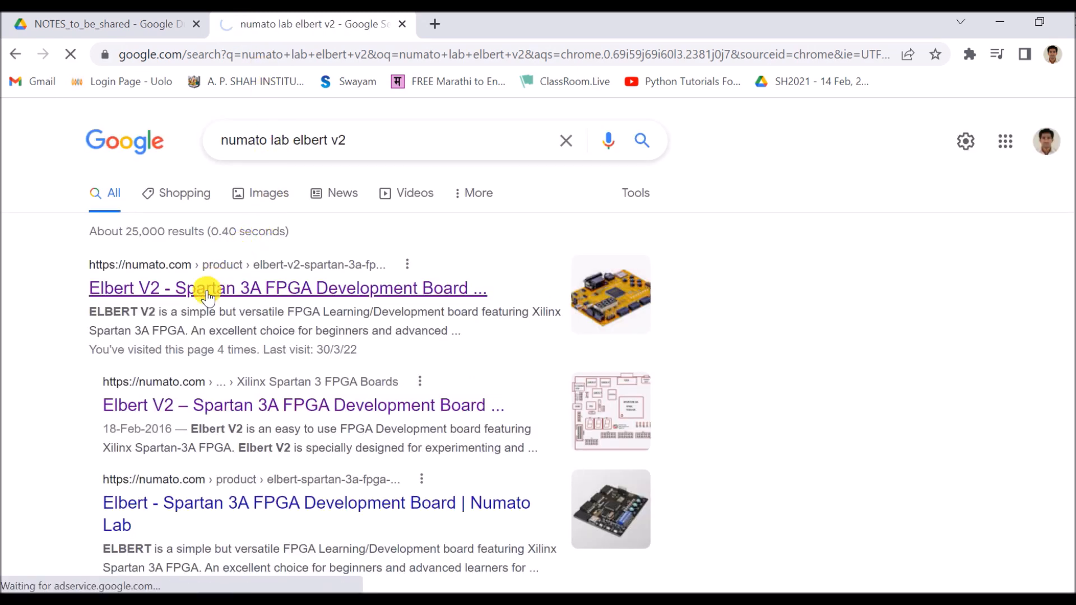
left_click(286, 288)
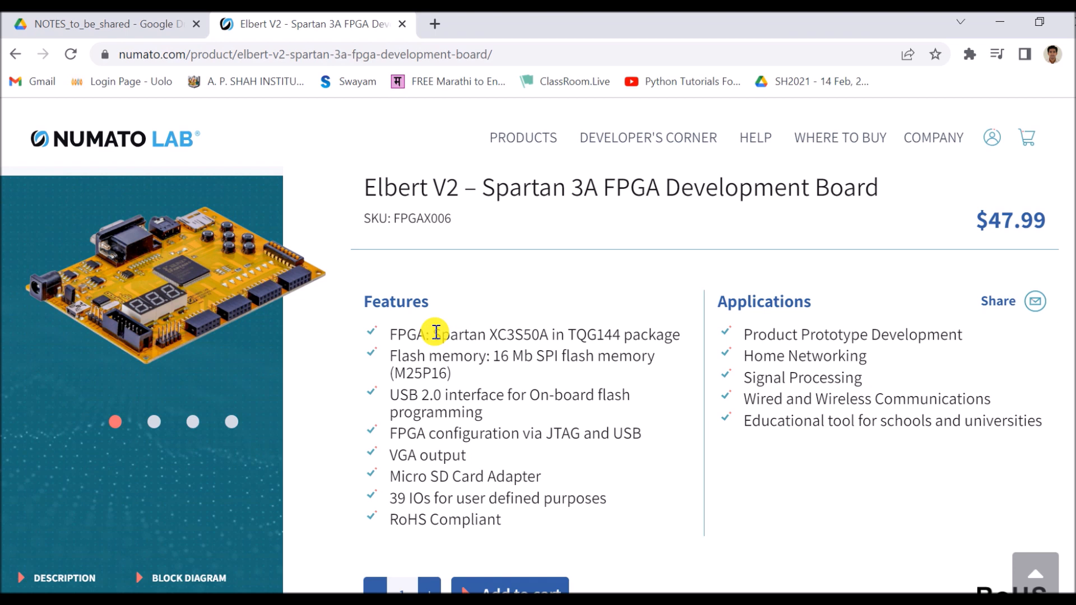
left_click_drag(434, 334, 511, 334)
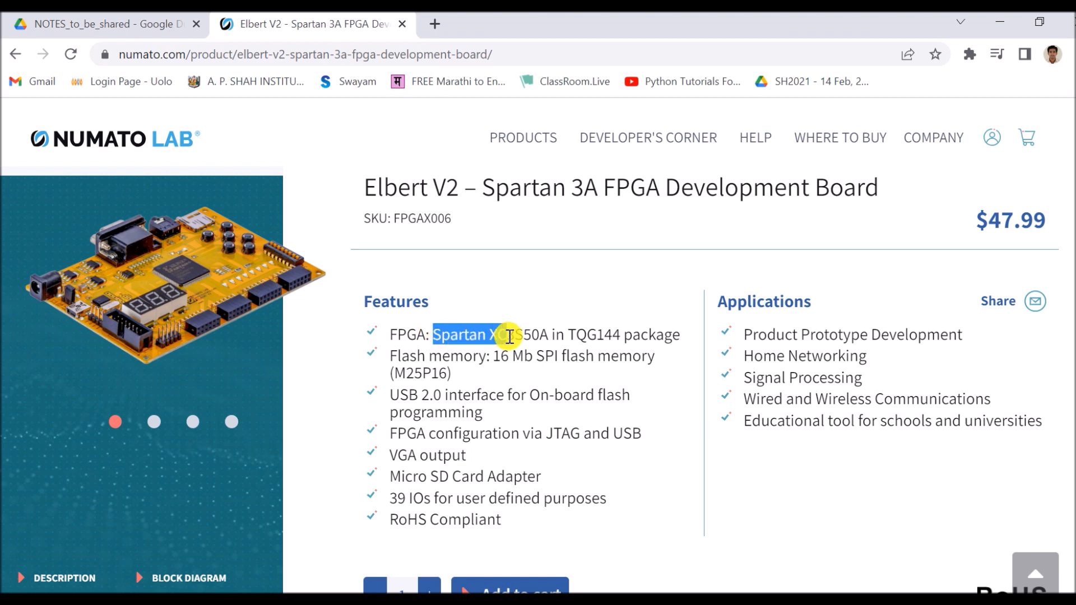
left_click_drag(501, 335, 549, 336)
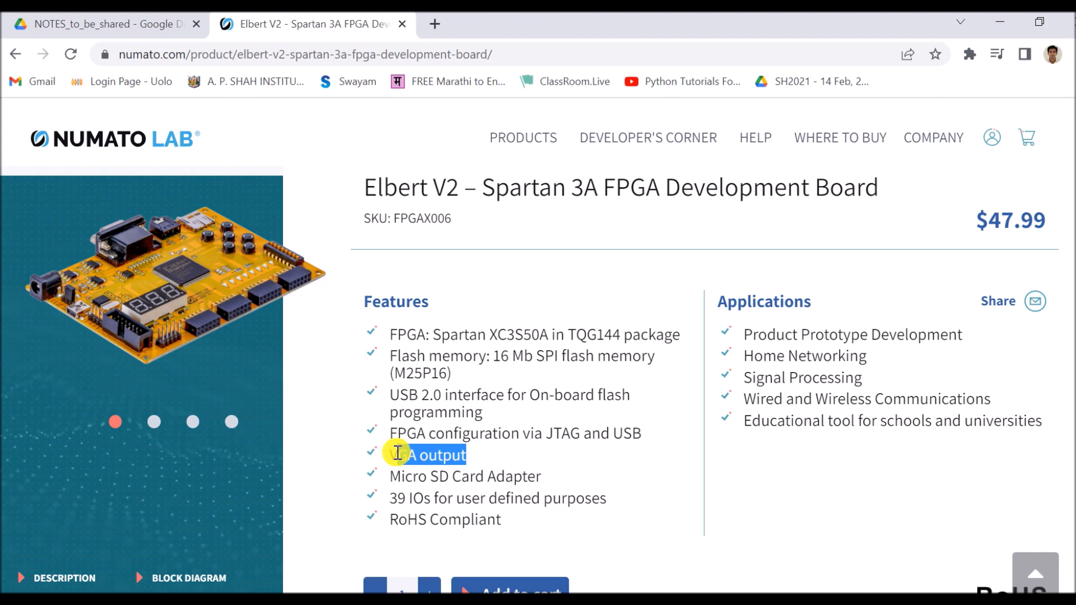
- Scroll down the product page to the Downloads section
scroll("down", 3)
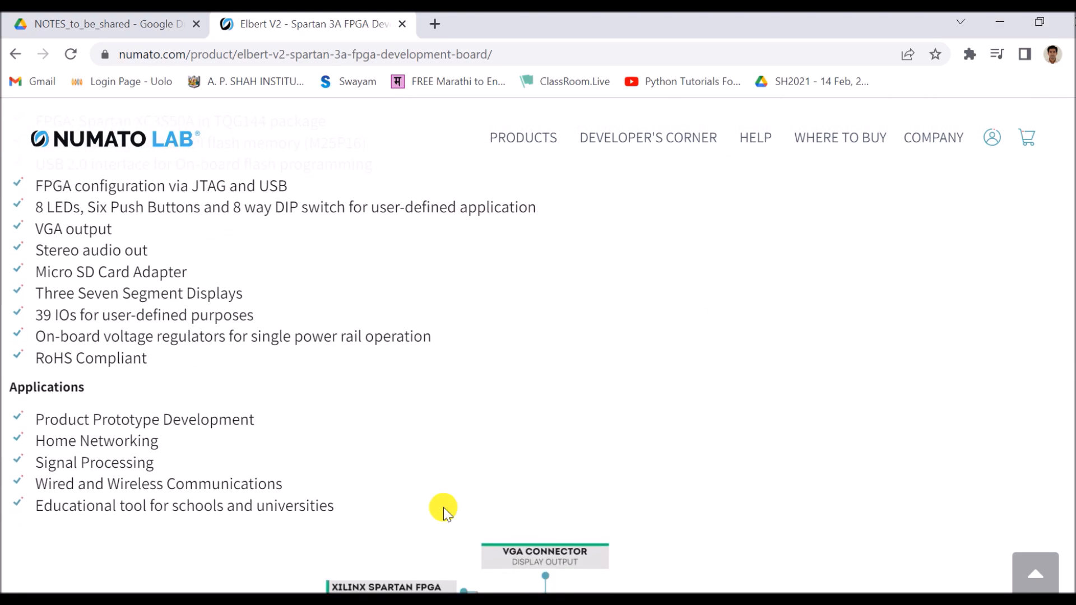
scroll("down", 3)
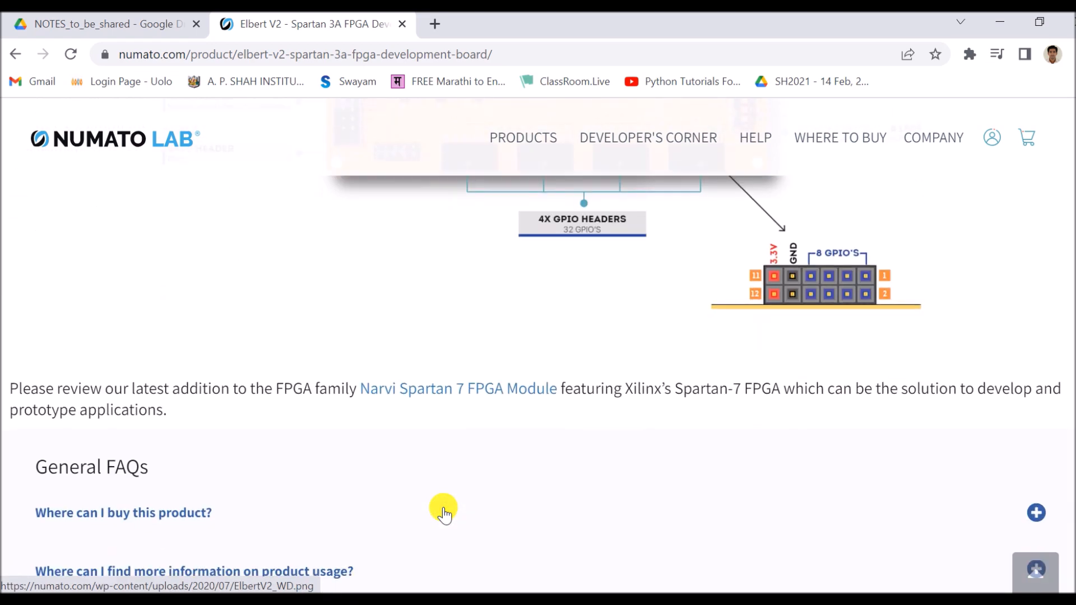
scroll("down", 3)
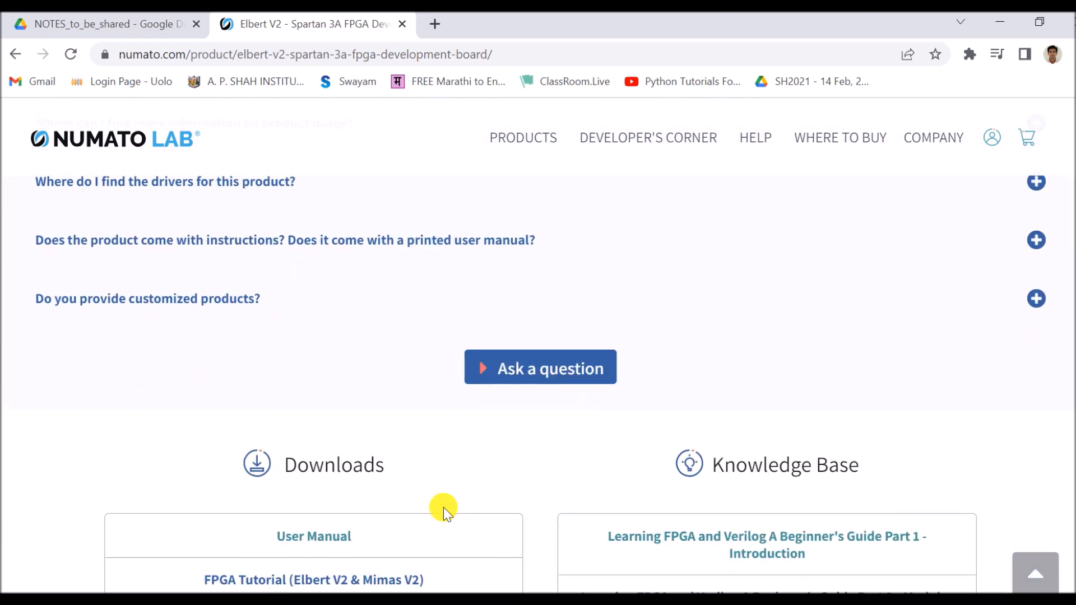
scroll("down", 3)
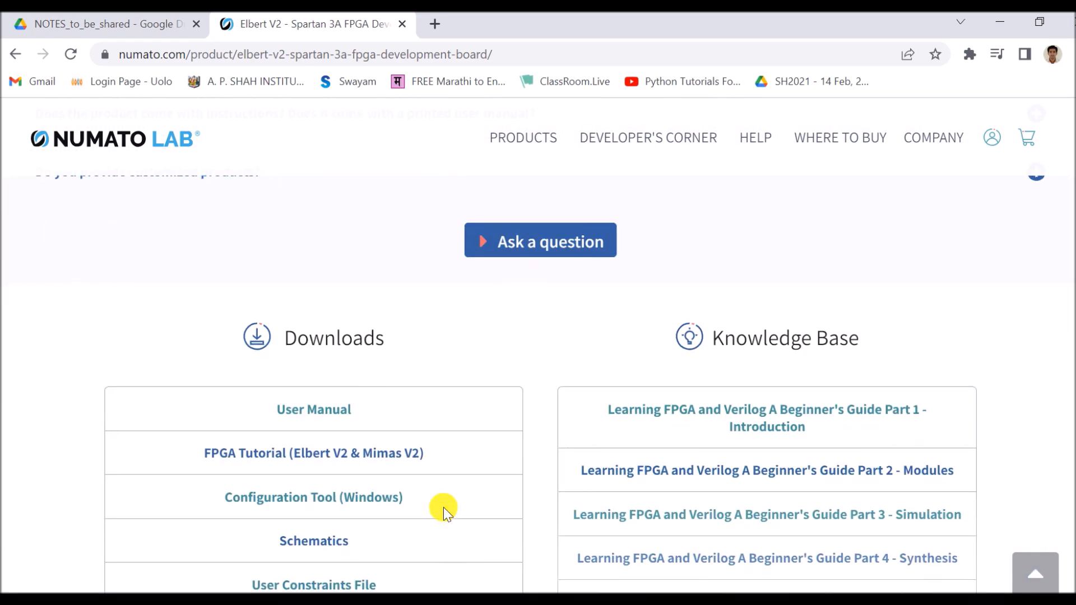
scroll("down", 3)
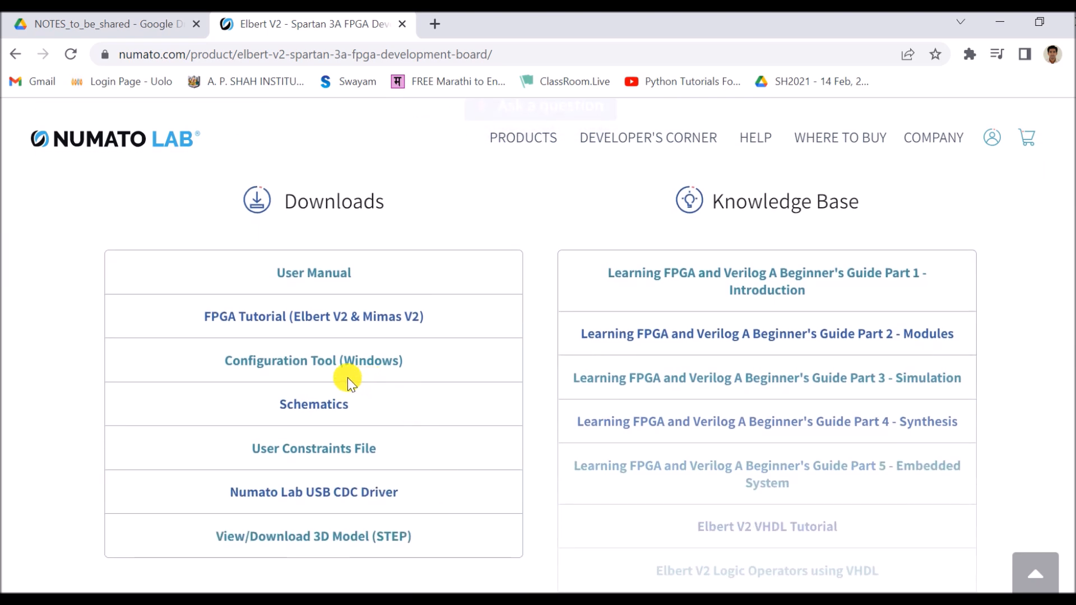
mouse_move(295, 359)
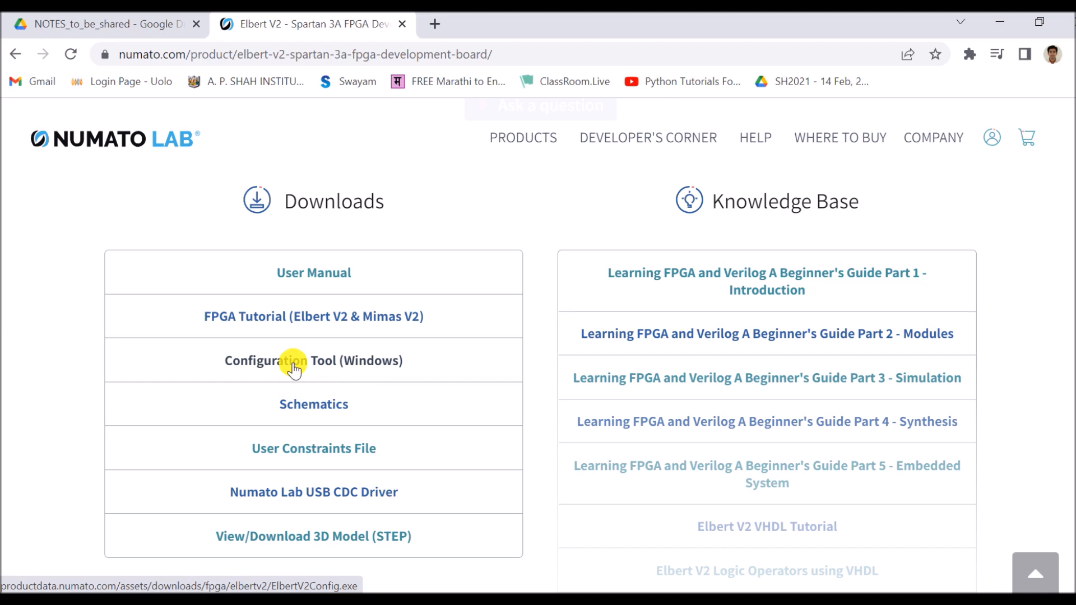
- Download the Configuration Tool (Windows), ElbertV2Config.exe, into a chosen folder
left_click(313, 360)
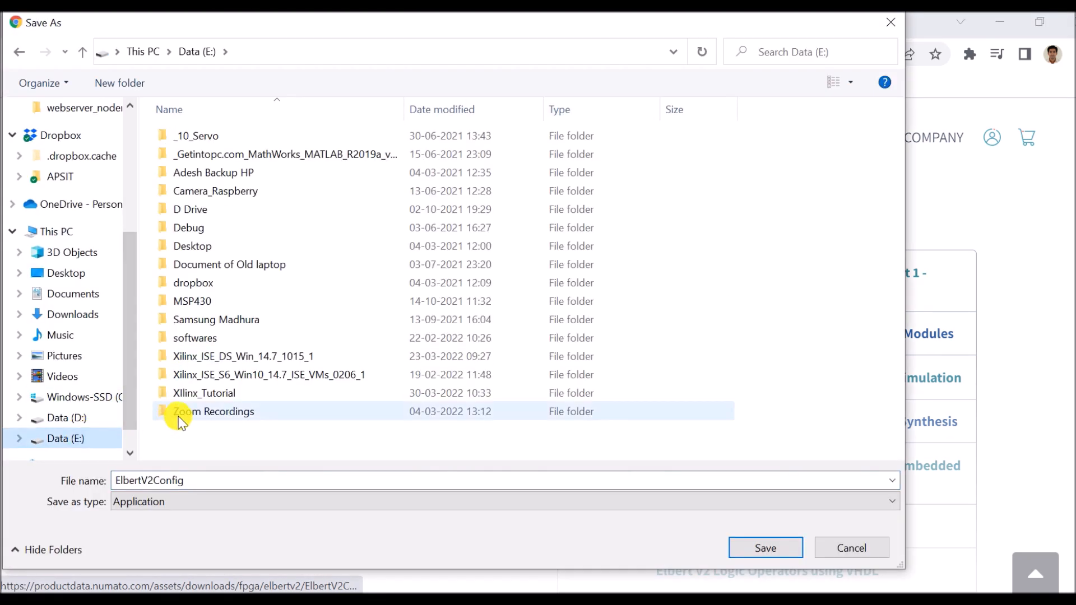
double_click(204, 393)
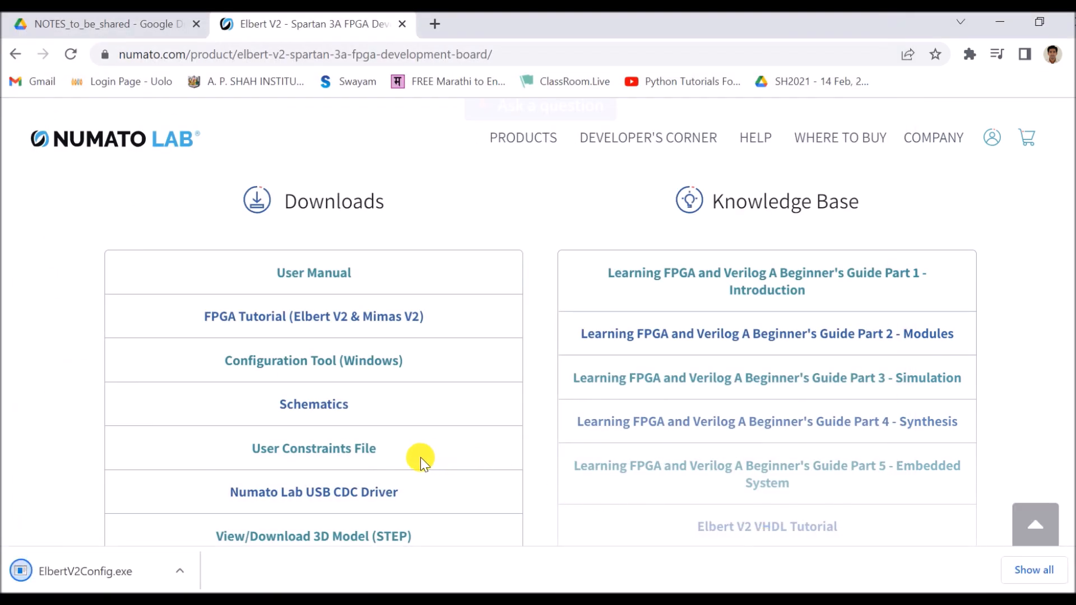
left_click(312, 449)
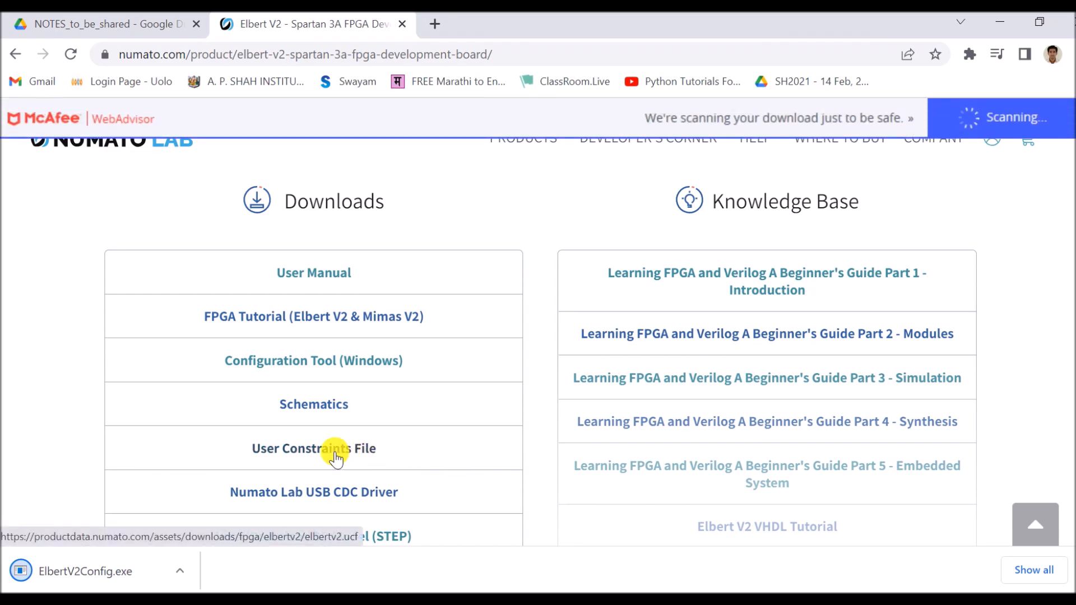
- Open the elbertv2.ucf user constraints file in its own tab and copy its text
left_click(312, 448)
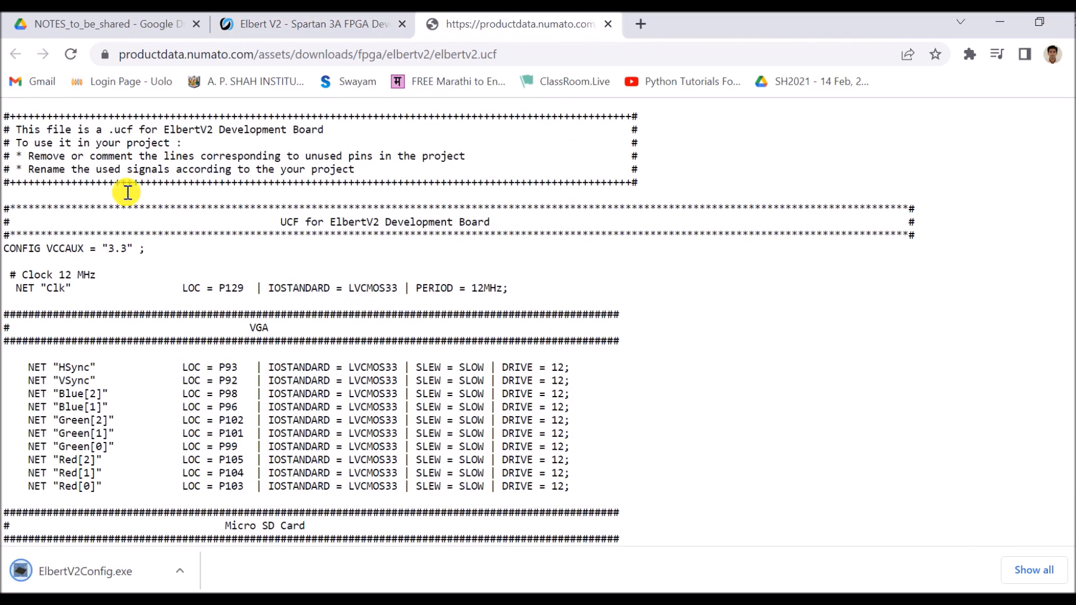
mouse_move(5, 115)
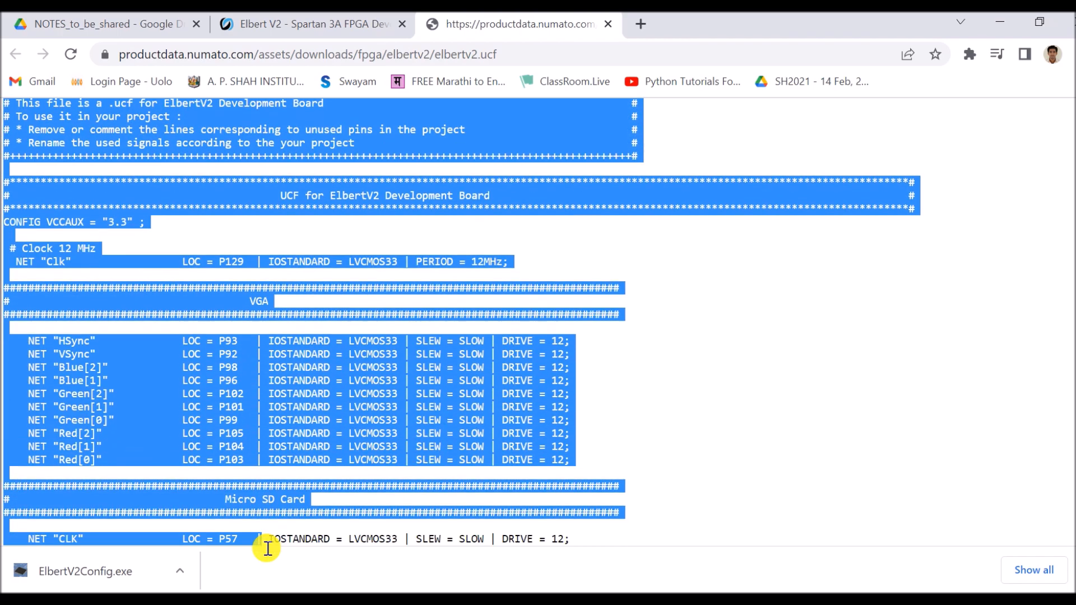
scroll("down", 3)
type("note")
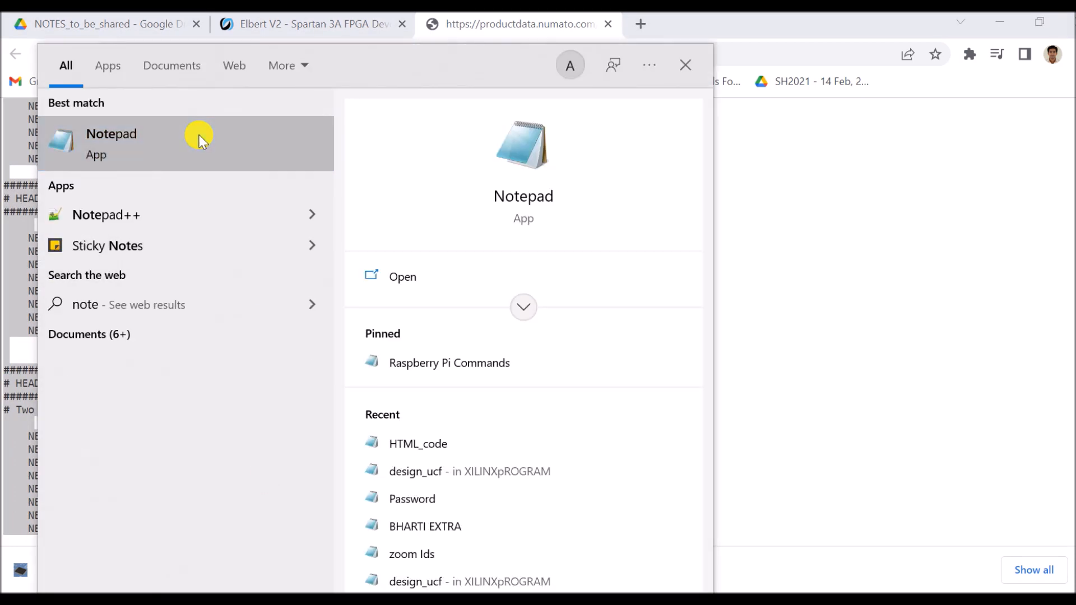
- Paste the UCF text into a new Notepad document and start Save As in E:\Xllinx_Tutorial
left_click(199, 142)
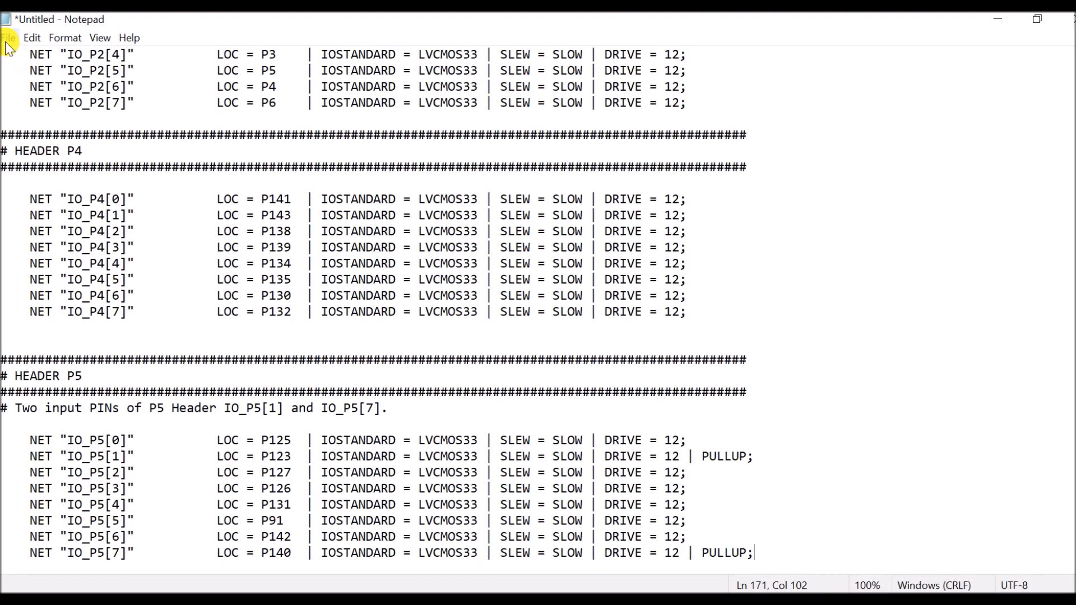
left_click(9, 39)
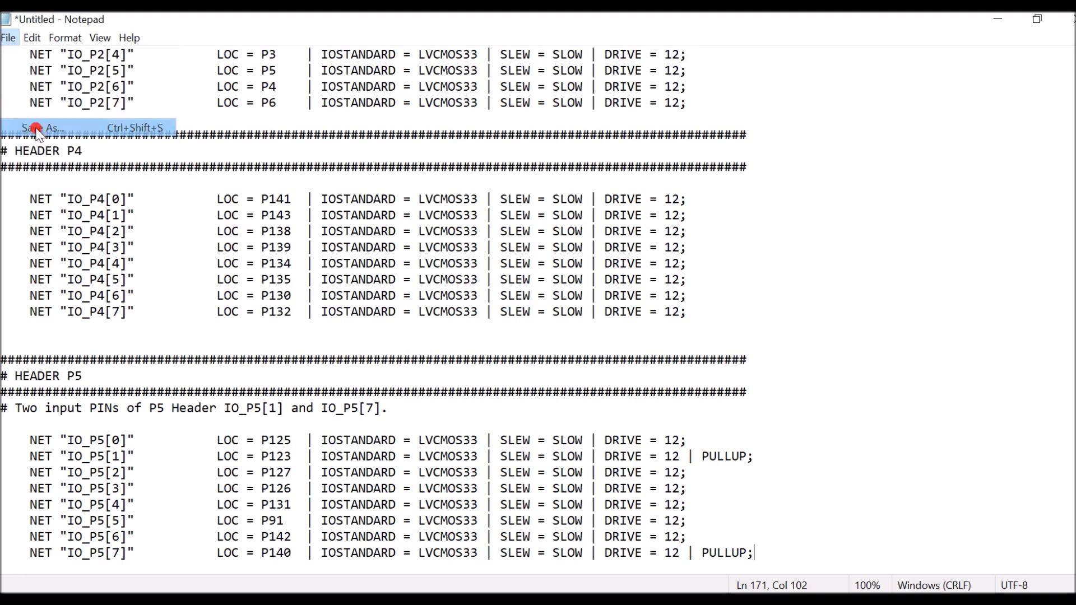
left_click(38, 128)
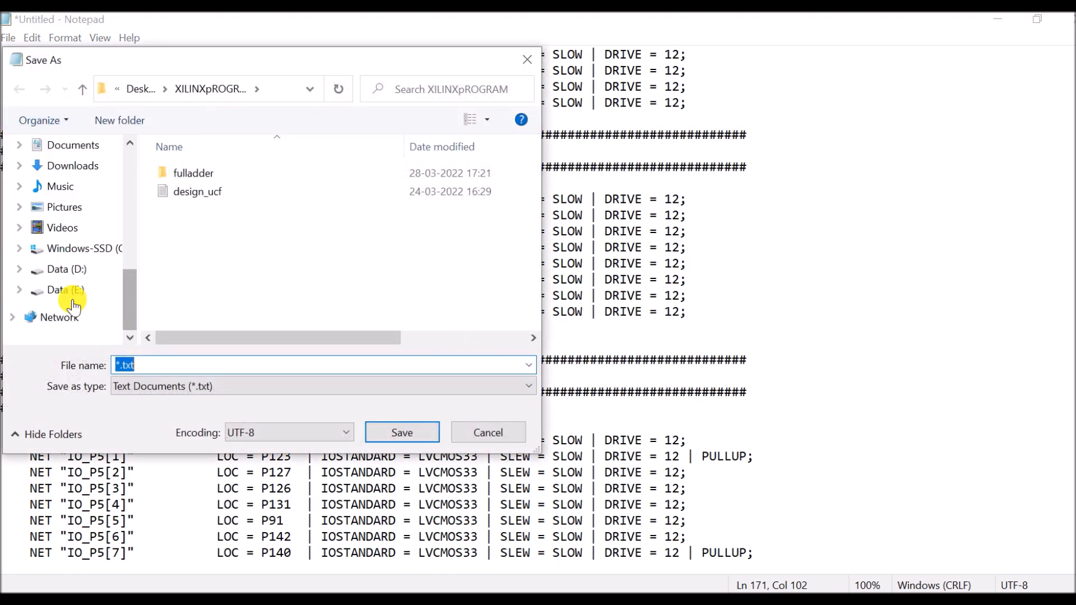
left_click(64, 289)
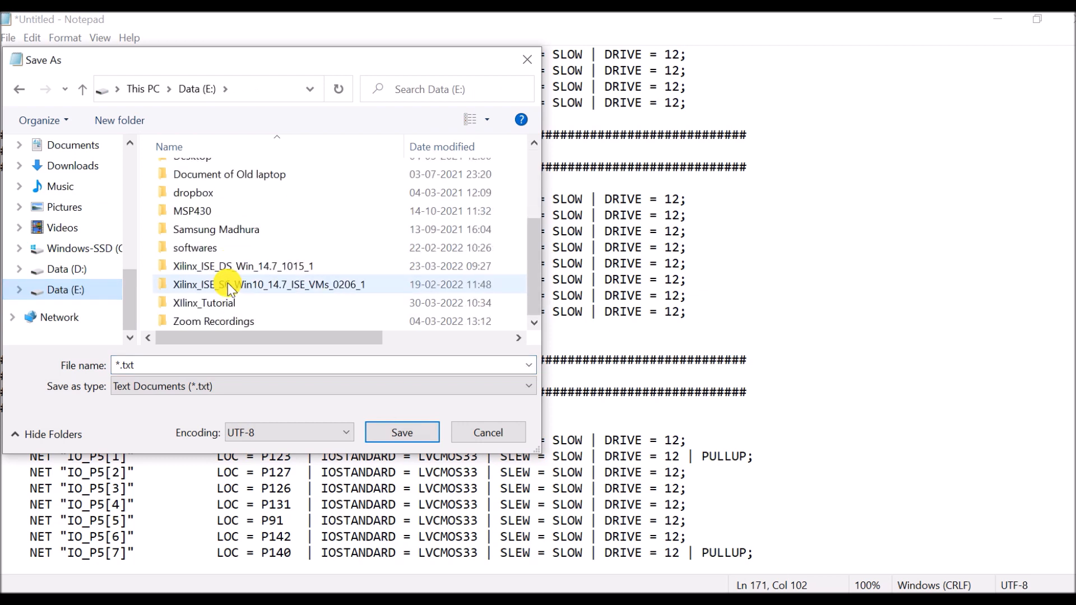
double_click(204, 303)
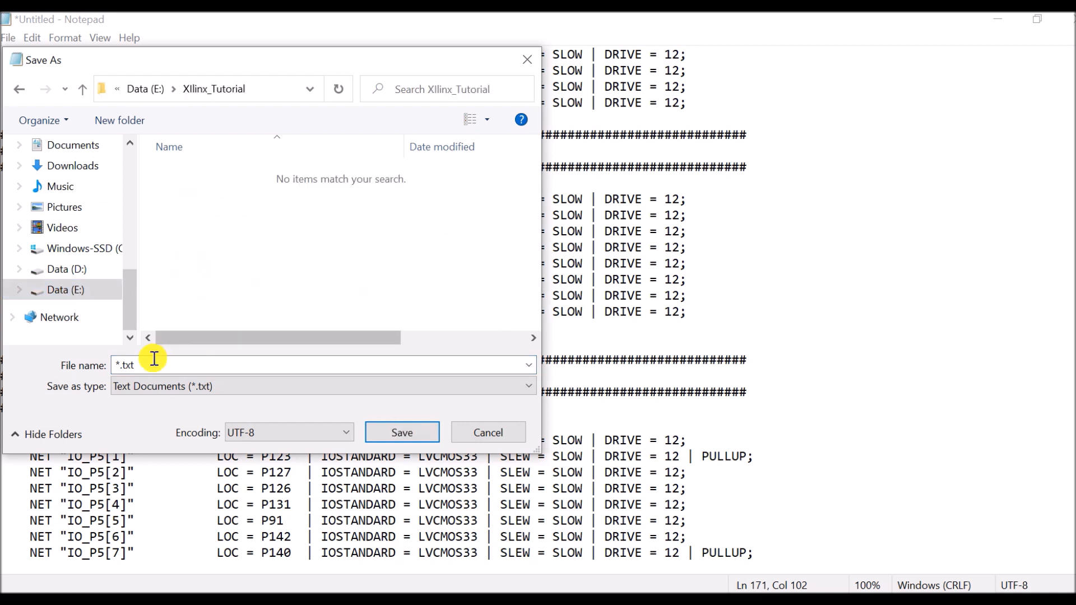
- Save the constraints as Elbert.ucf in the Xllinx_Tutorial folder
left_click(155, 364)
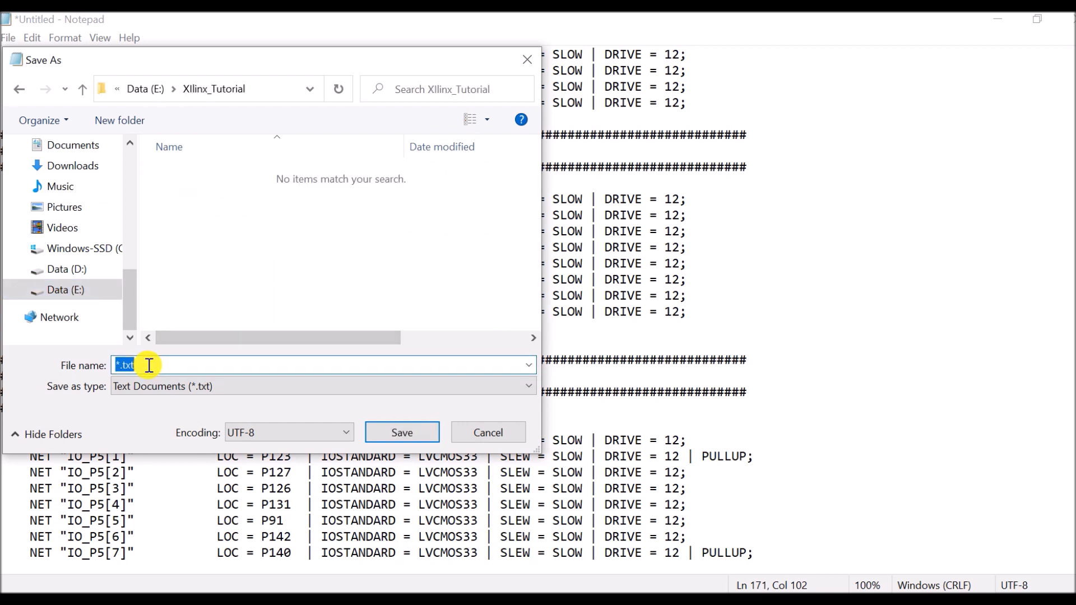
type("E")
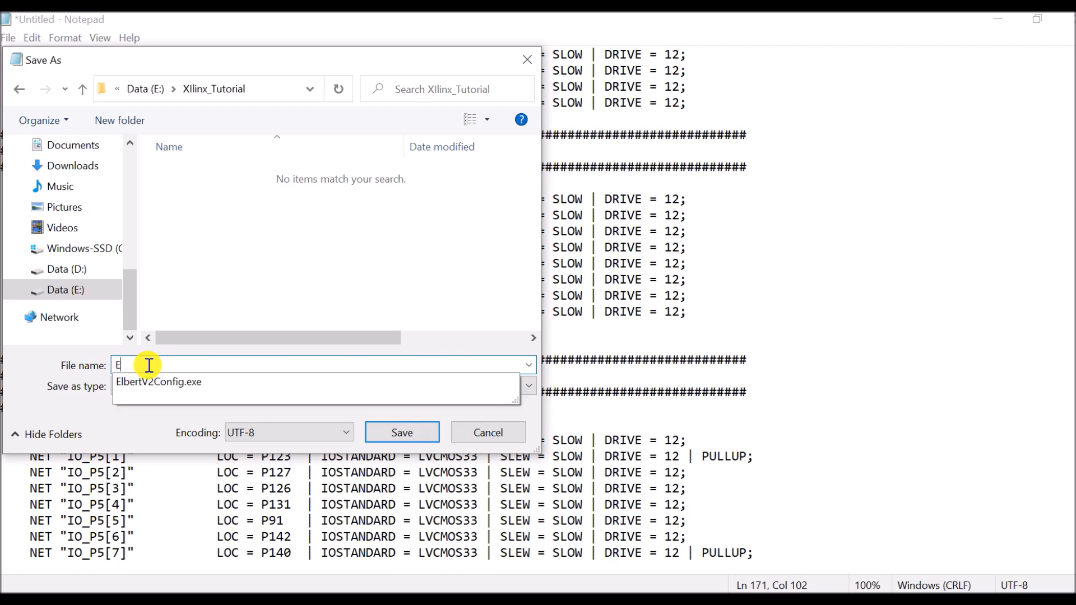
type("lbert.u")
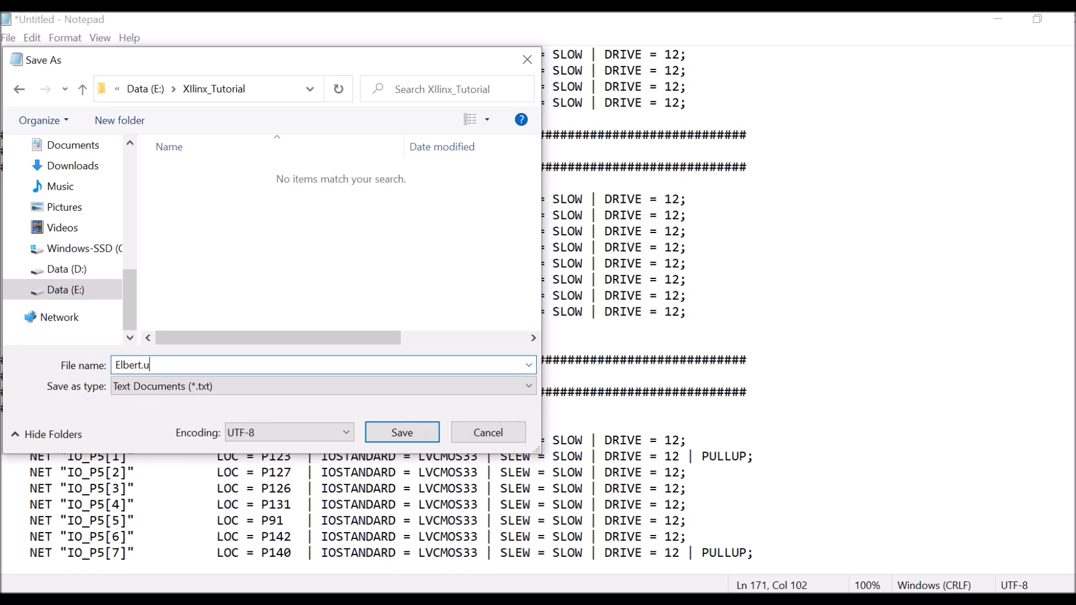
type("cf")
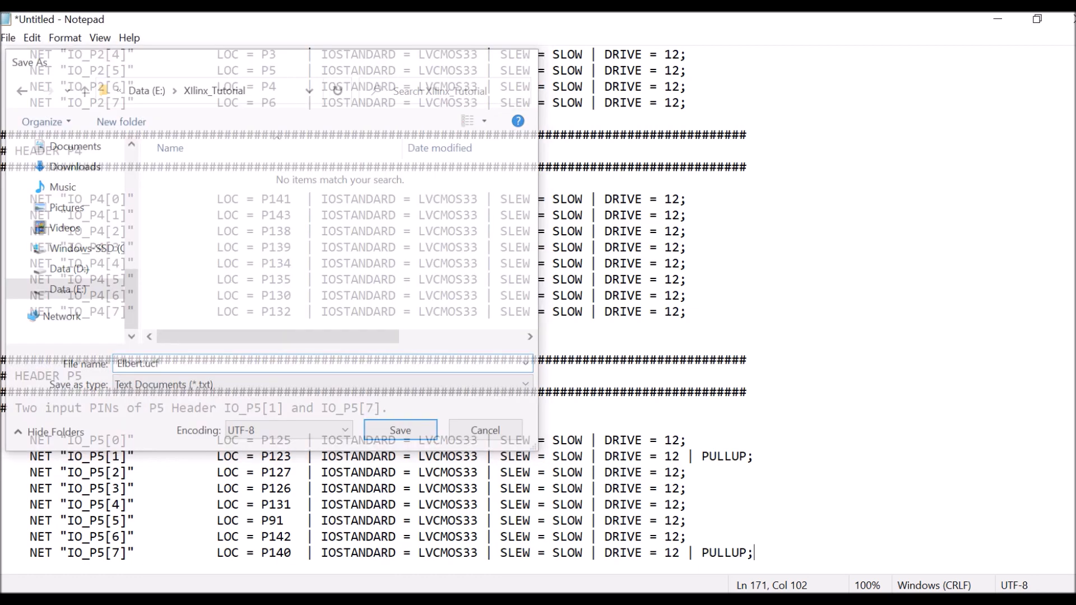
left_click(399, 430)
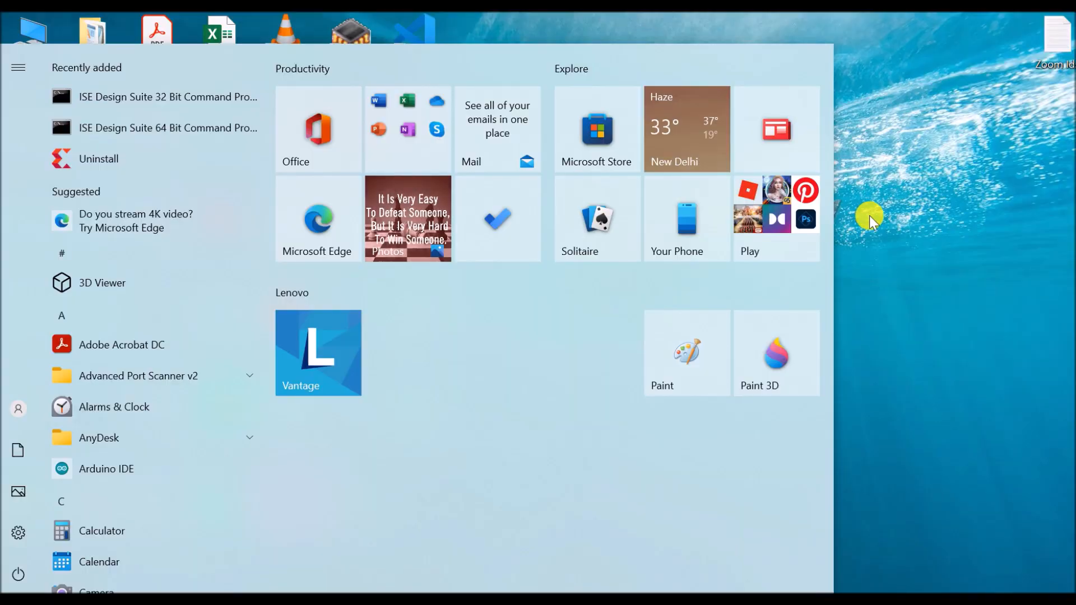
mouse_move(131, 479)
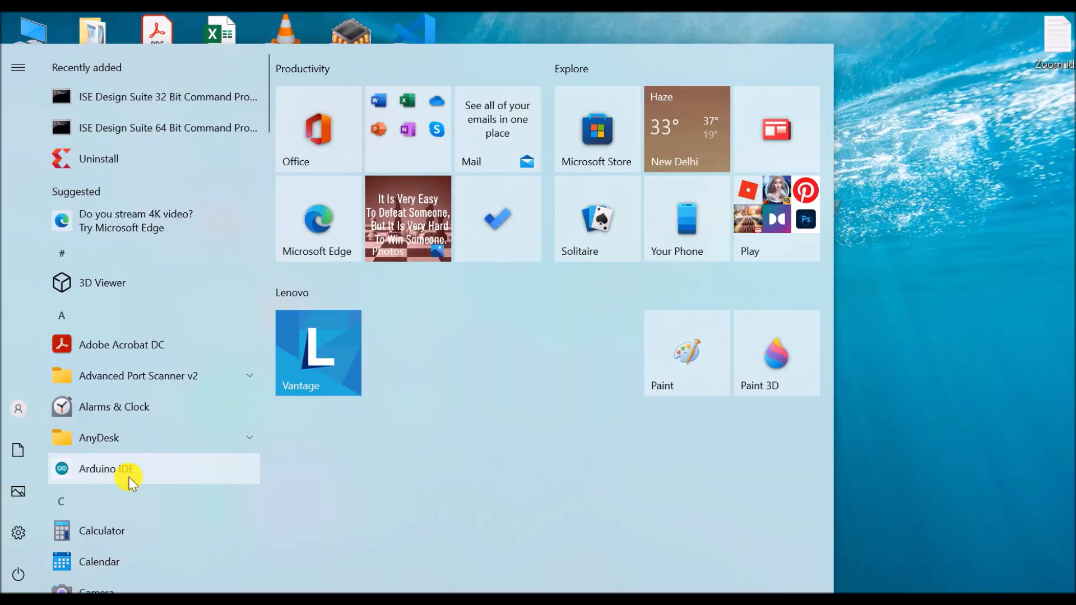
- Leave the Start menu and launch ISE Design Suite 14.7 from its desktop shortcut
scroll("down", 3)
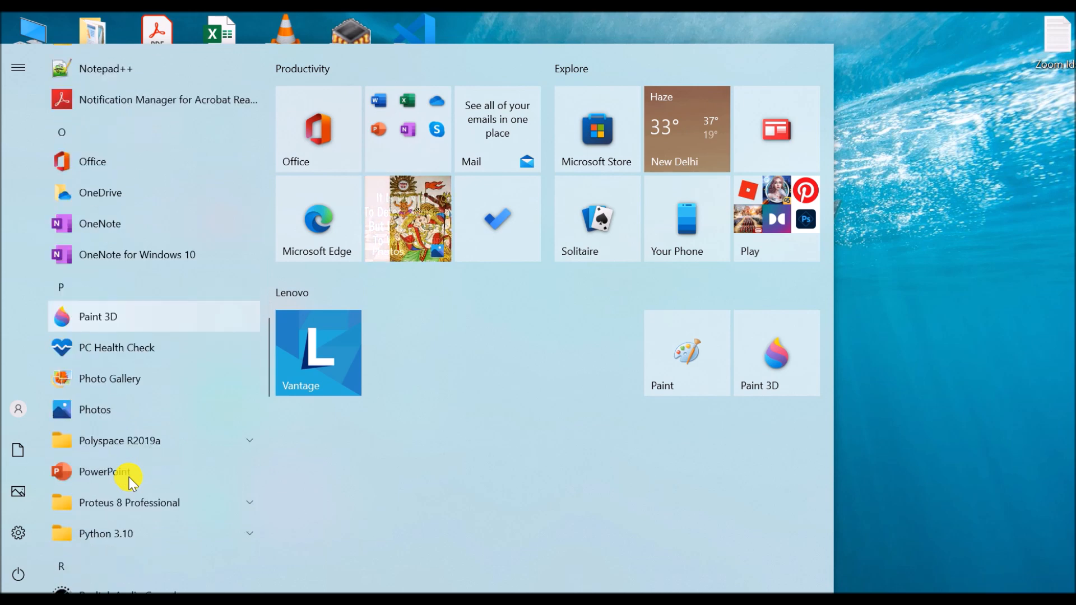
scroll("down", 3)
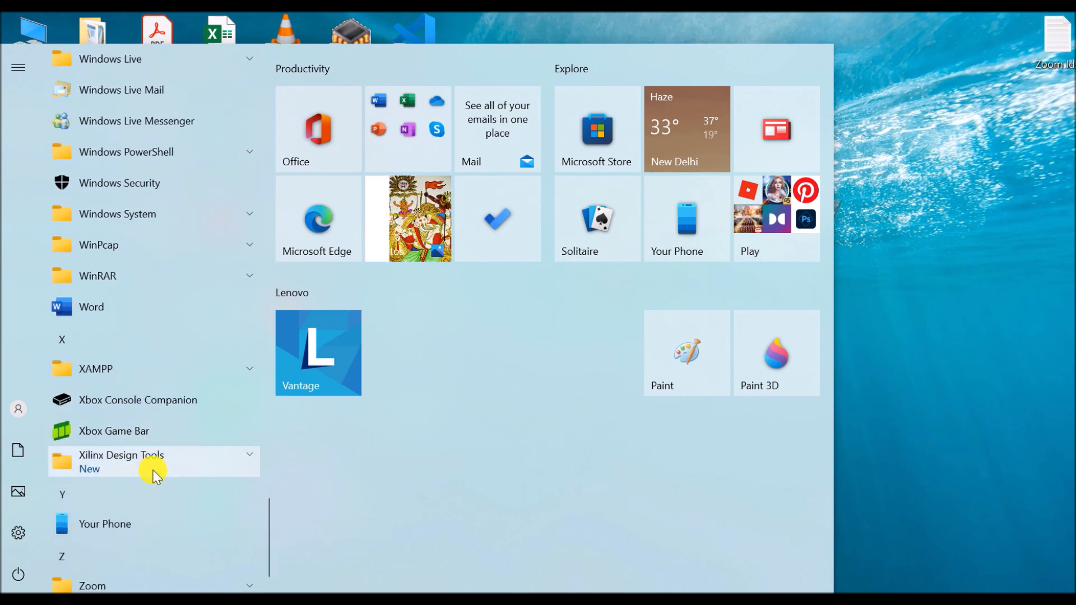
left_click(154, 461)
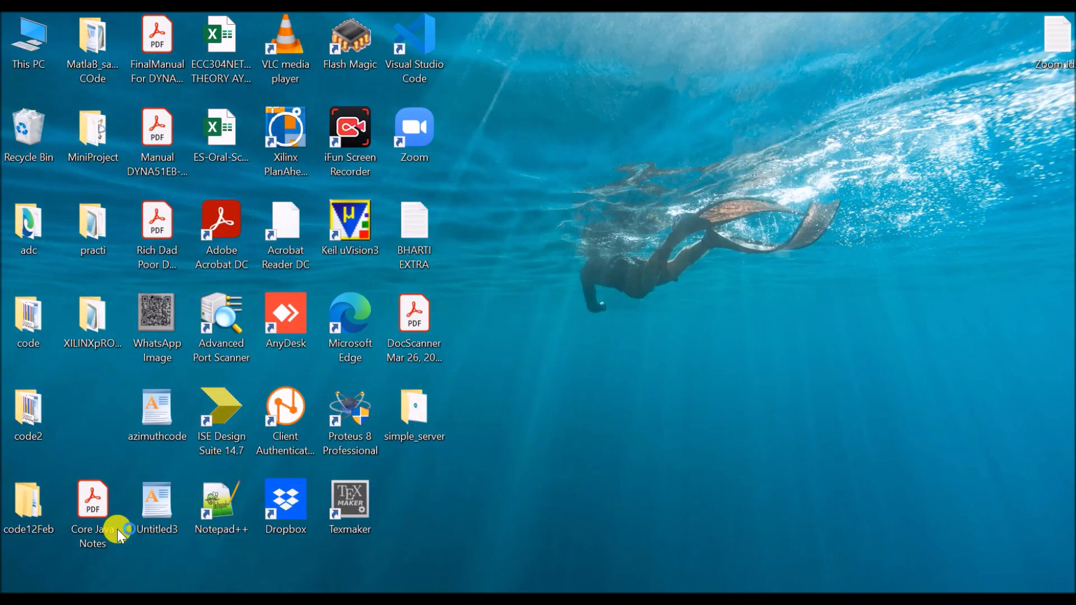
double_click(221, 414)
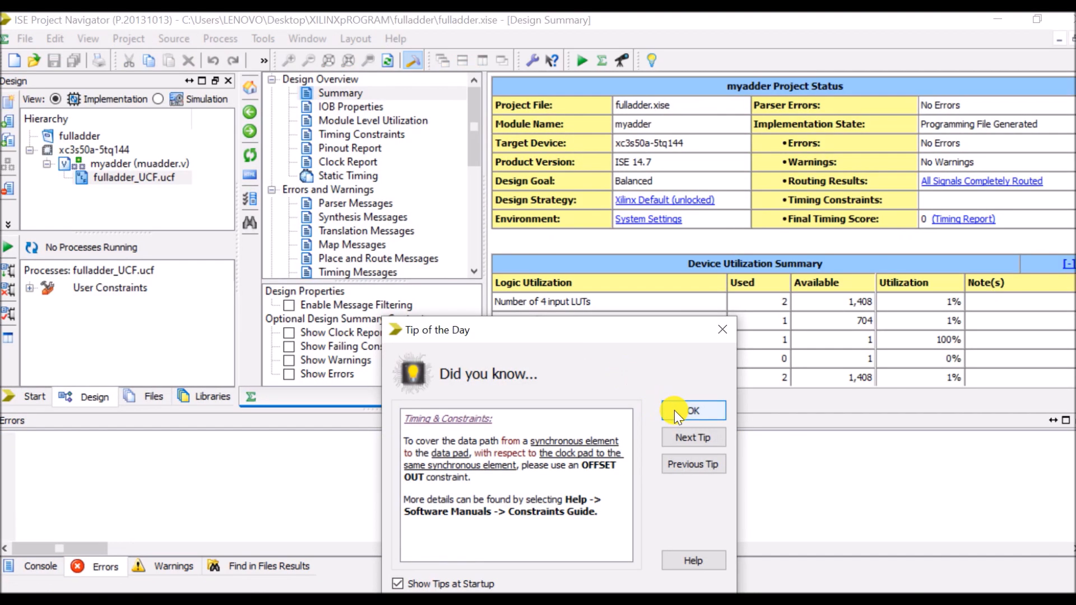
- Dismiss the Tip of the Day, close the open fulladder project and start a new project
left_click(693, 410)
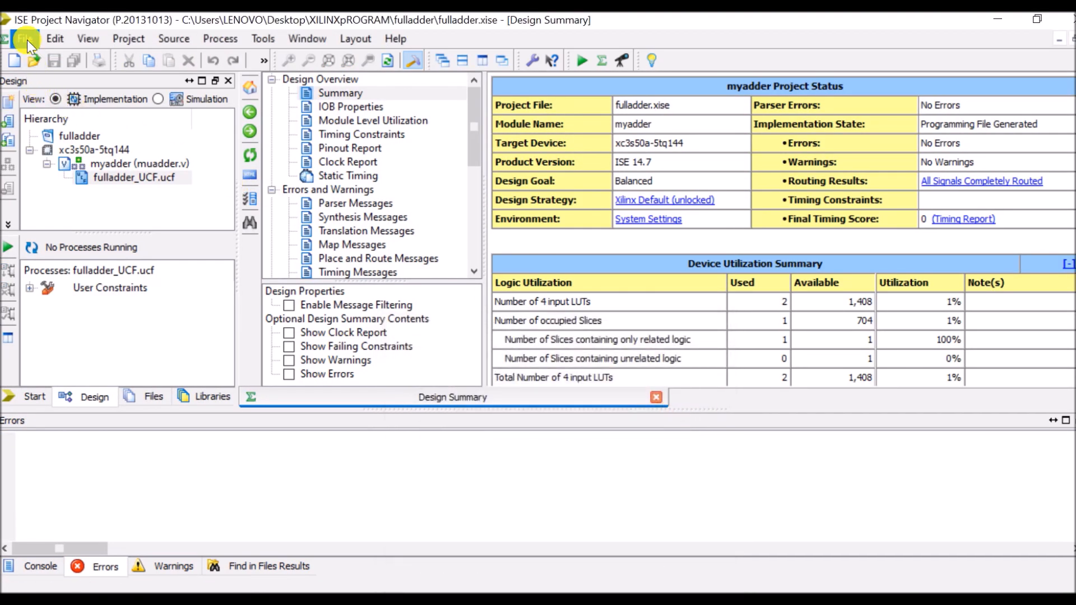
left_click(25, 38)
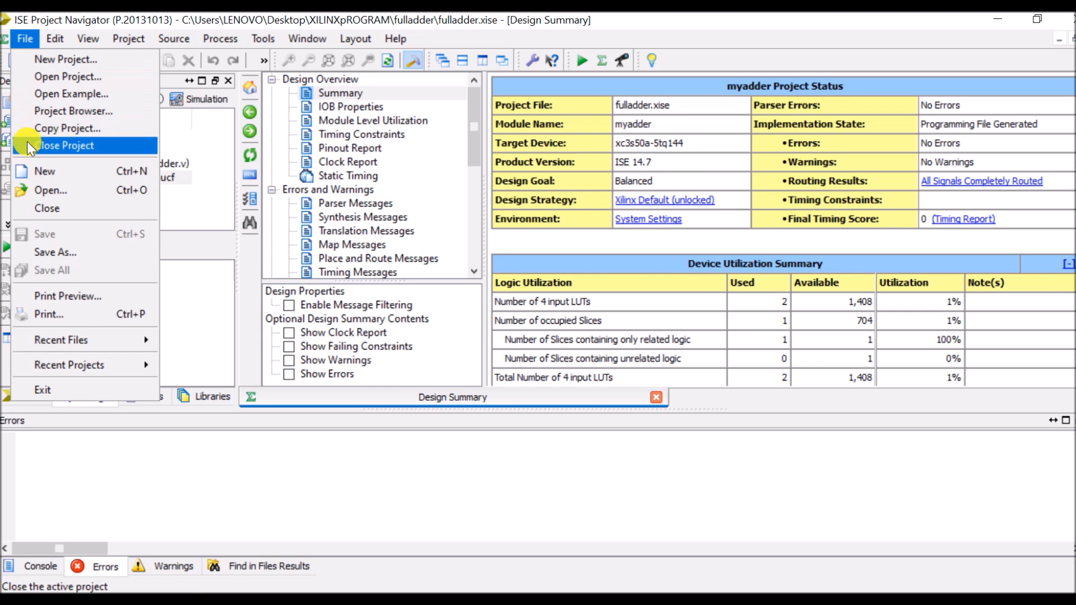
left_click(66, 144)
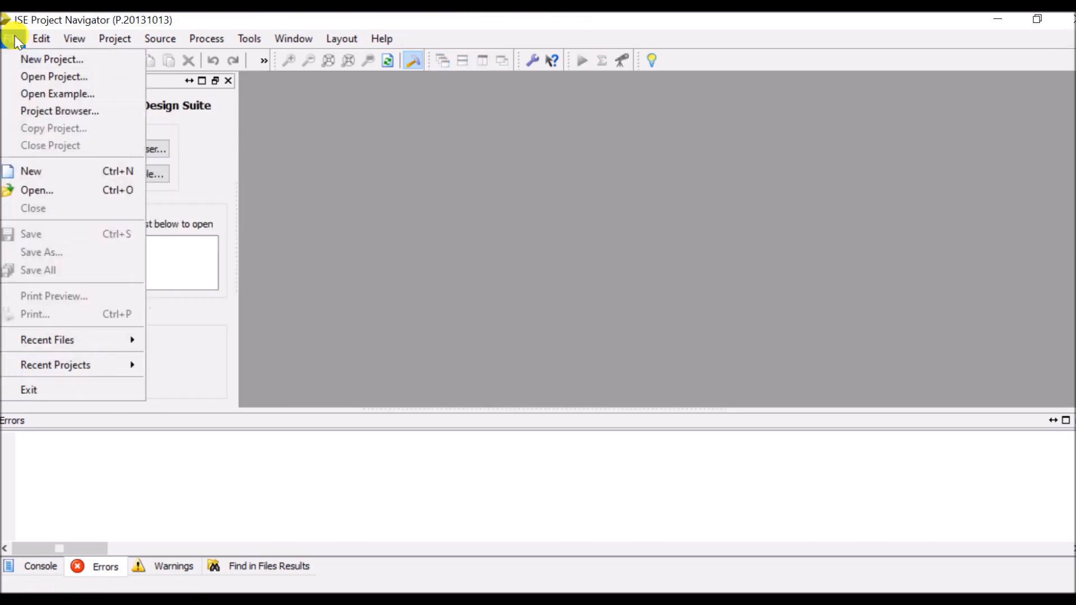
left_click(52, 59)
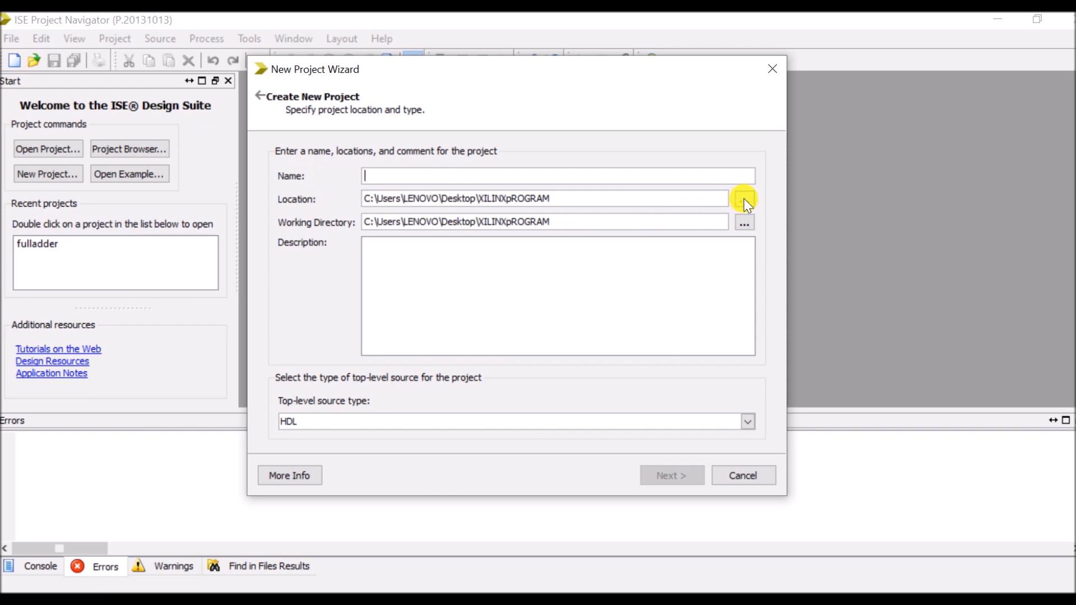
- Set project location E:\Xllinx_Tutorial and name fulladder, then proceed to device settings
left_click(745, 198)
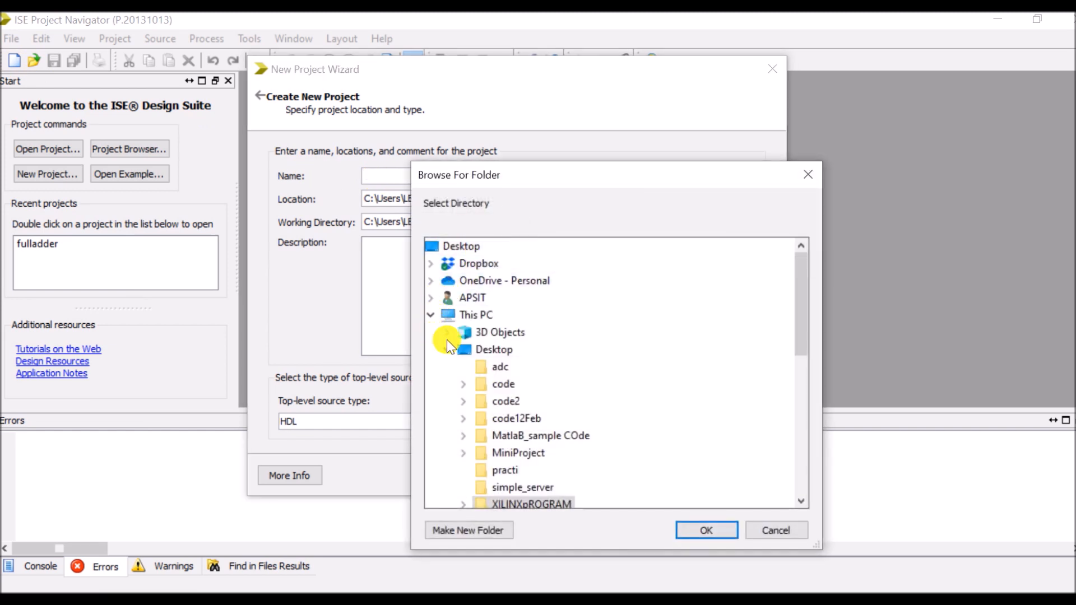
left_click(447, 350)
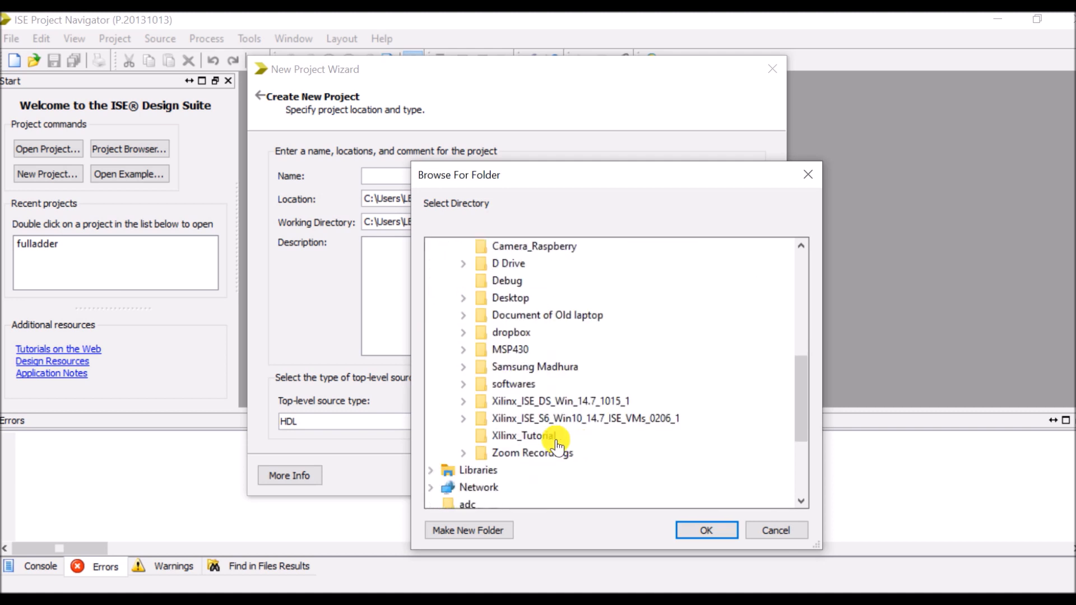
left_click(705, 530)
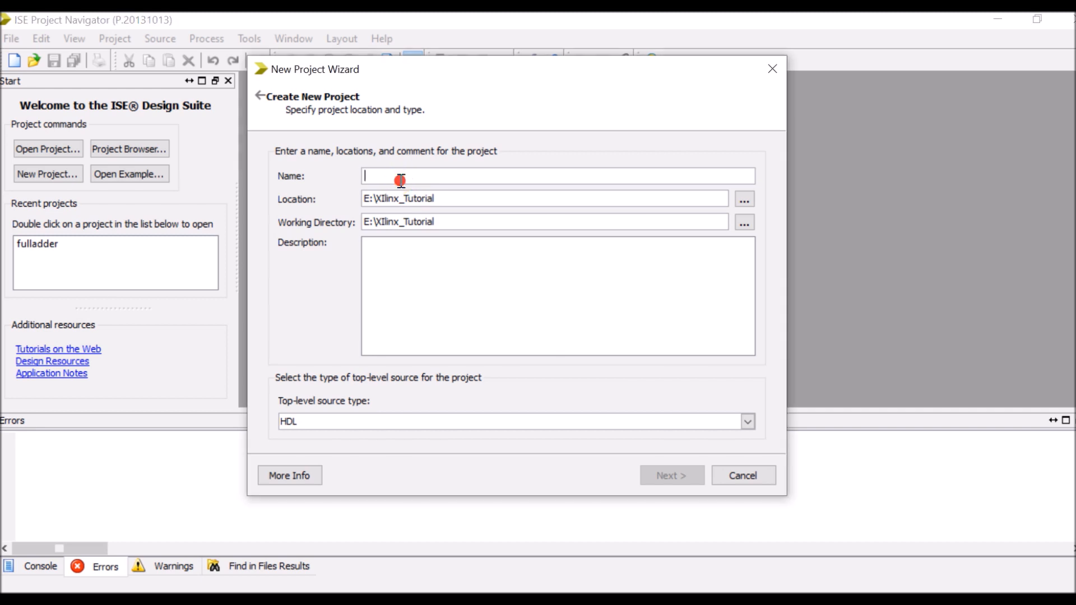
type("fulladder")
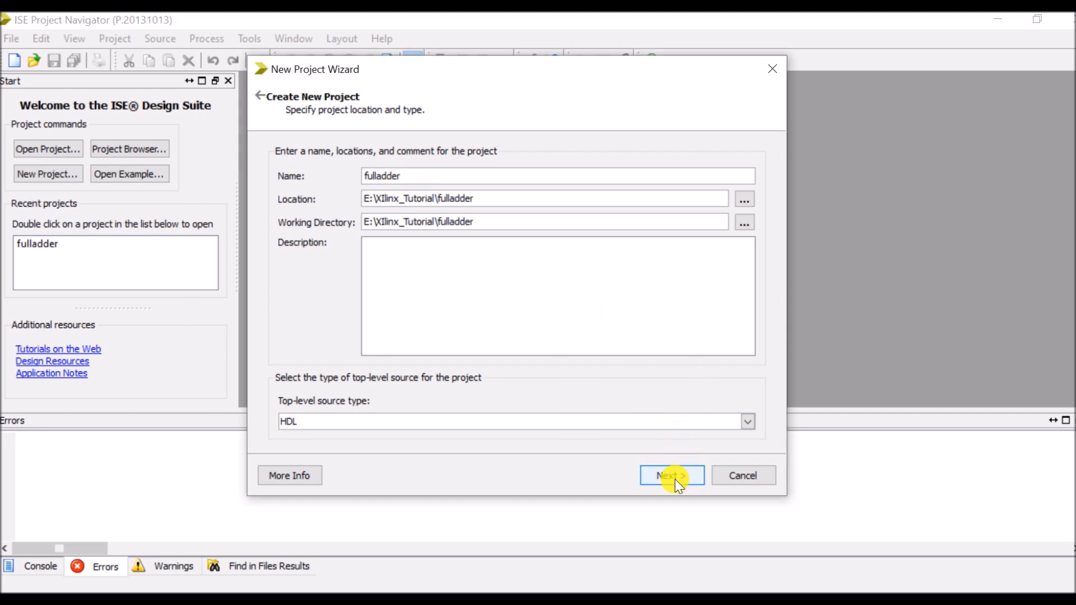
left_click(671, 475)
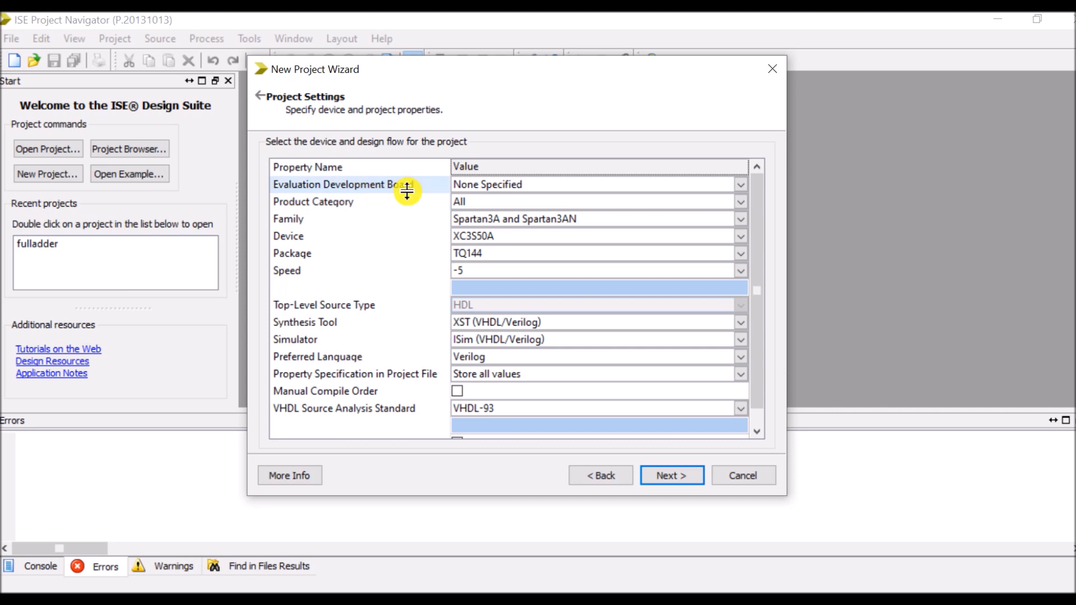
- Confirm Spartan3A XC3S50A, TQ144, speed -5, Verilog, VHDL-93 settings and continue to the summary
left_click(312, 201)
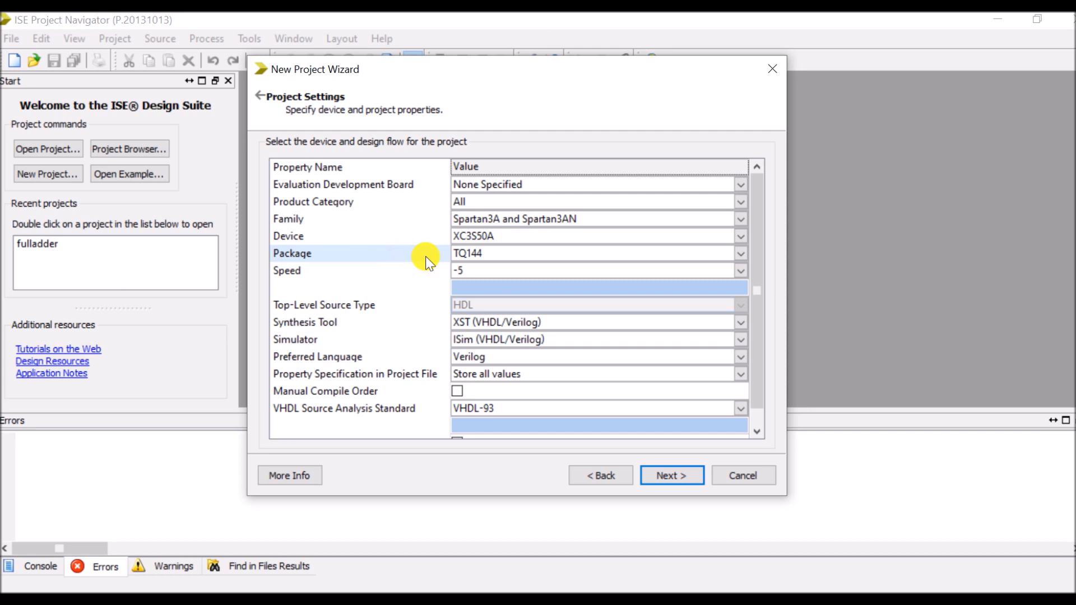
left_click(466, 270)
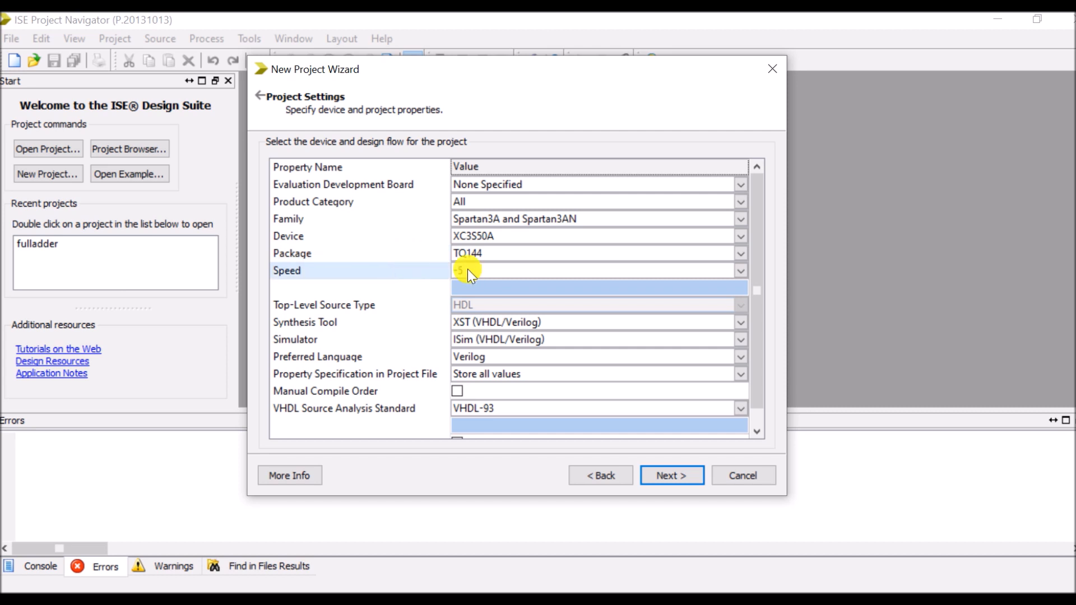
left_click(467, 270)
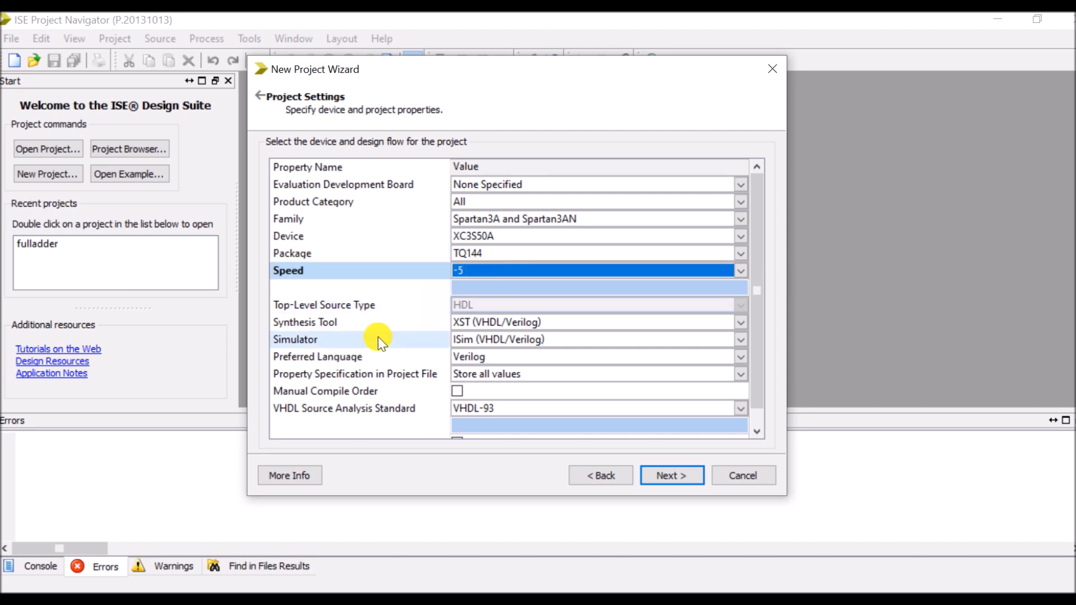
left_click(741, 322)
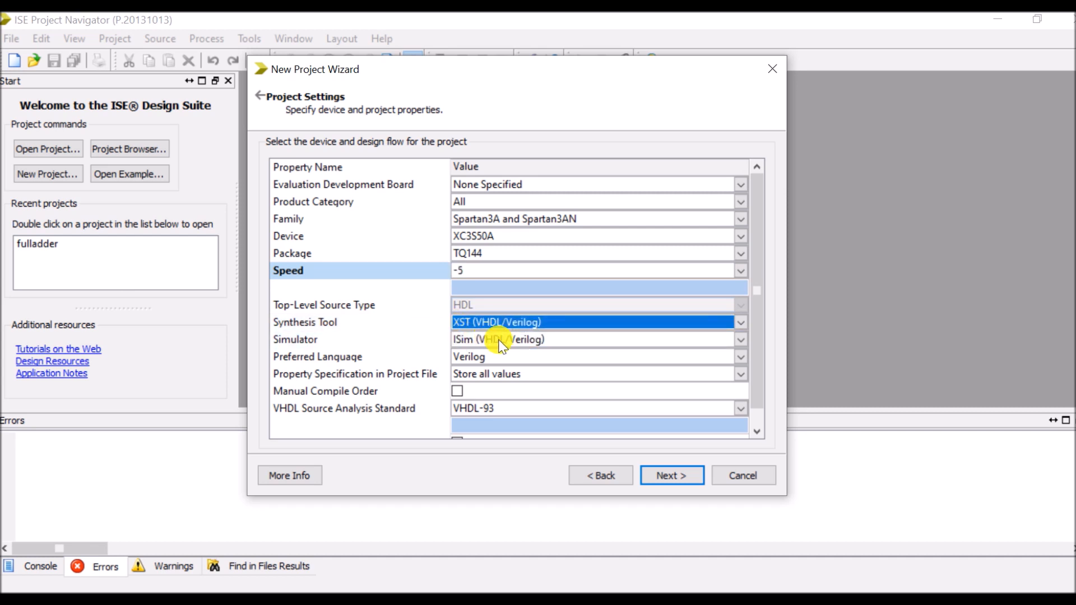
left_click(501, 339)
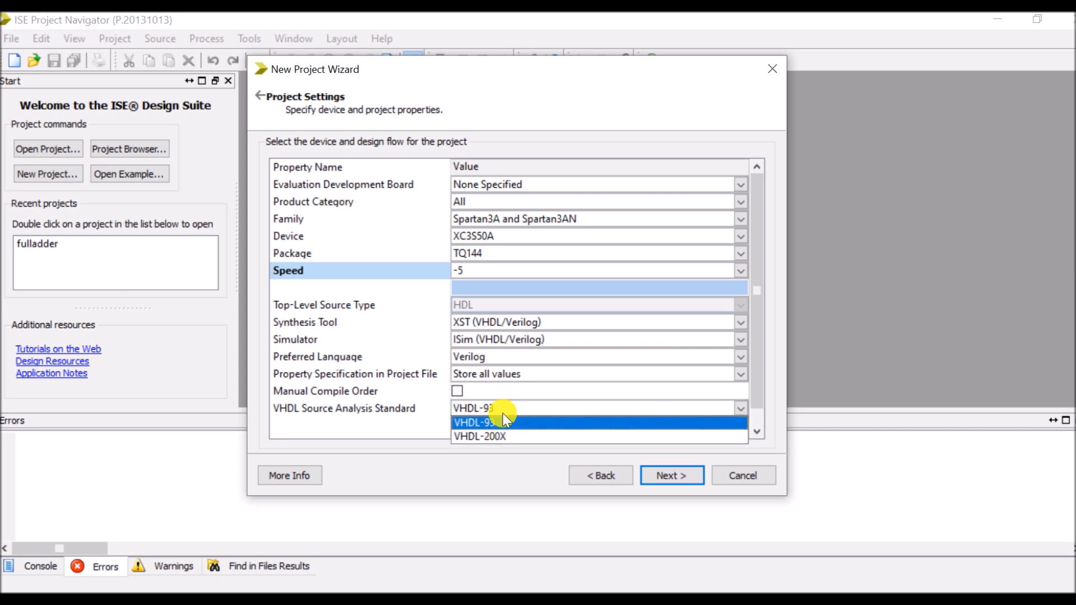
left_click(488, 408)
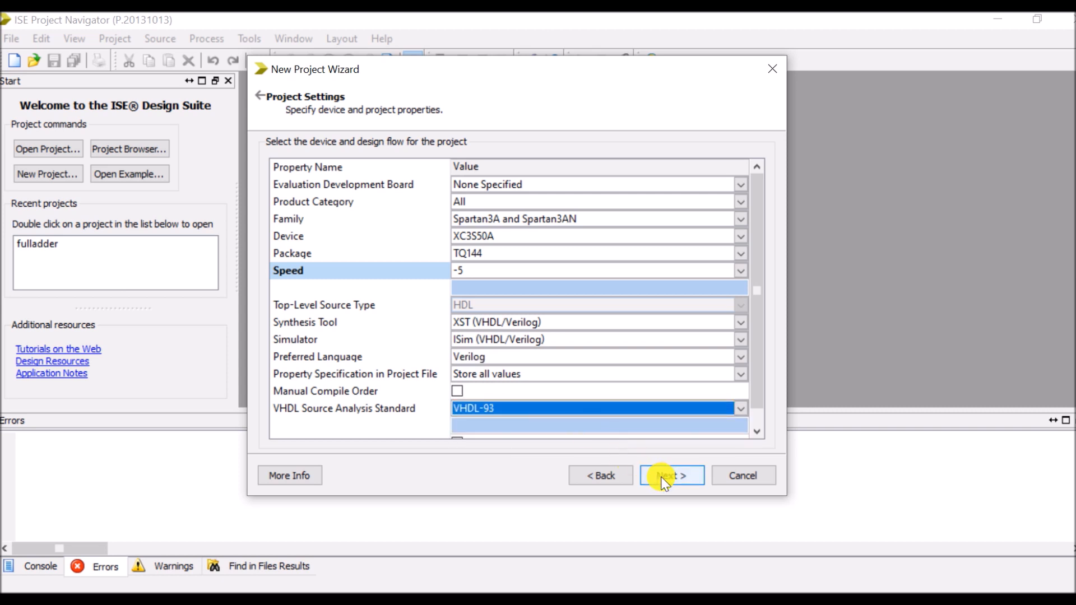
left_click(671, 475)
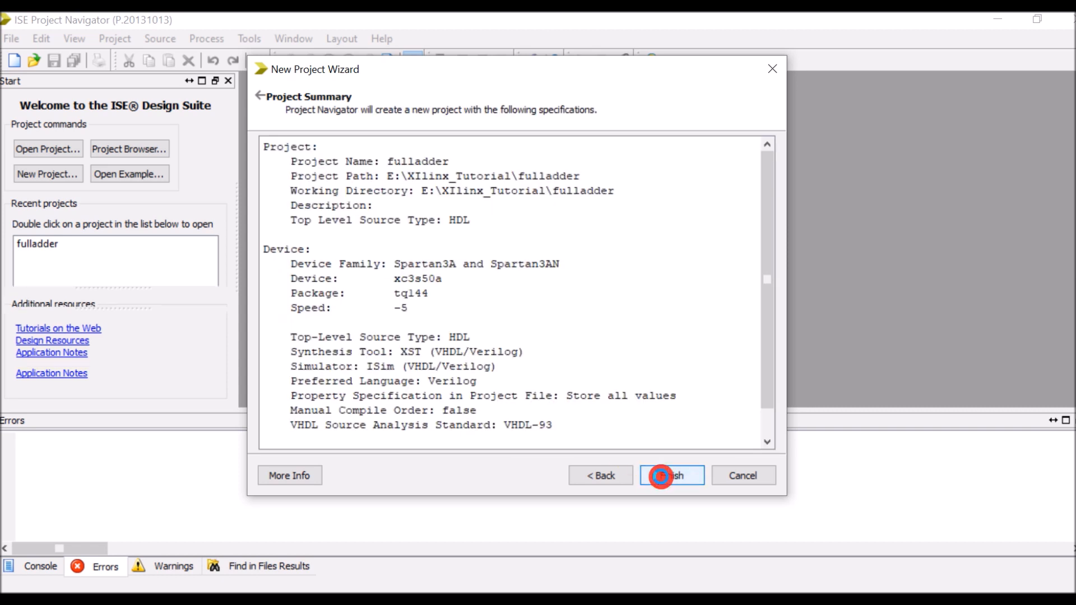
- Finish creating the project and add a new Verilog Module source named full_adder
left_click(672, 475)
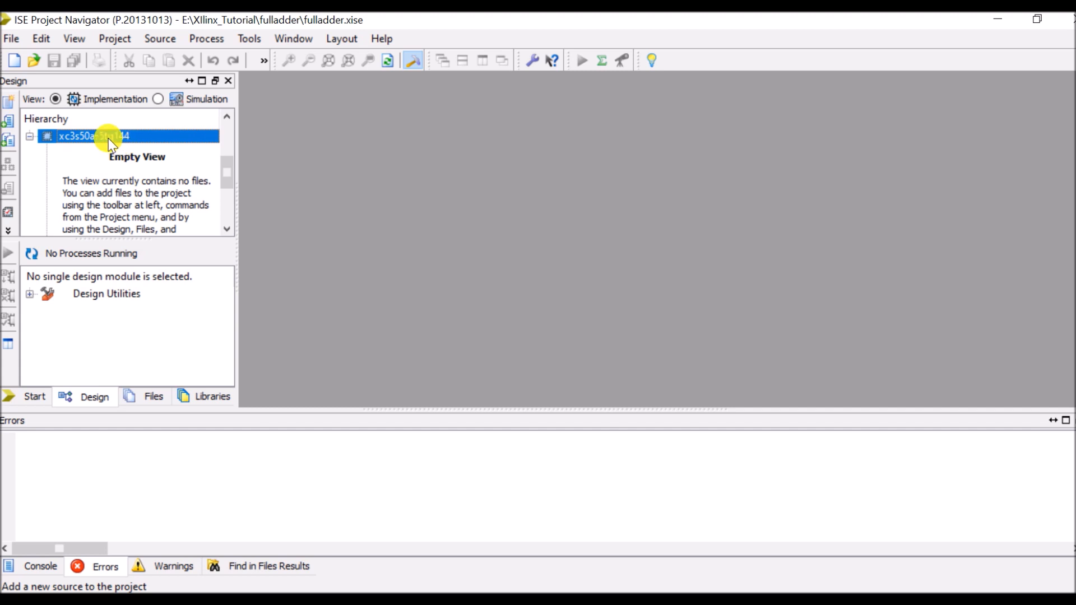
right_click(97, 135)
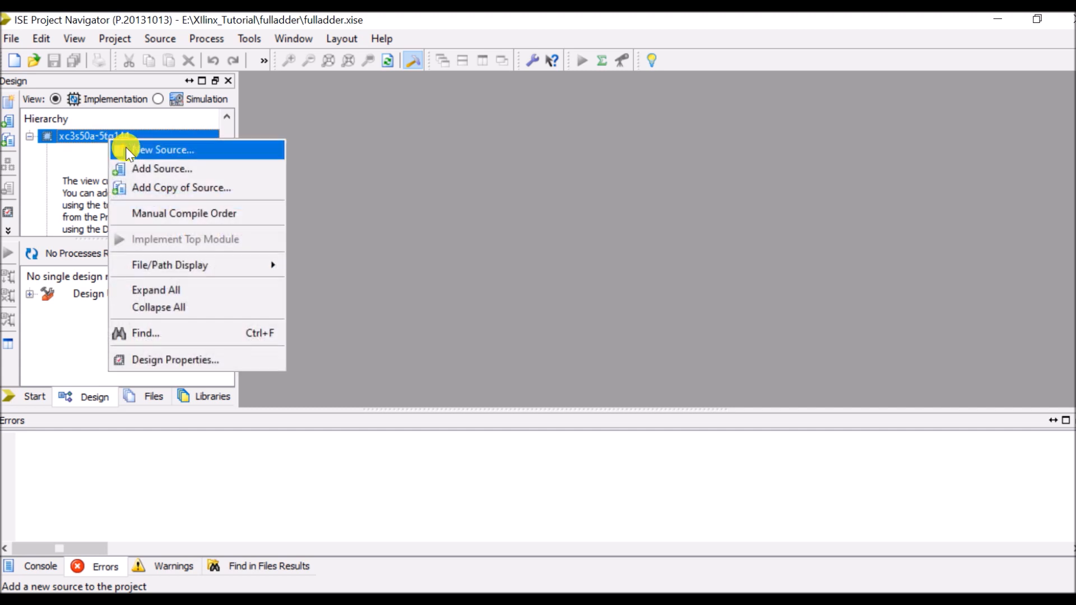
left_click(165, 149)
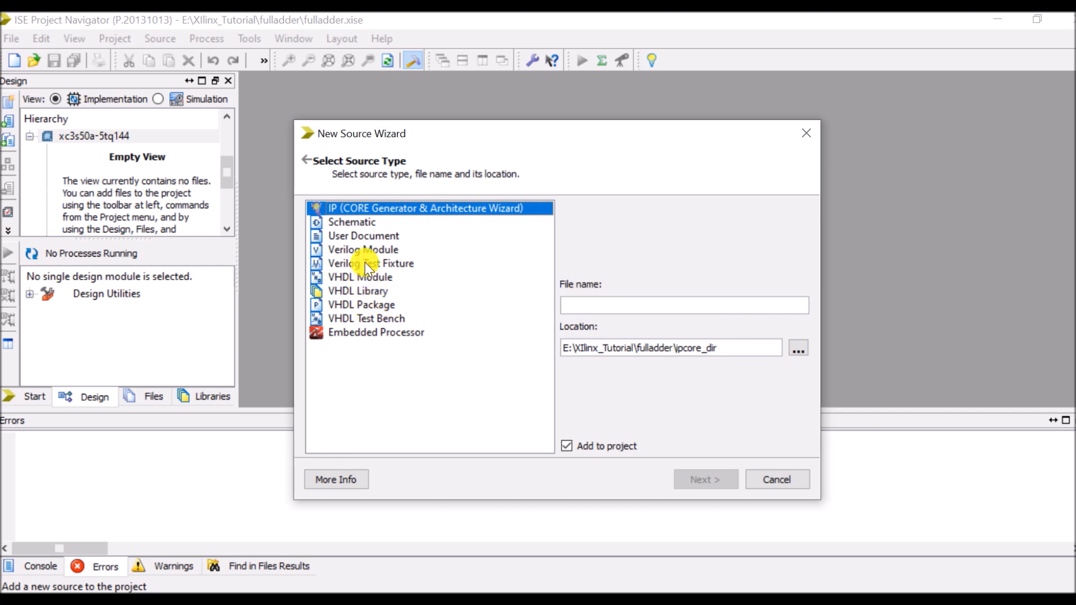
left_click(363, 249)
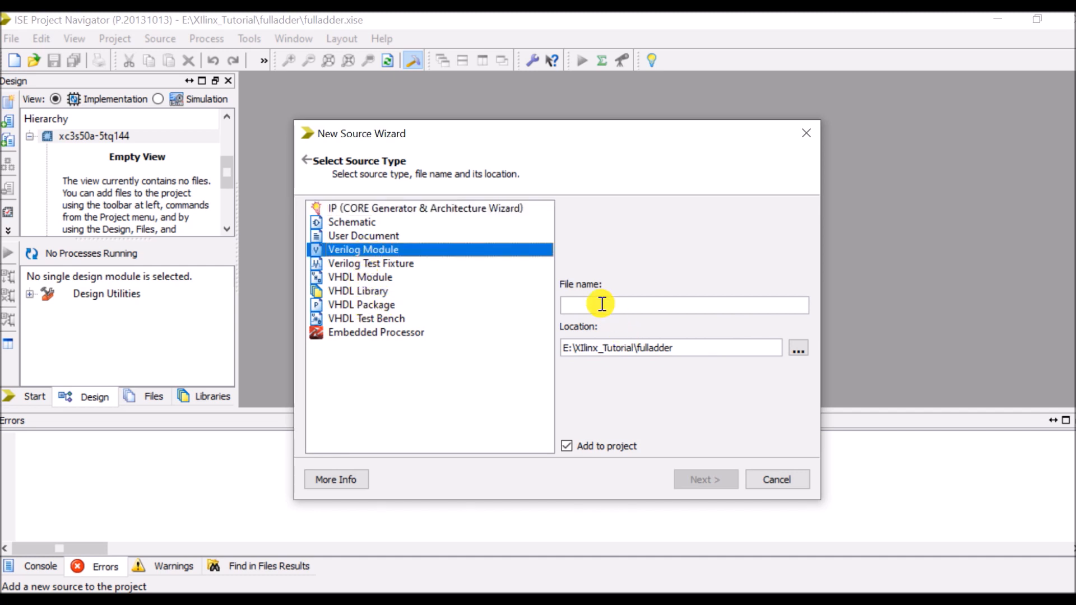
type("full_adder")
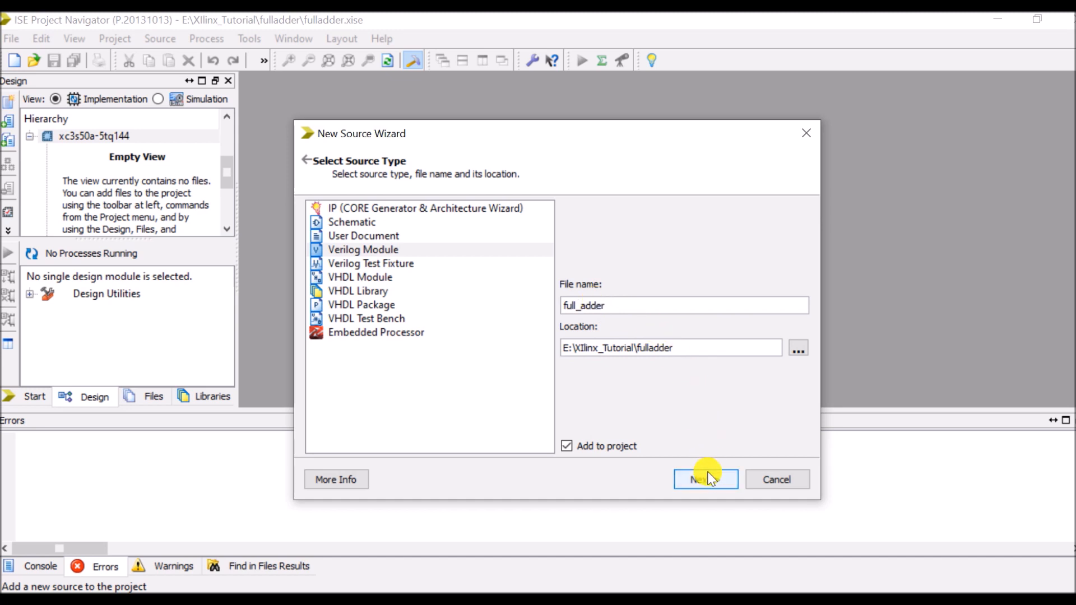
- Define ports a, b, c as inputs and sum, carry as outputs, then create the full_adder module
left_click(705, 479)
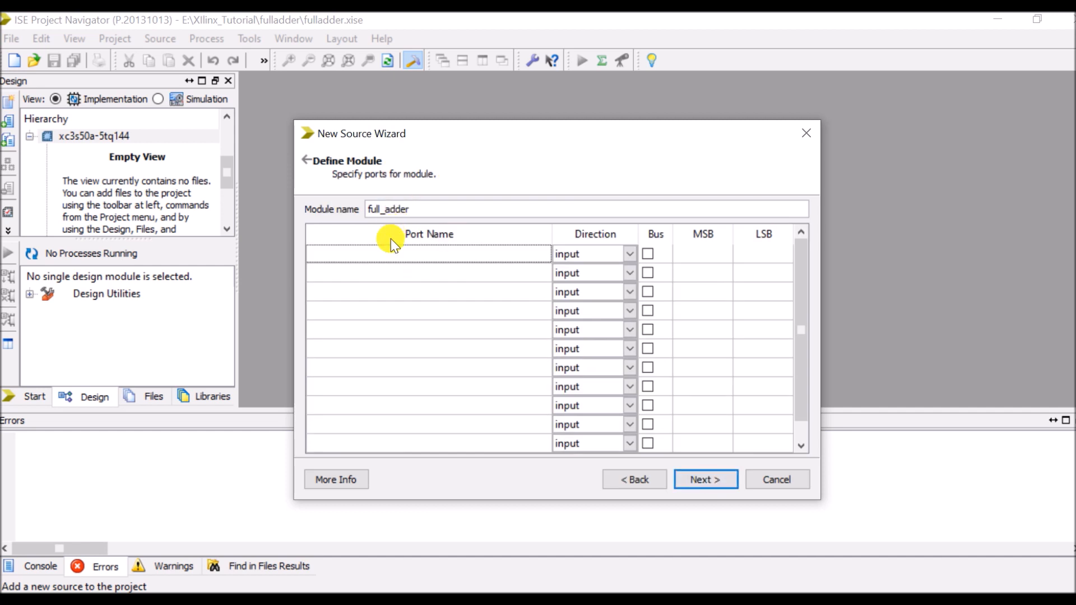
type("a, b, c")
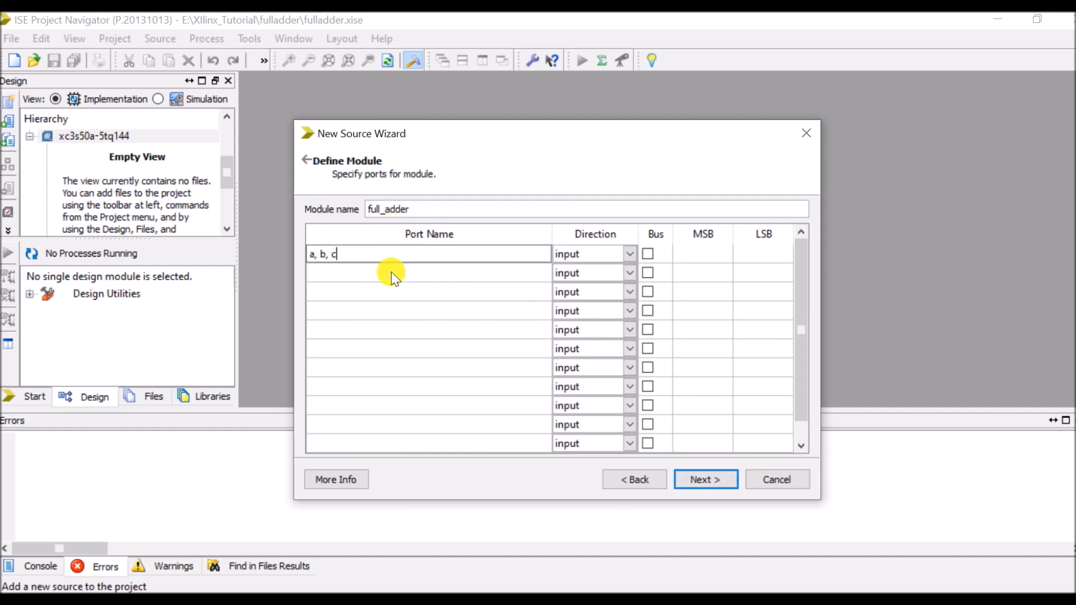
type("sum,")
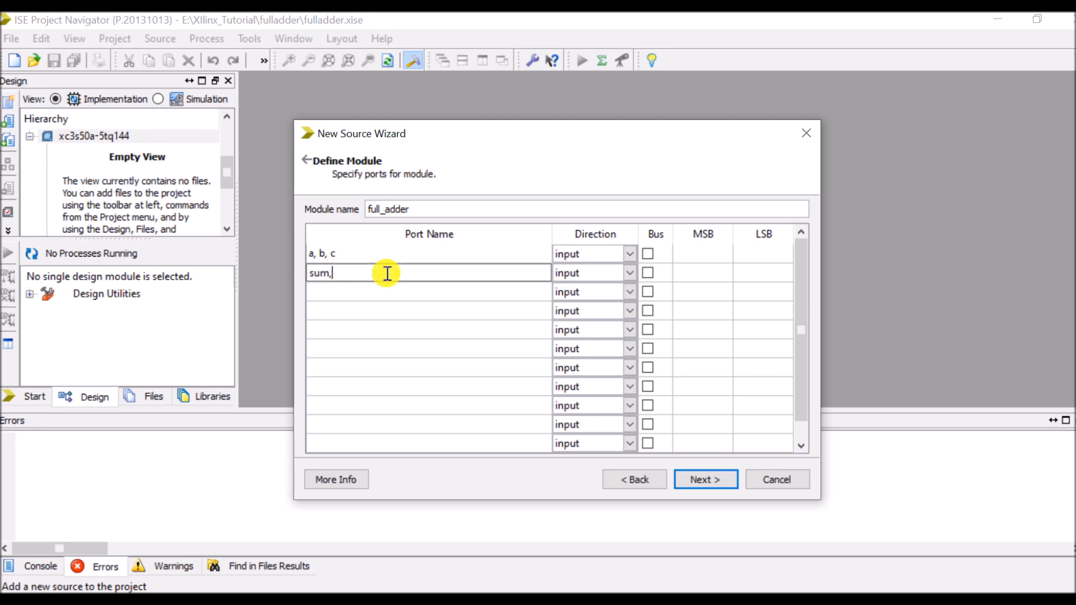
type("carry")
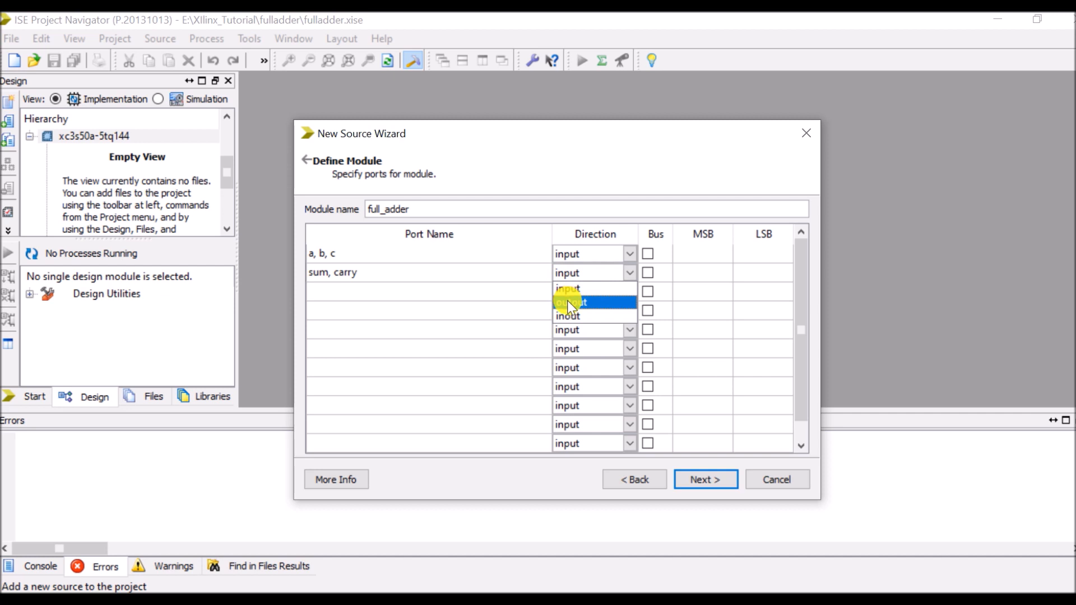
left_click(572, 302)
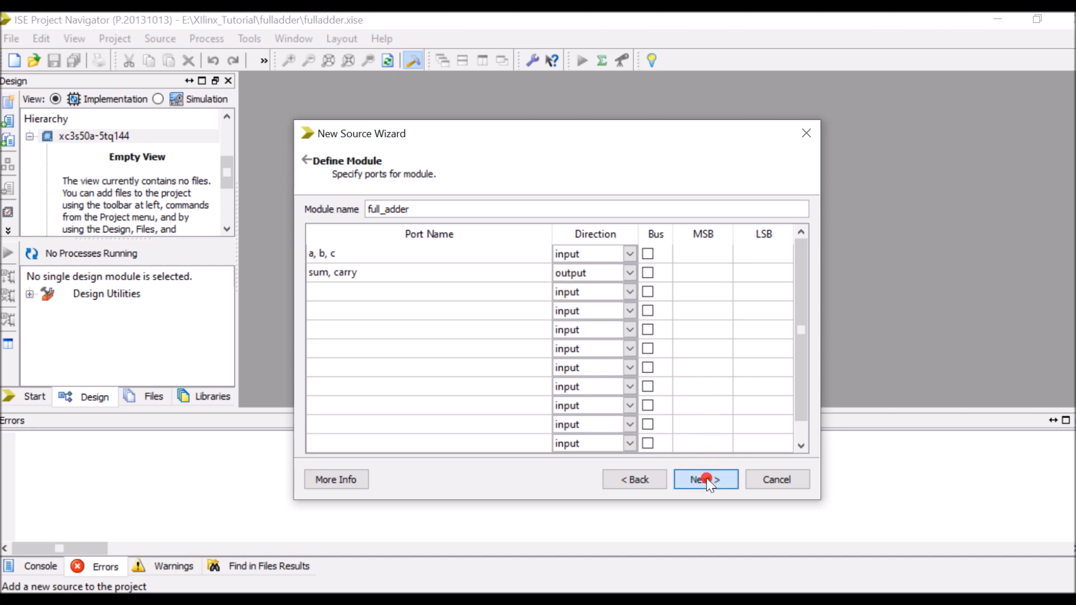
left_click(705, 478)
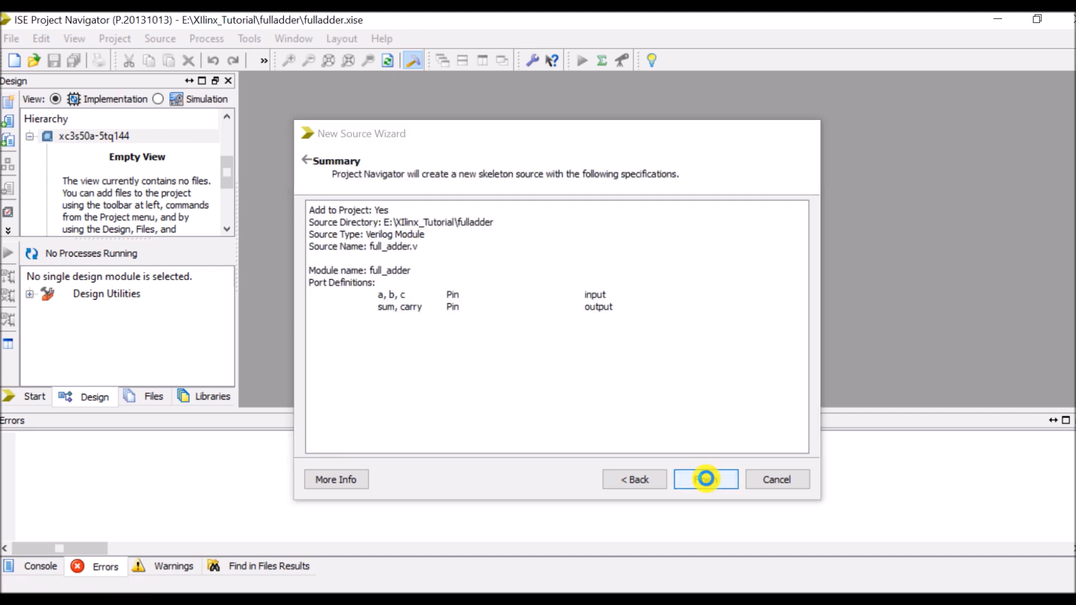
left_click(705, 478)
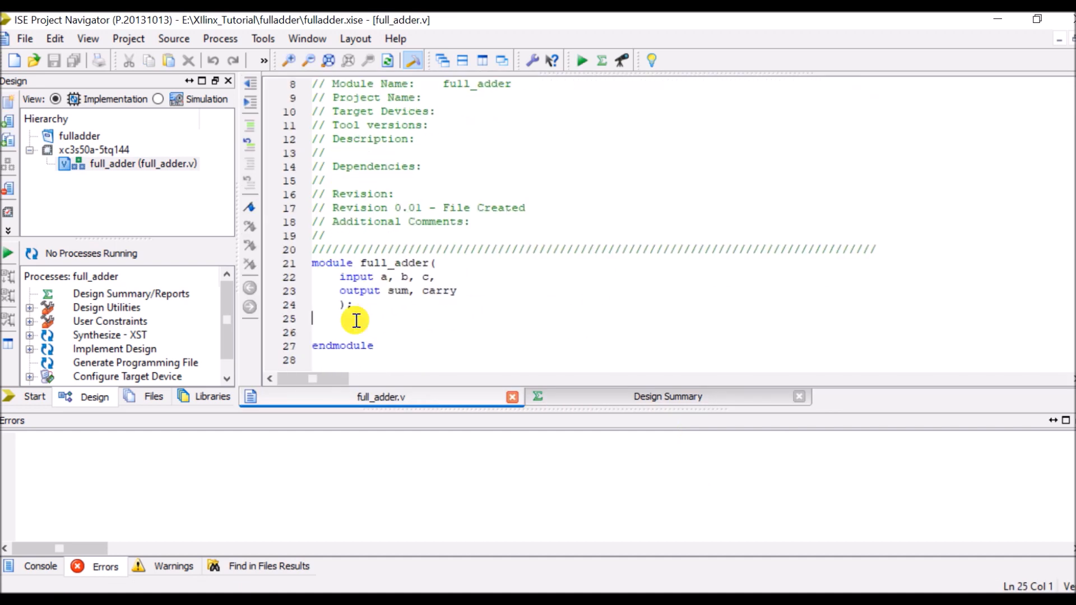
- Write the sum equation sum = a ^ b ^ c; in full_adder.v
type("sum")
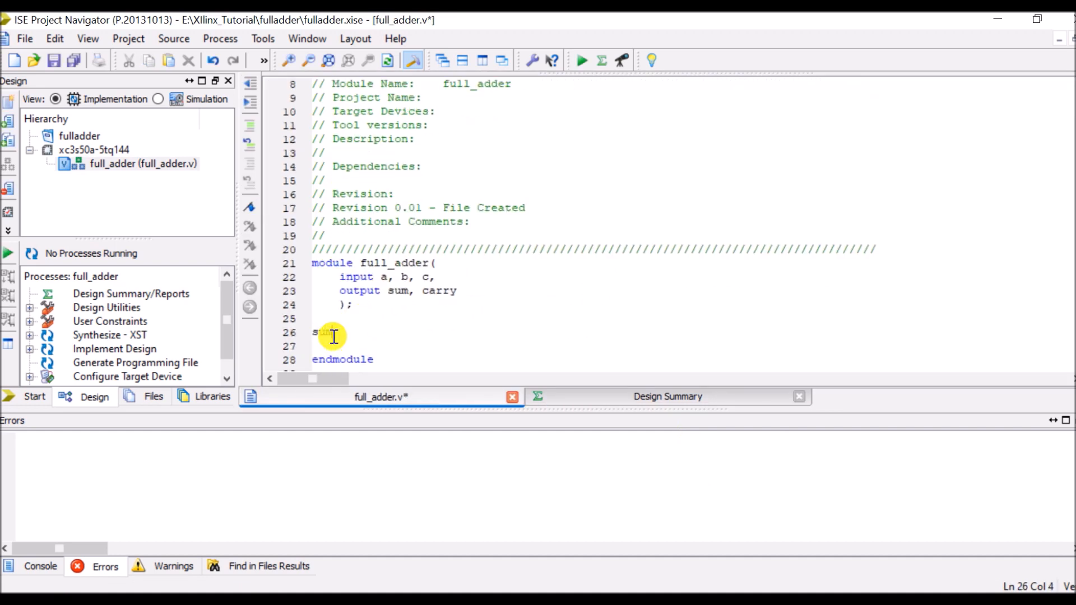
type("= a")
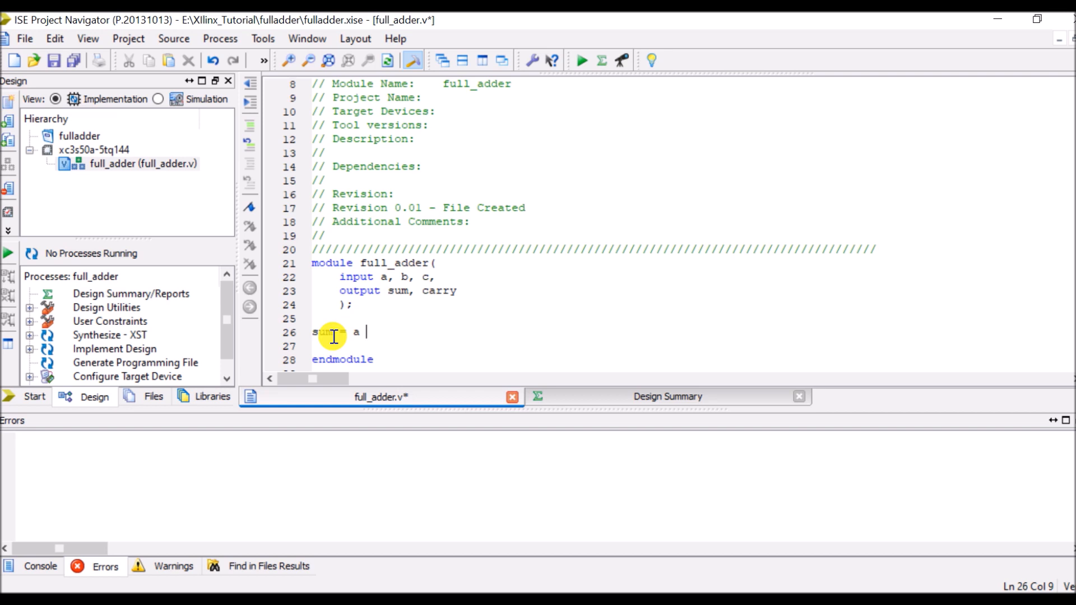
type("^ b")
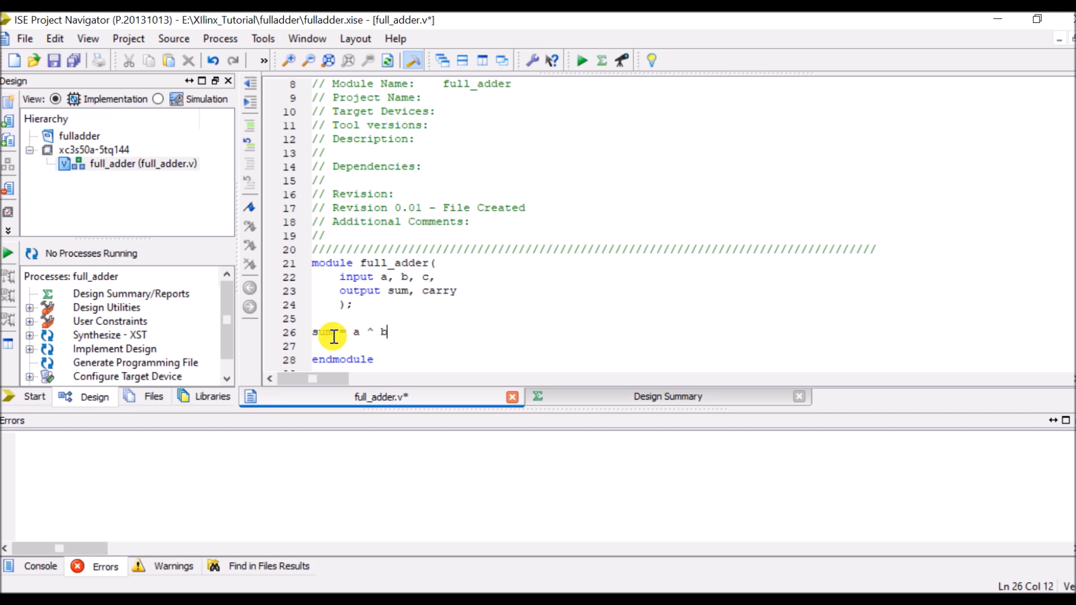
type("^ c;")
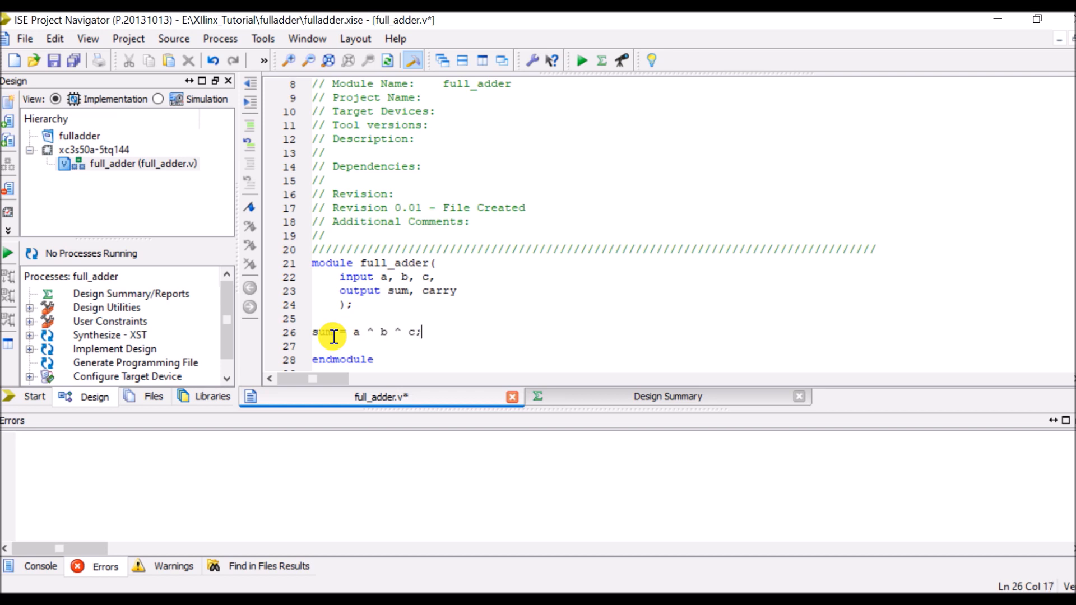
- Write the carry equation carry = (a & b) | (b & c) | (a & c);
type("carry")
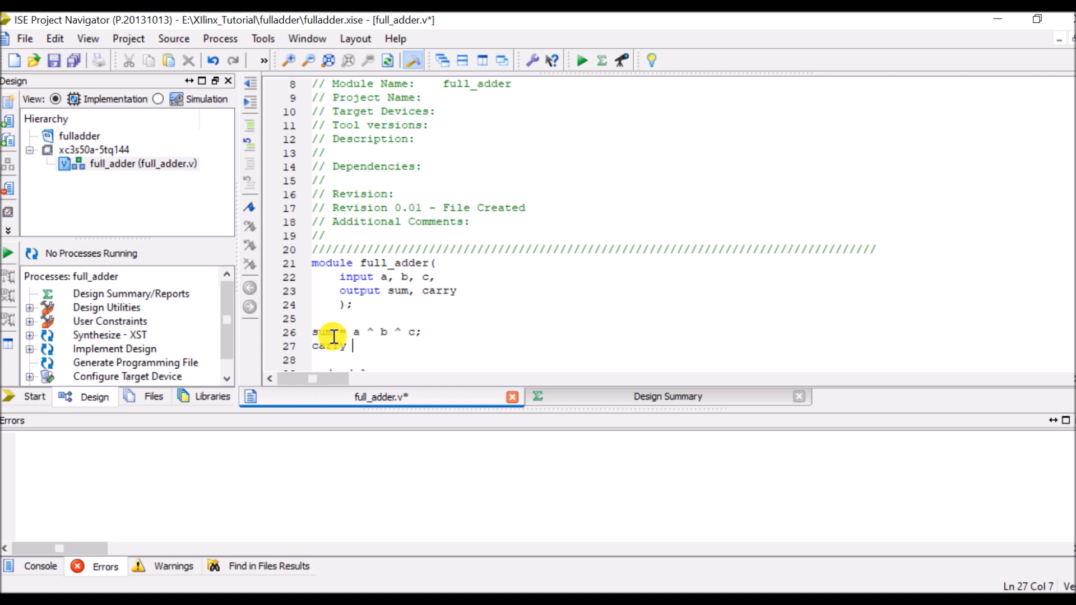
type("=")
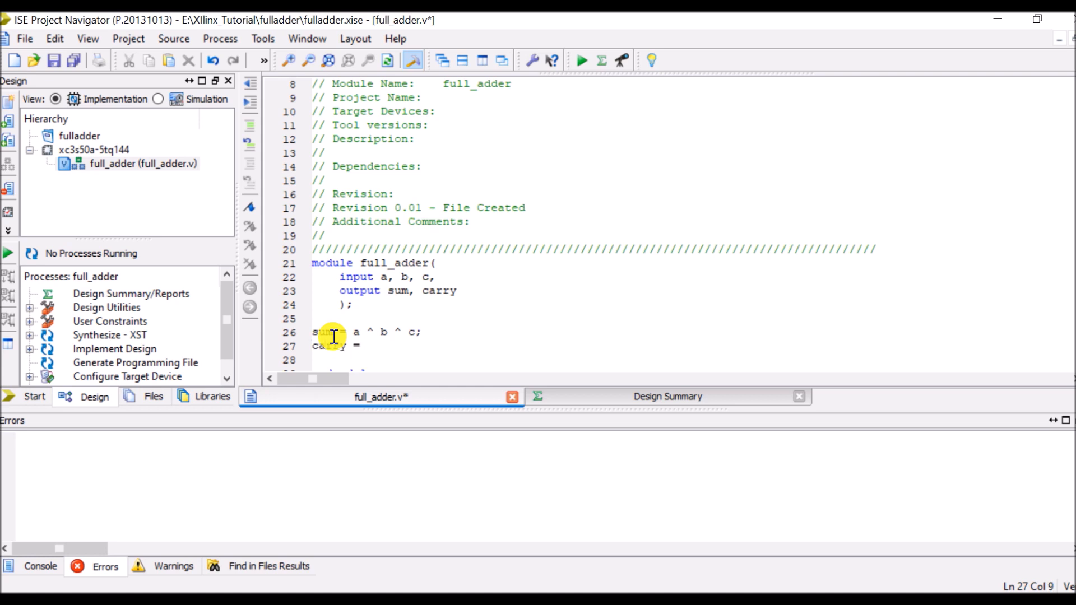
type("(a")
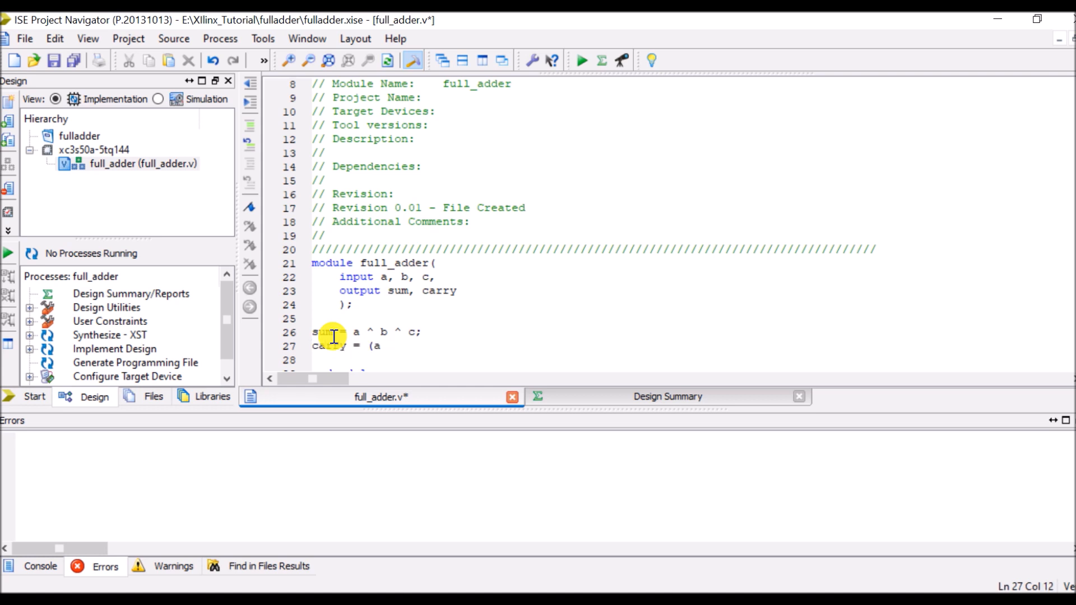
type("& b) |")
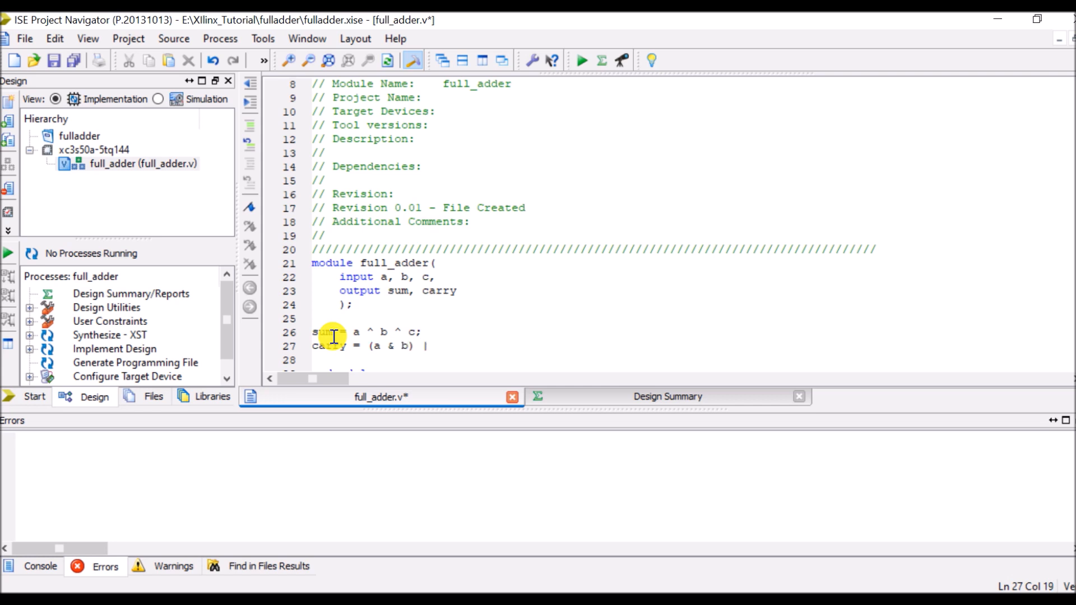
type("(b &")
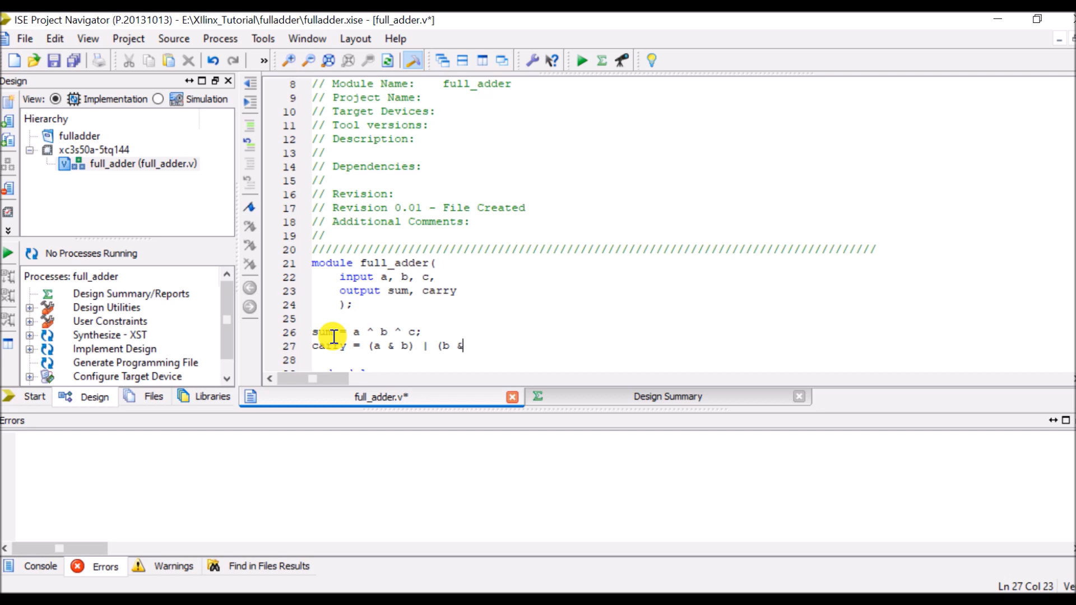
type("c) |")
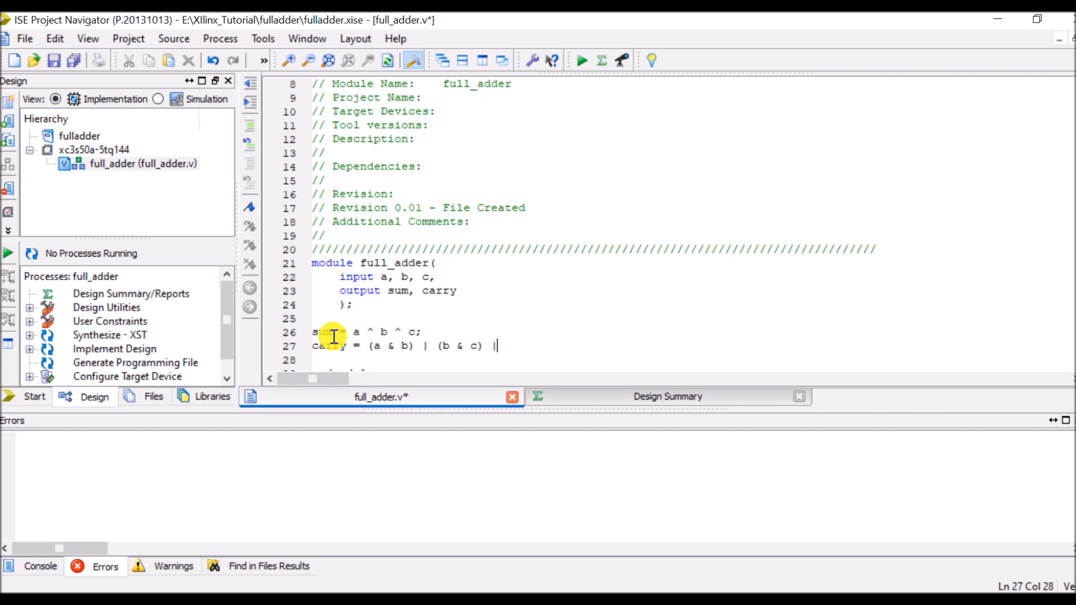
type("(a")
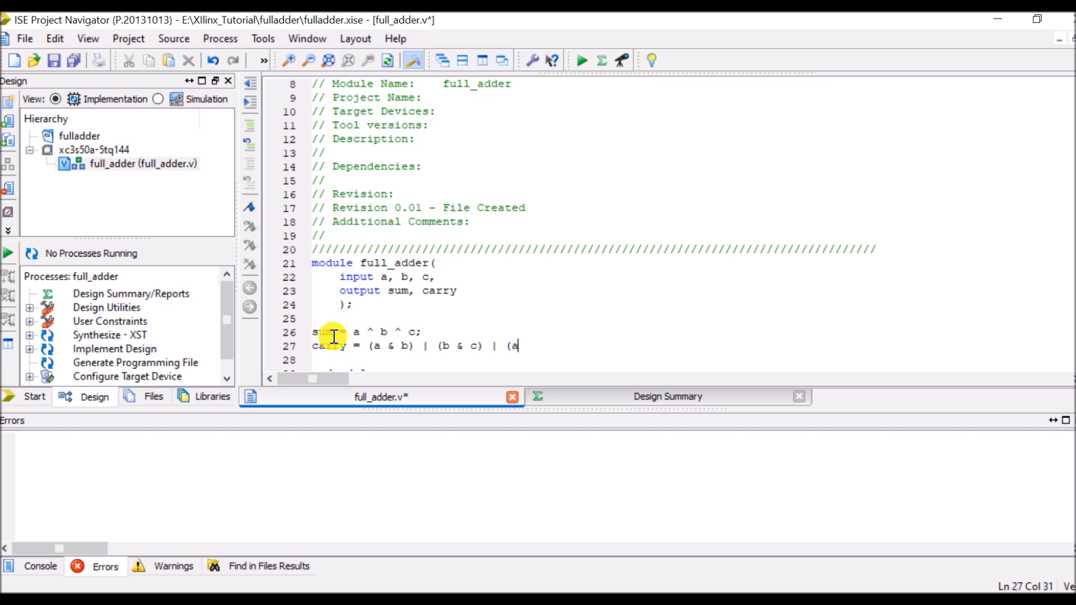
type("&")
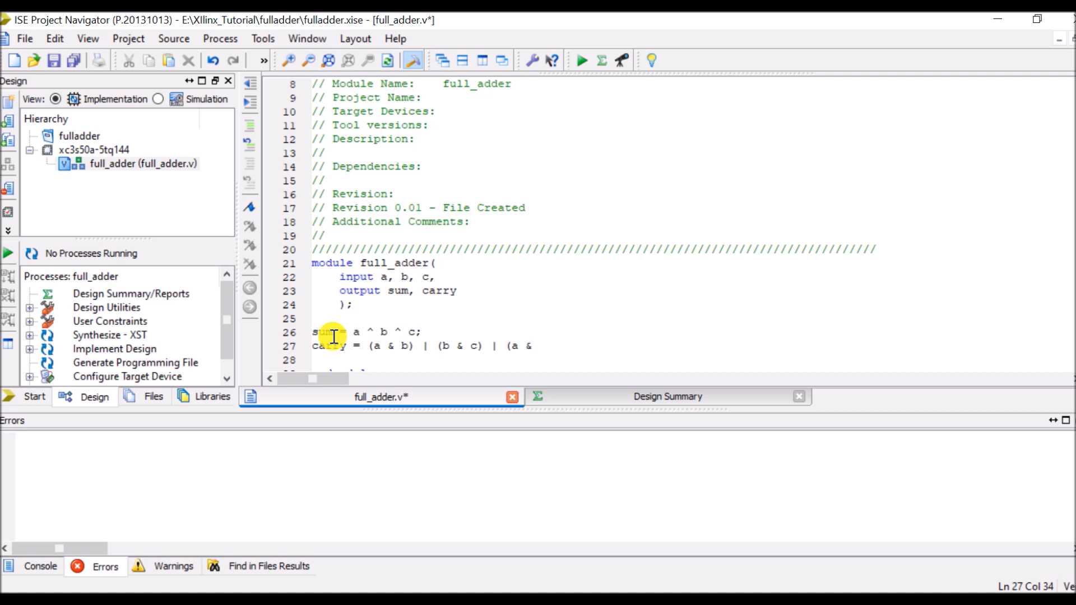
type("c)")
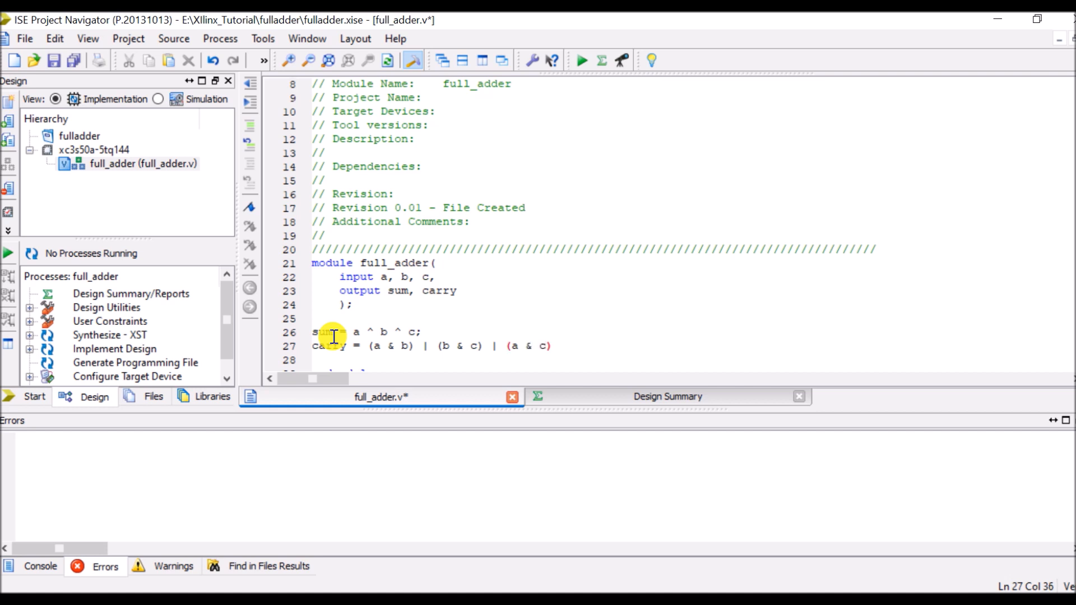
type(";")
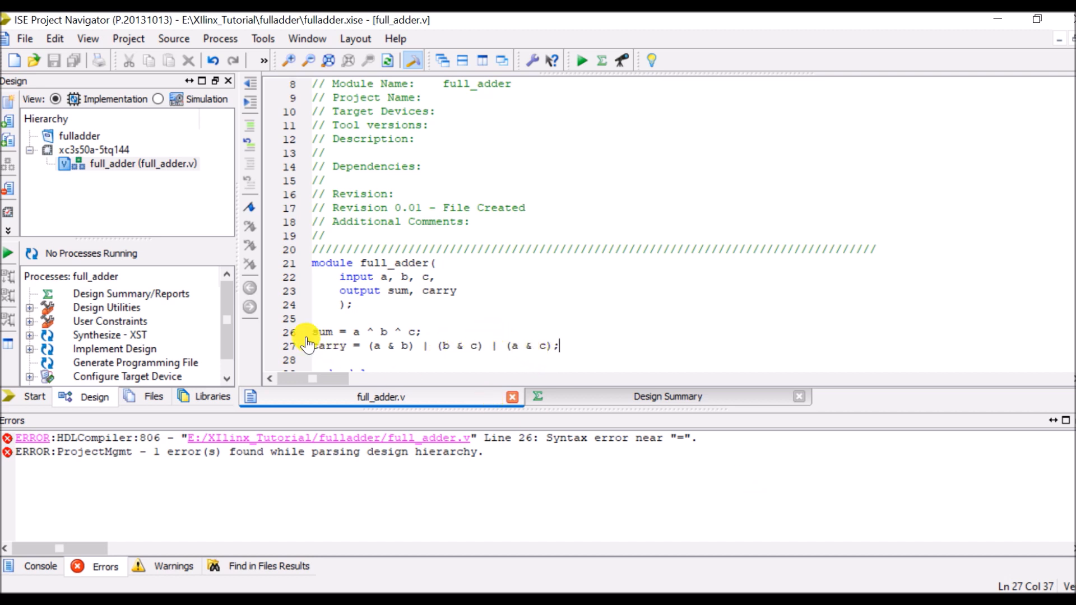
- Prefix the sum and carry lines with assign to fix the syntax error
type("assign")
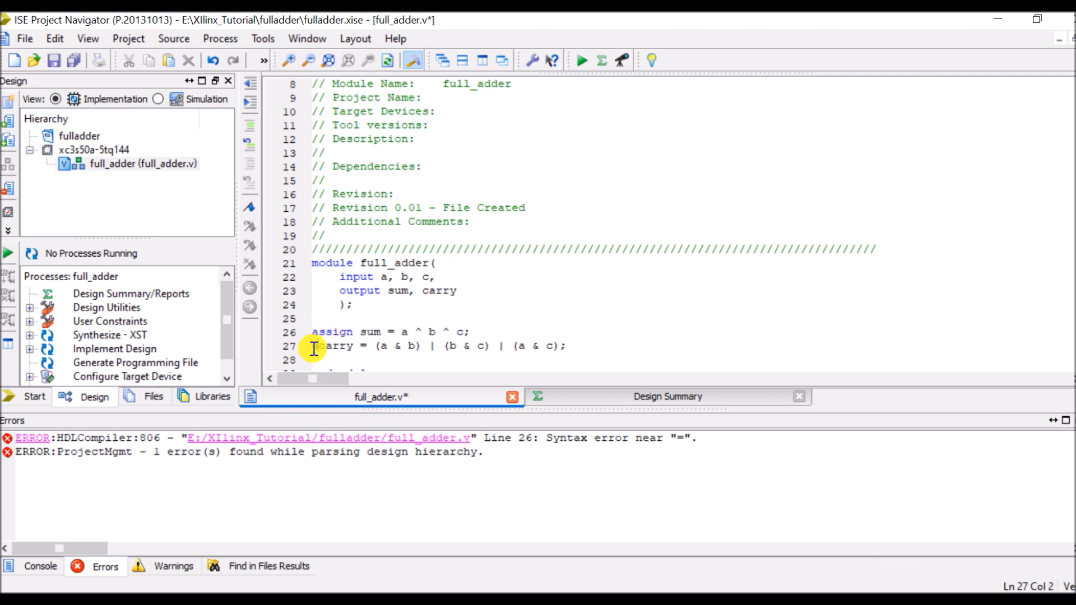
type("assign")
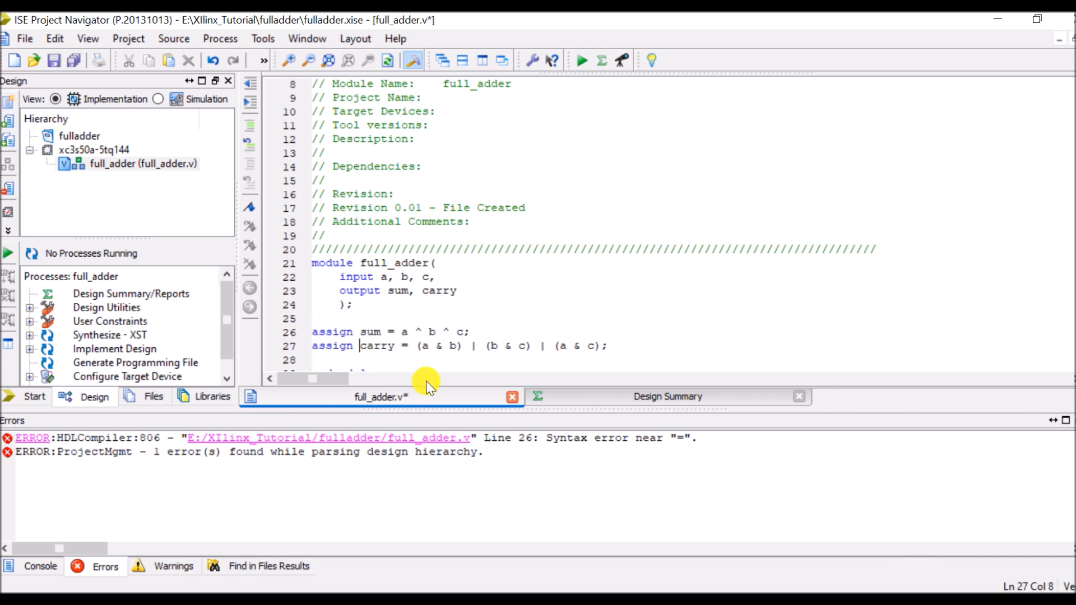
mouse_move(470, 350)
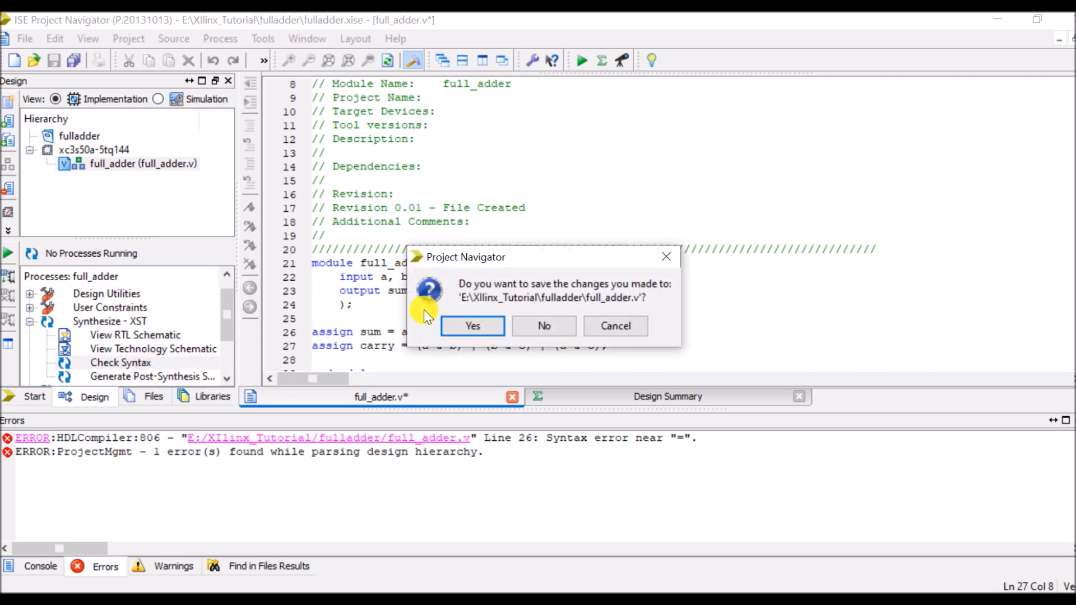
- Confirm saving full_adder.v so the syntax check runs on the assign edits
left_click(472, 325)
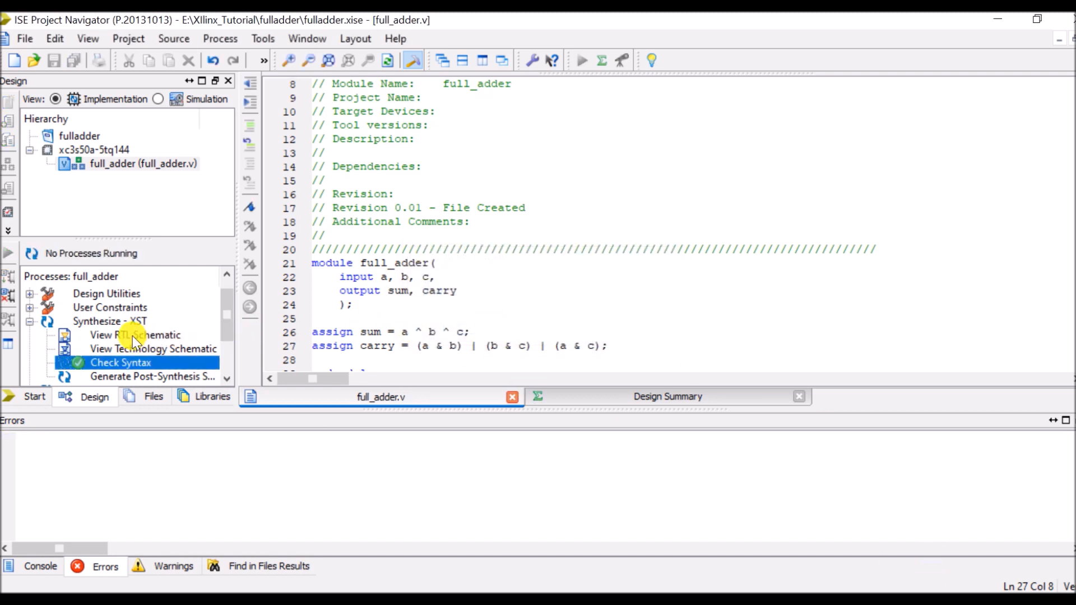
- Generate the RTL schematic of full_adder starting from the top-level block
double_click(136, 335)
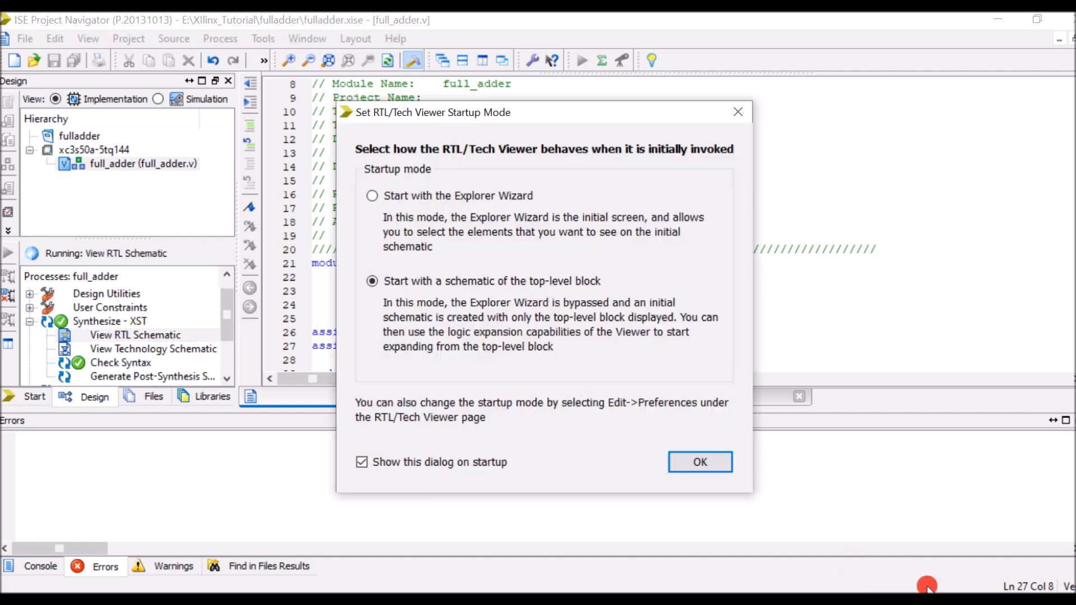
left_click(700, 461)
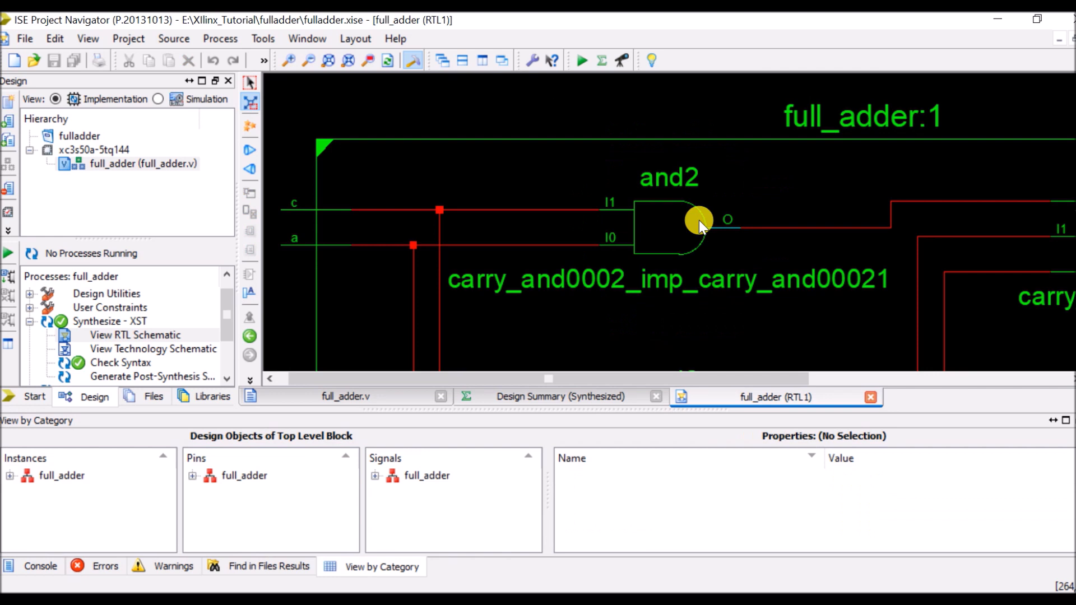
mouse_move(369, 107)
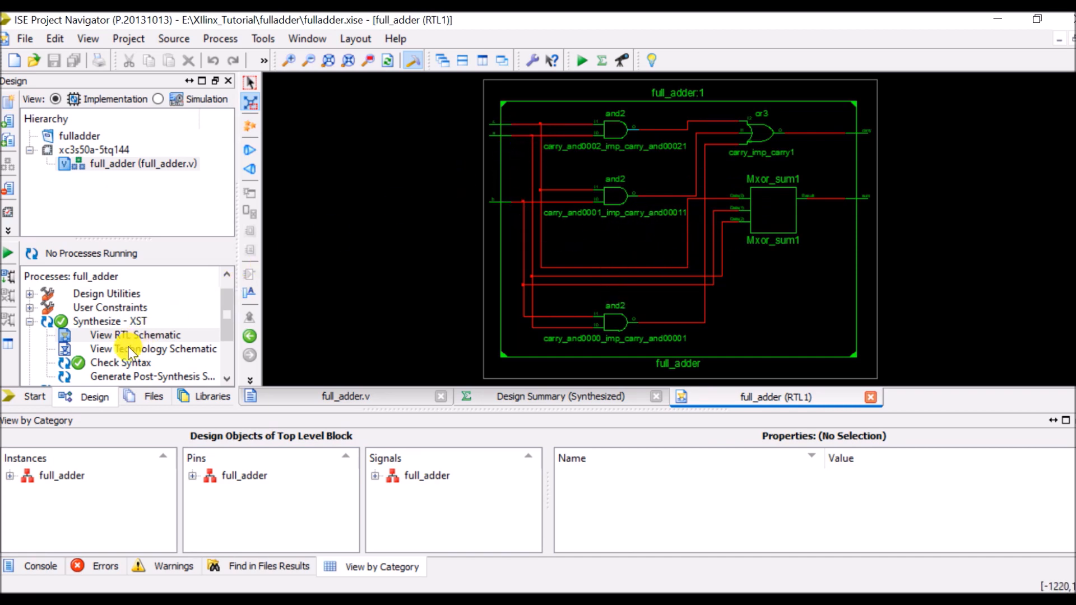
double_click(153, 348)
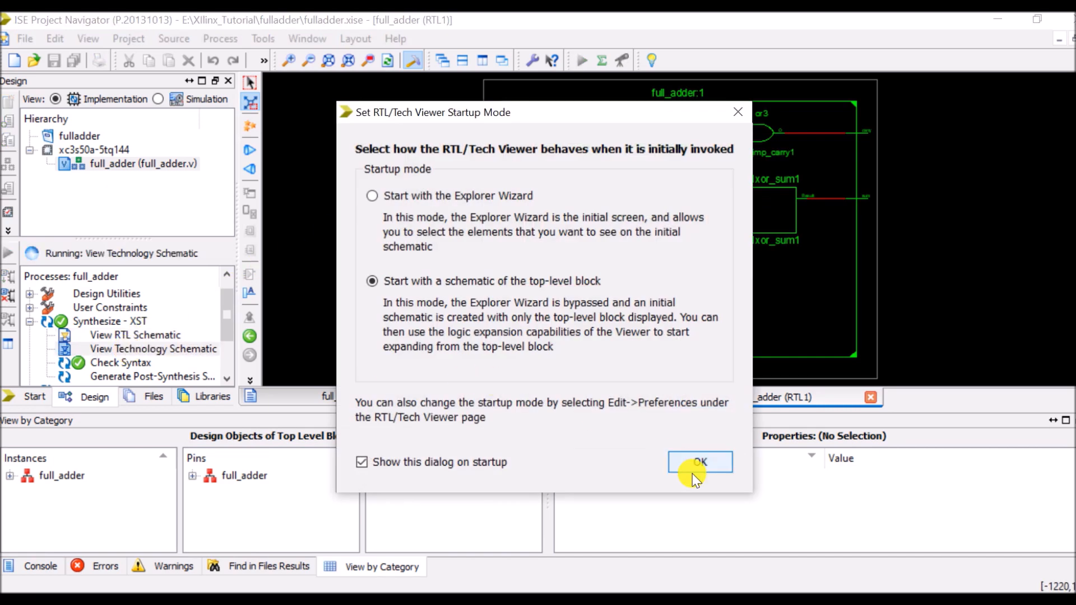
left_click(699, 462)
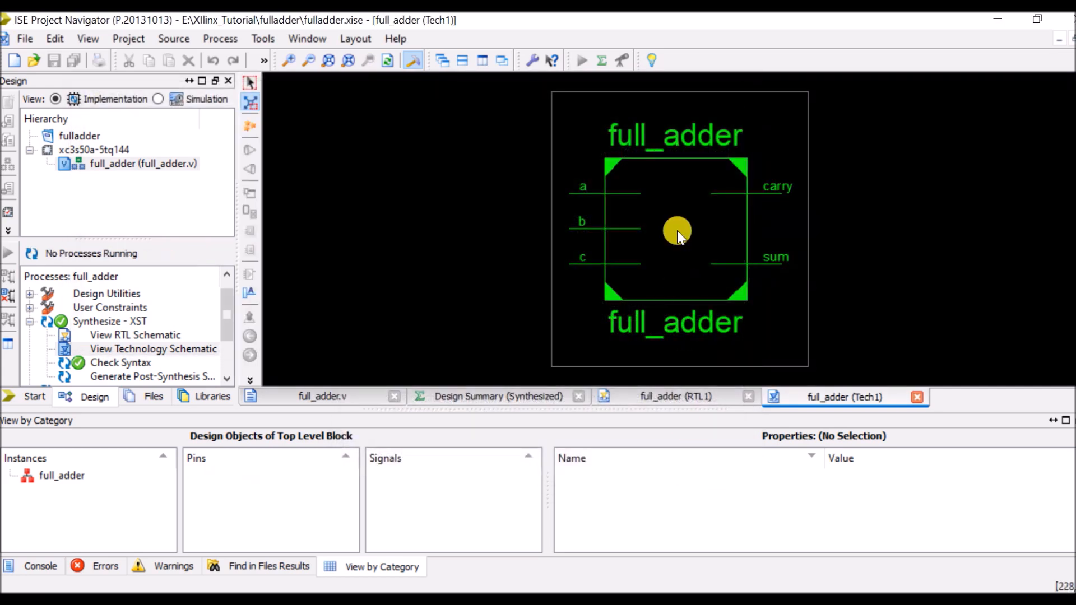
left_click(328, 61)
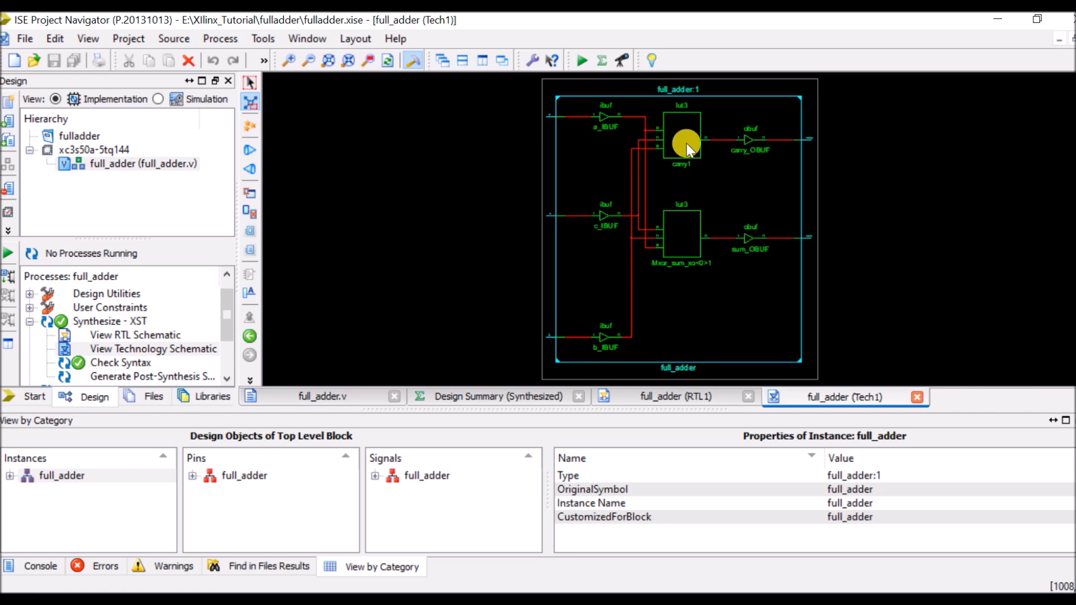
double_click(684, 139)
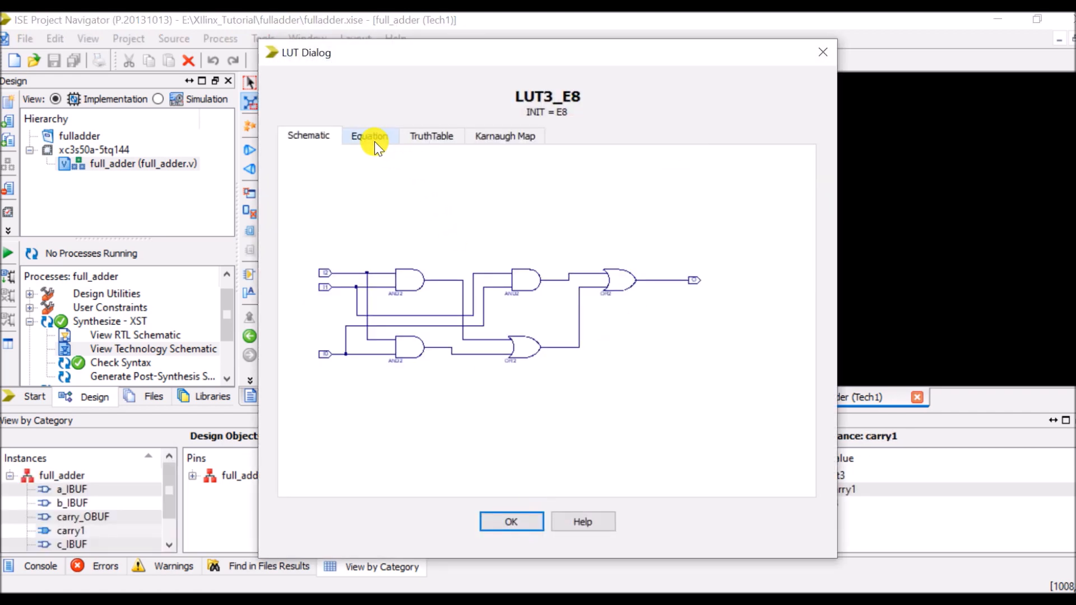
left_click(431, 135)
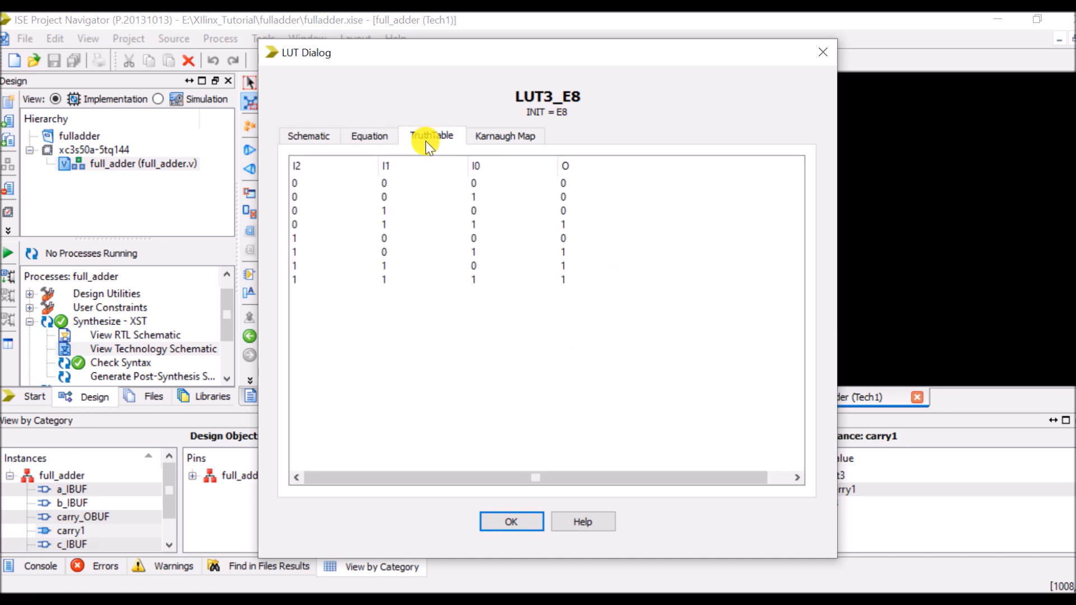
mouse_move(439, 141)
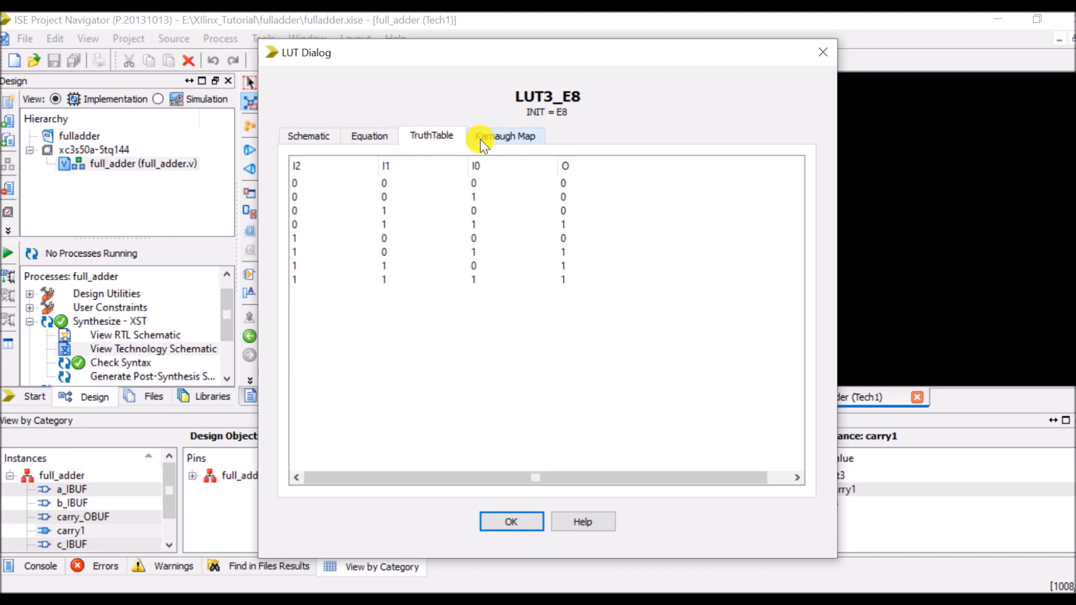
left_click(369, 135)
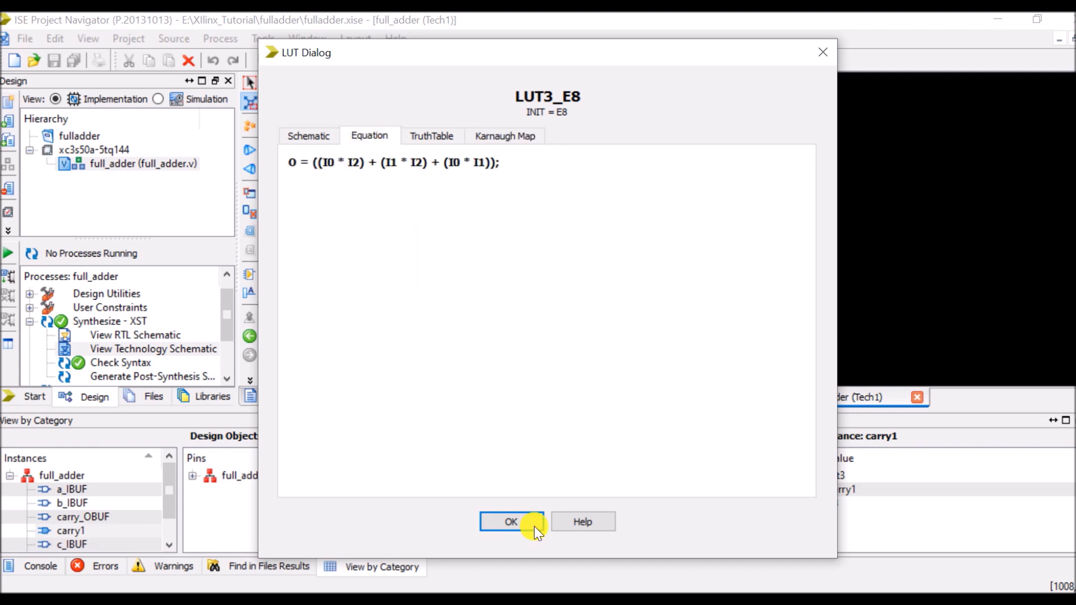
left_click(511, 521)
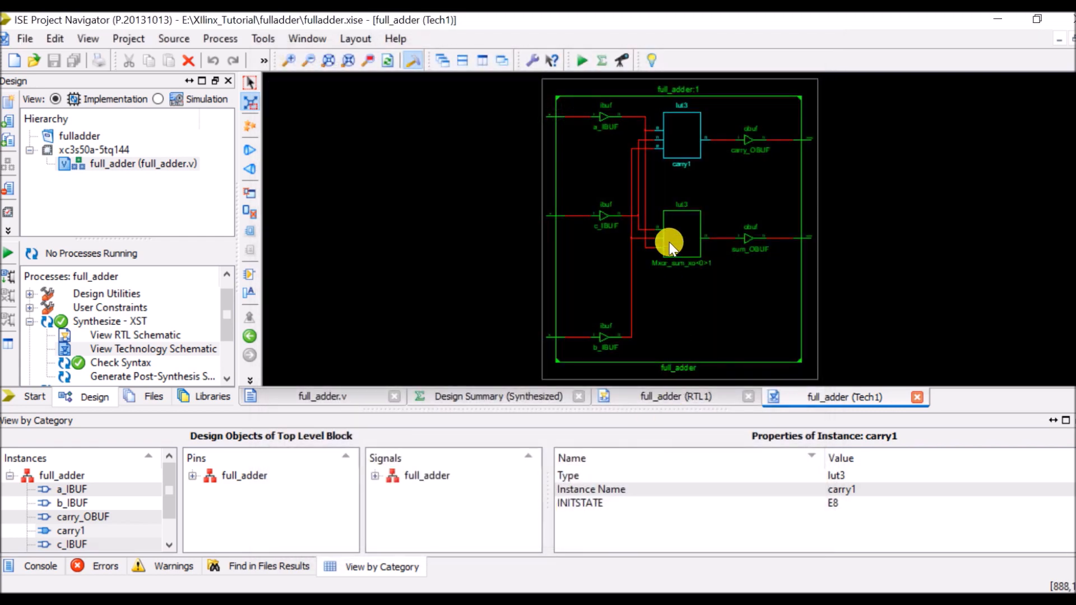
double_click(669, 244)
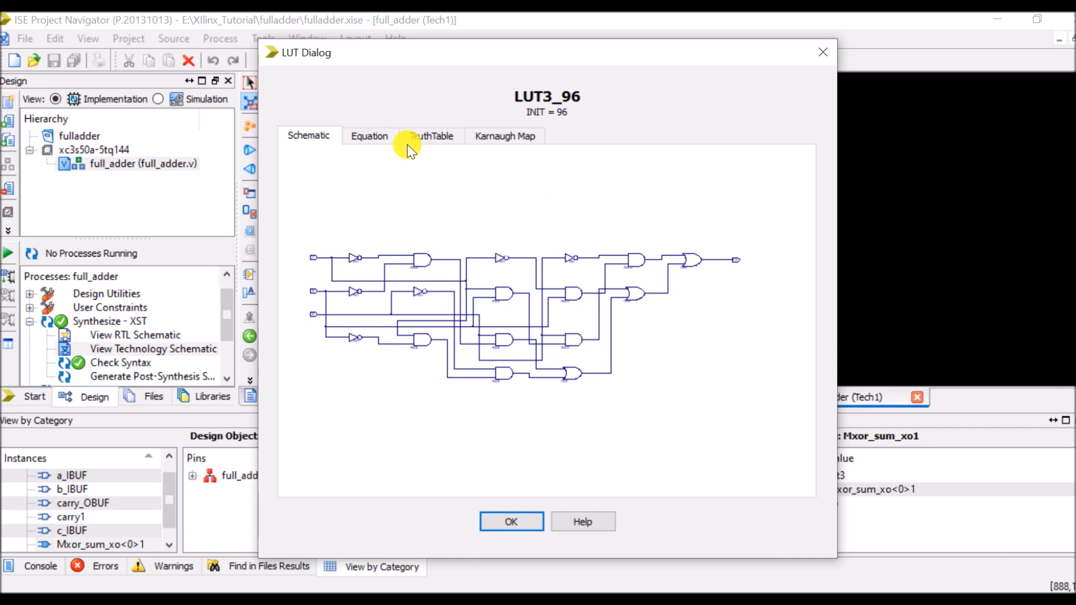
left_click(433, 136)
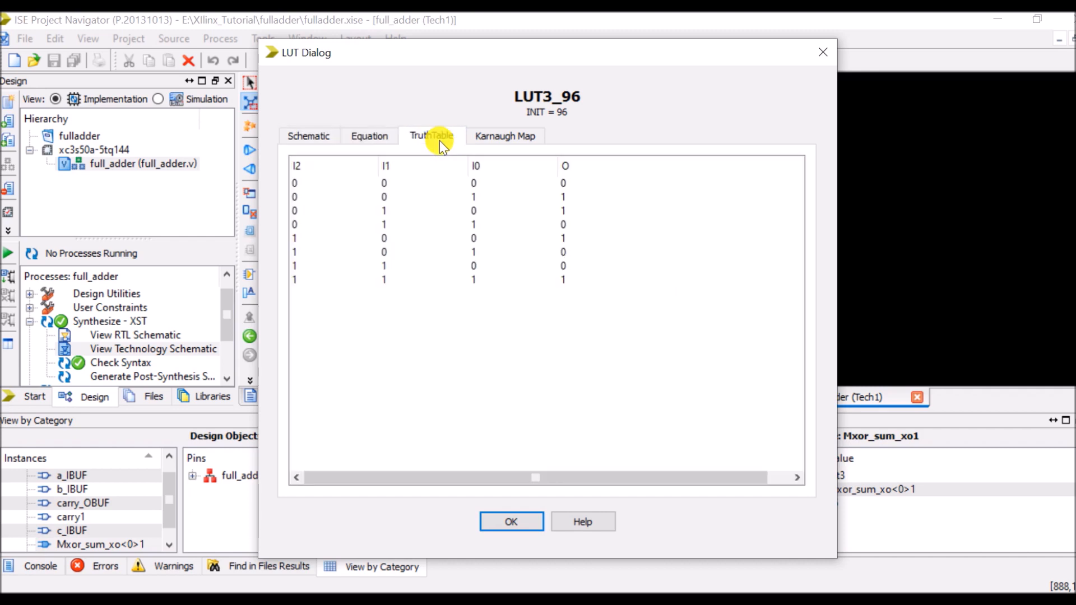
left_click(504, 136)
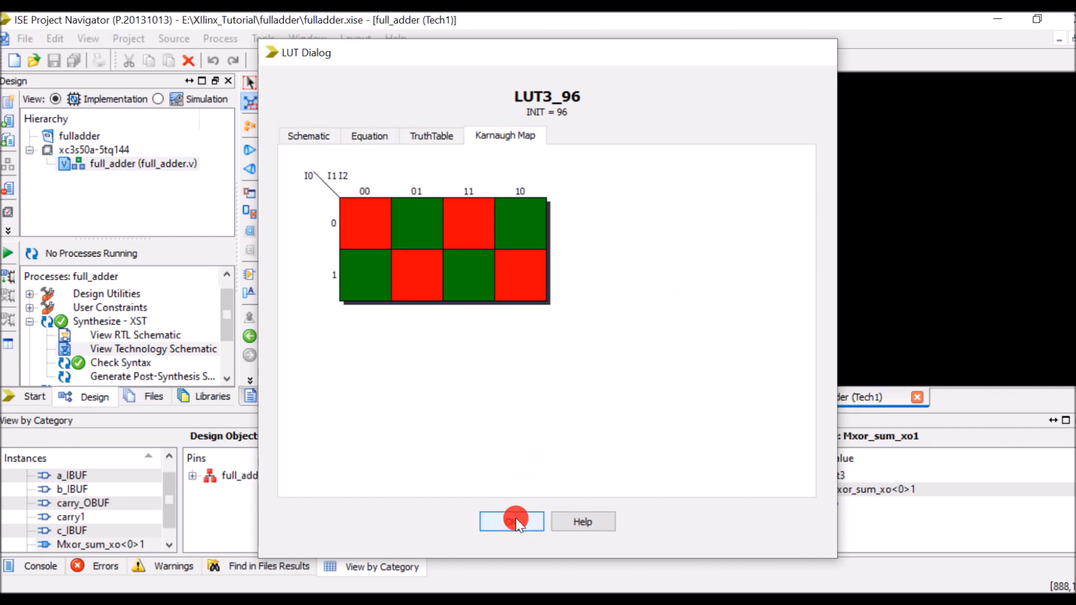
left_click(511, 521)
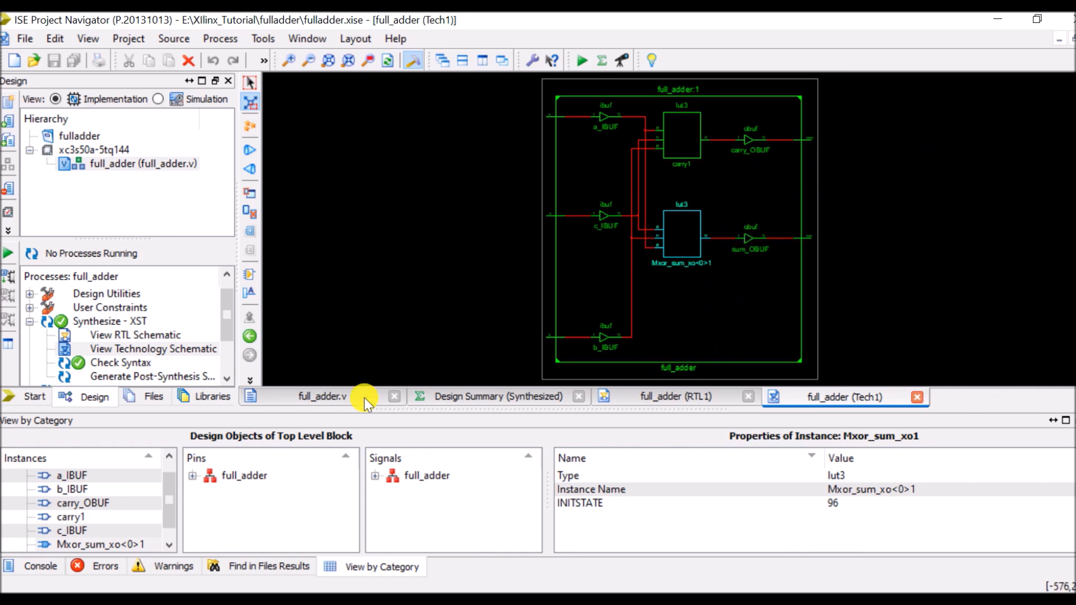
- Show the synthesized Design Summary and select the full_adder module in the hierarchy
left_click(499, 397)
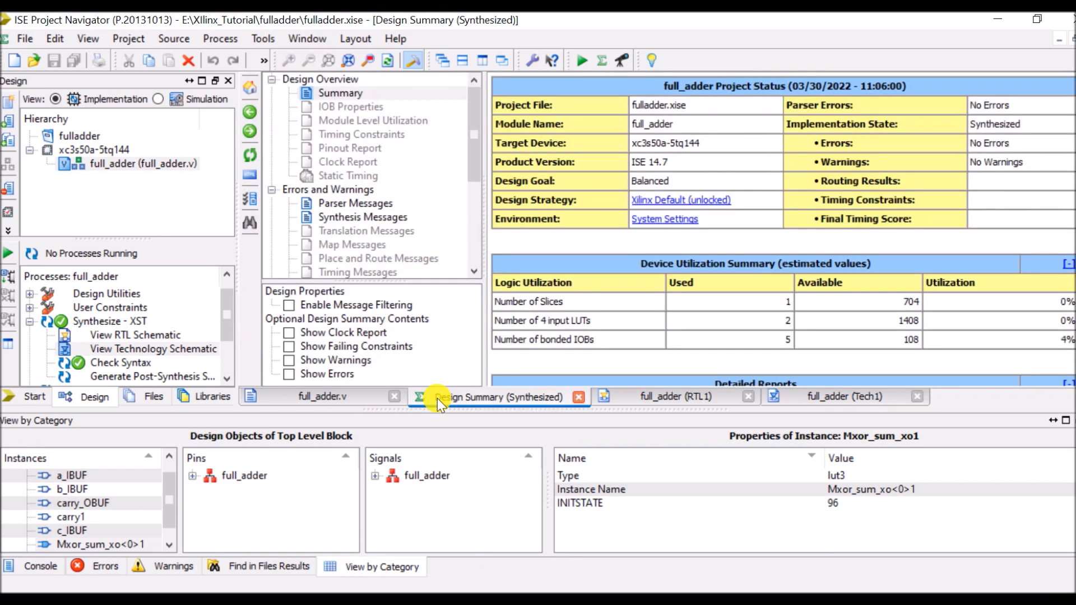
mouse_move(695, 240)
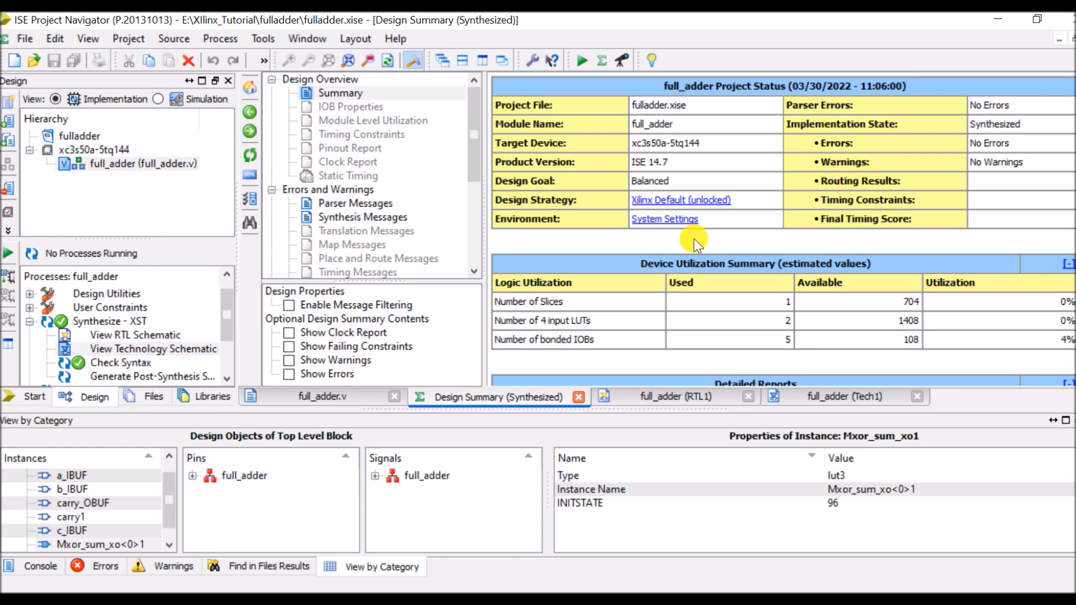
mouse_move(576, 304)
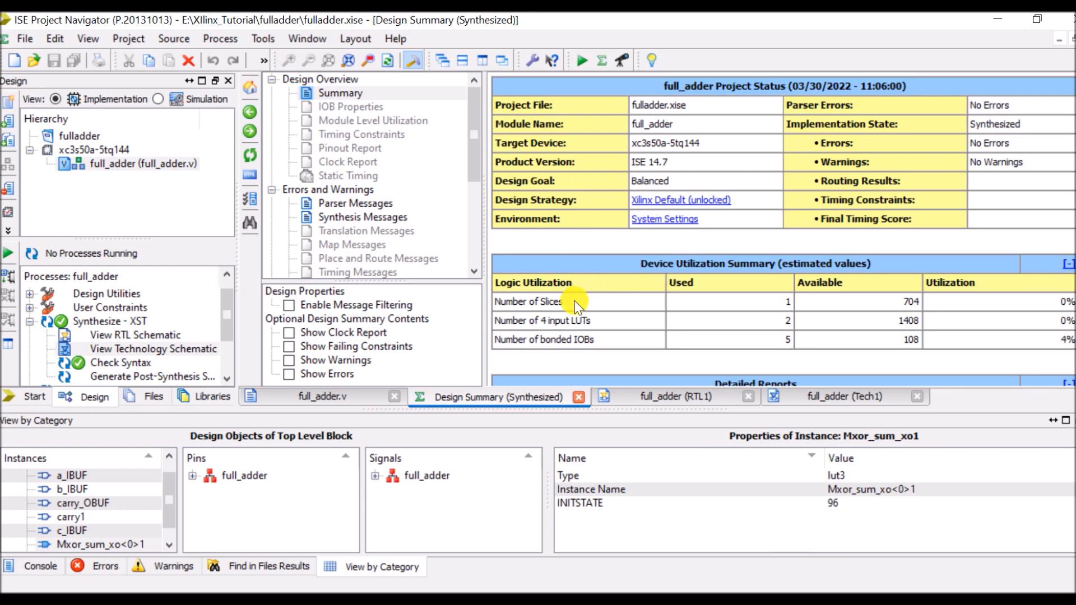
mouse_move(576, 321)
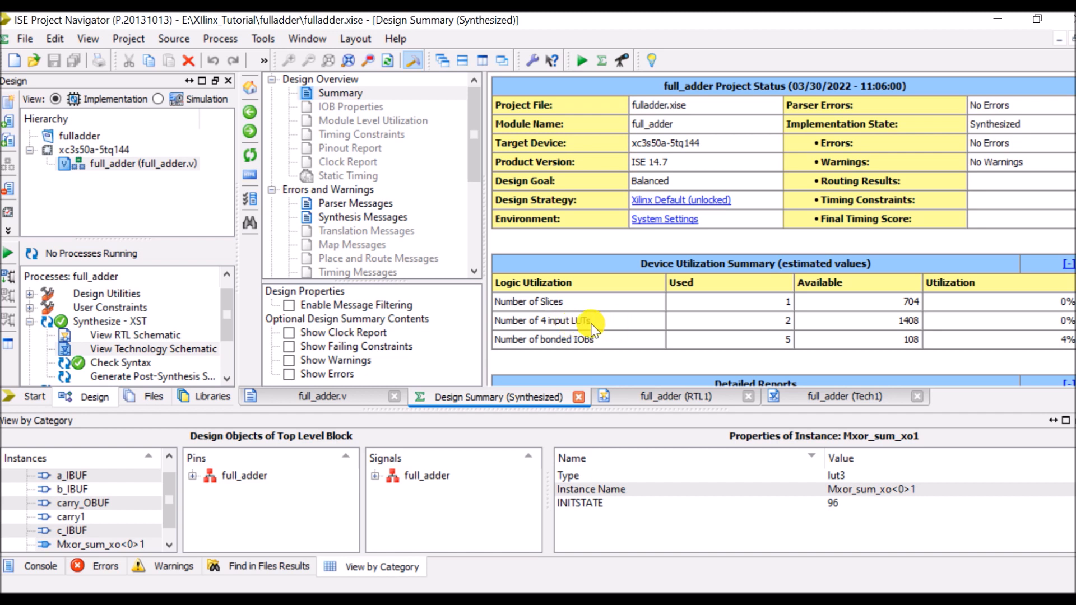
mouse_move(192, 240)
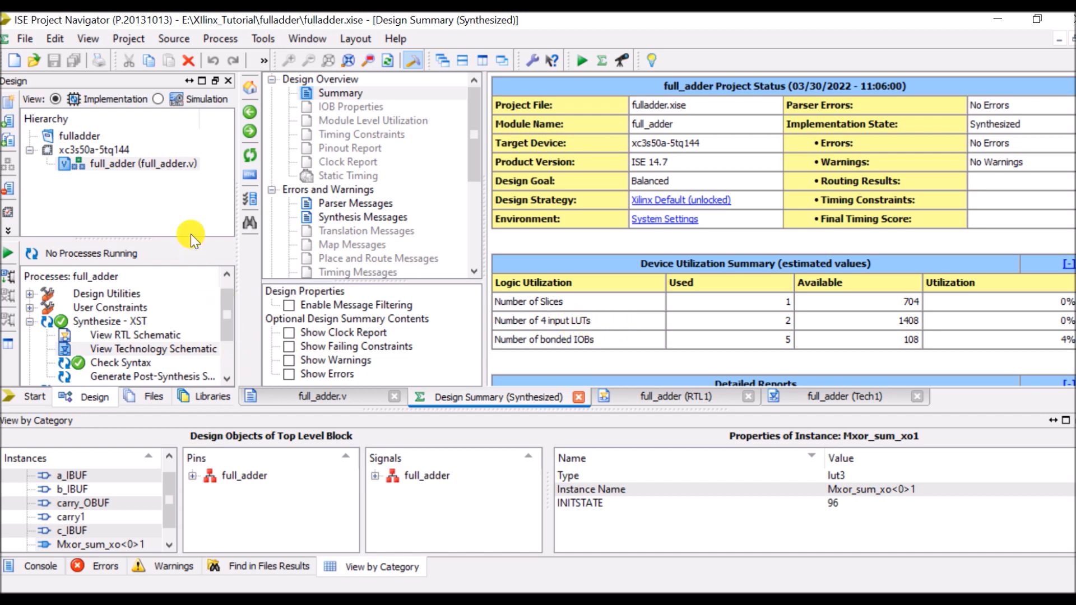
left_click(127, 163)
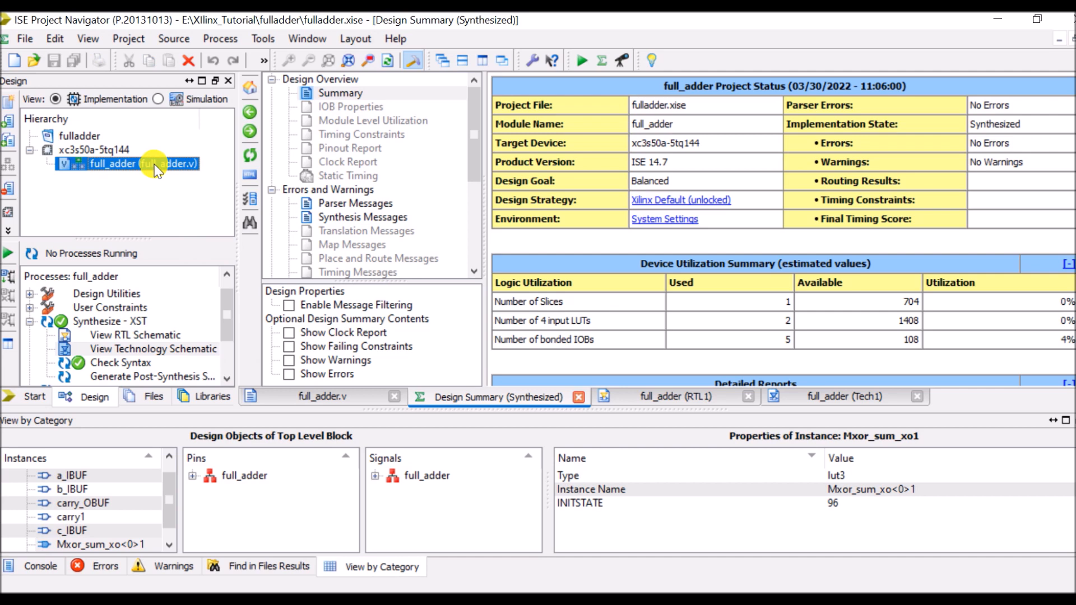
- Add a Verilog Test Fixture named full_adder_tw associated with full_adder
right_click(126, 164)
type("f")
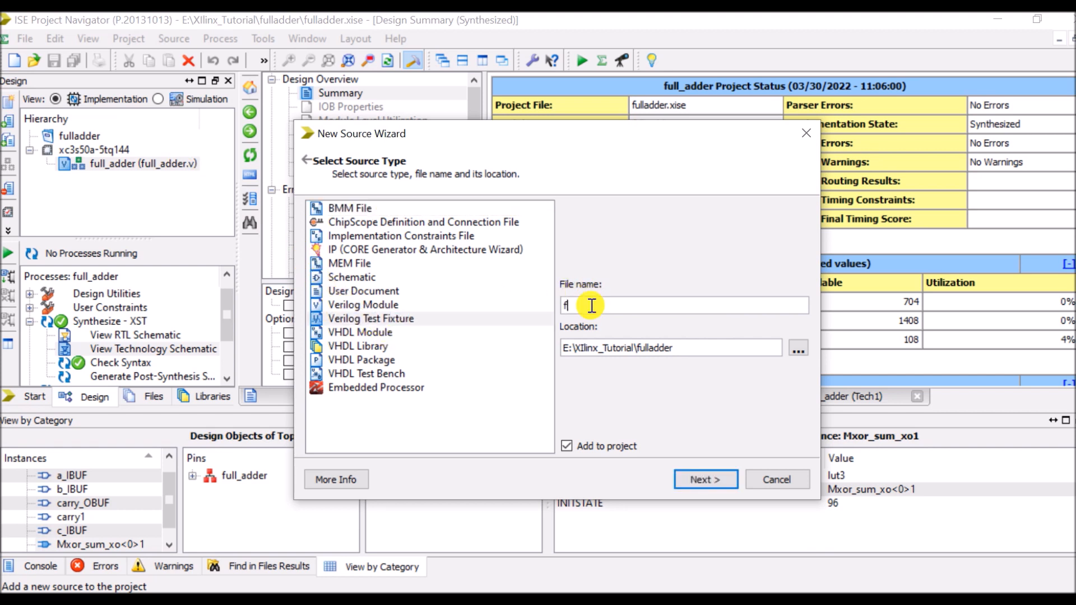
type("uu")
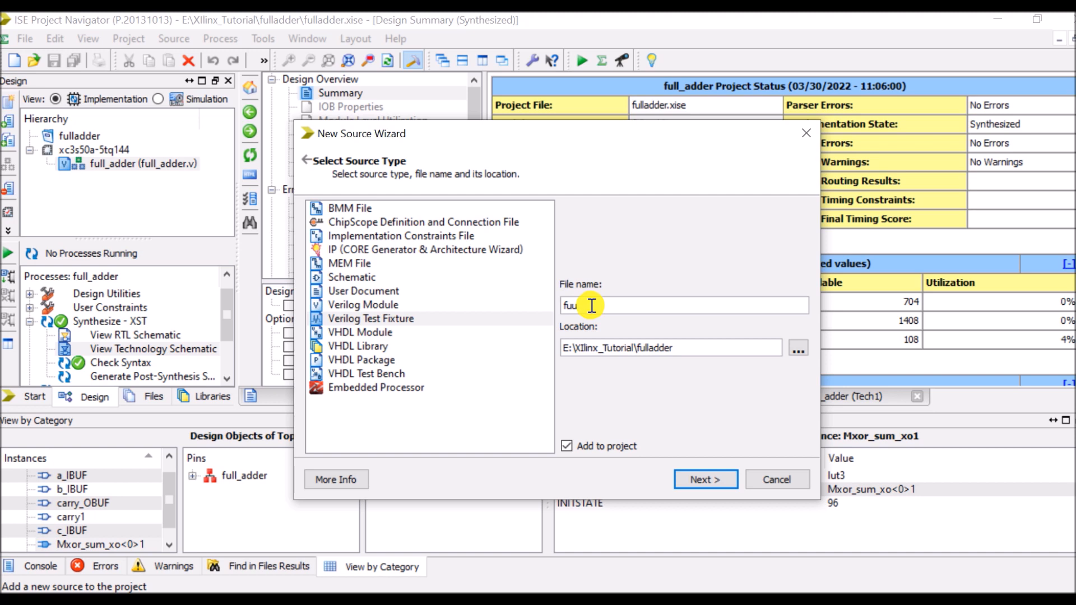
type("full_adder_tw")
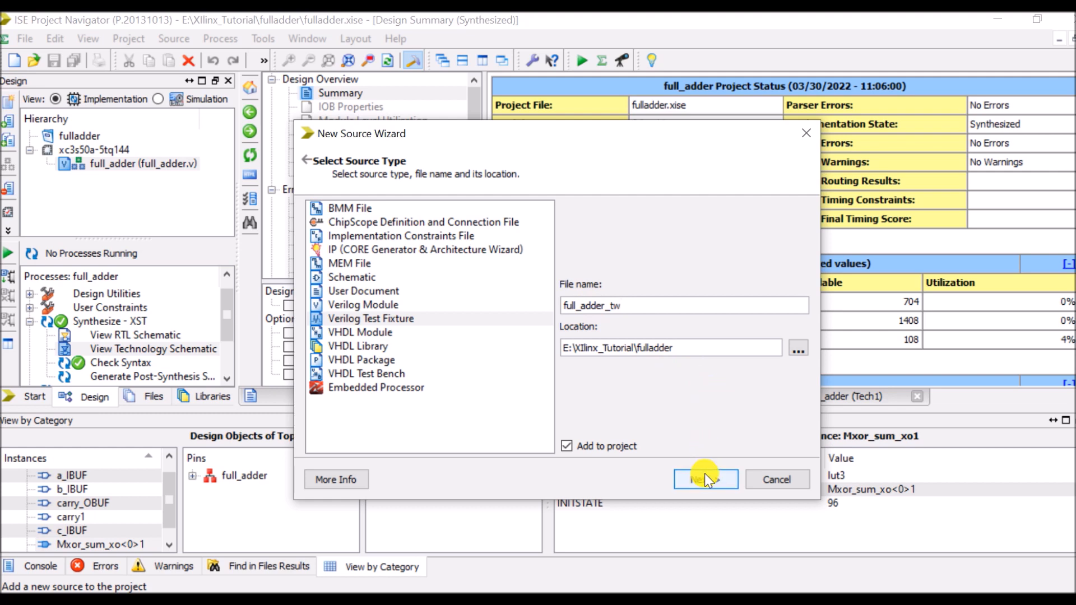
left_click(704, 479)
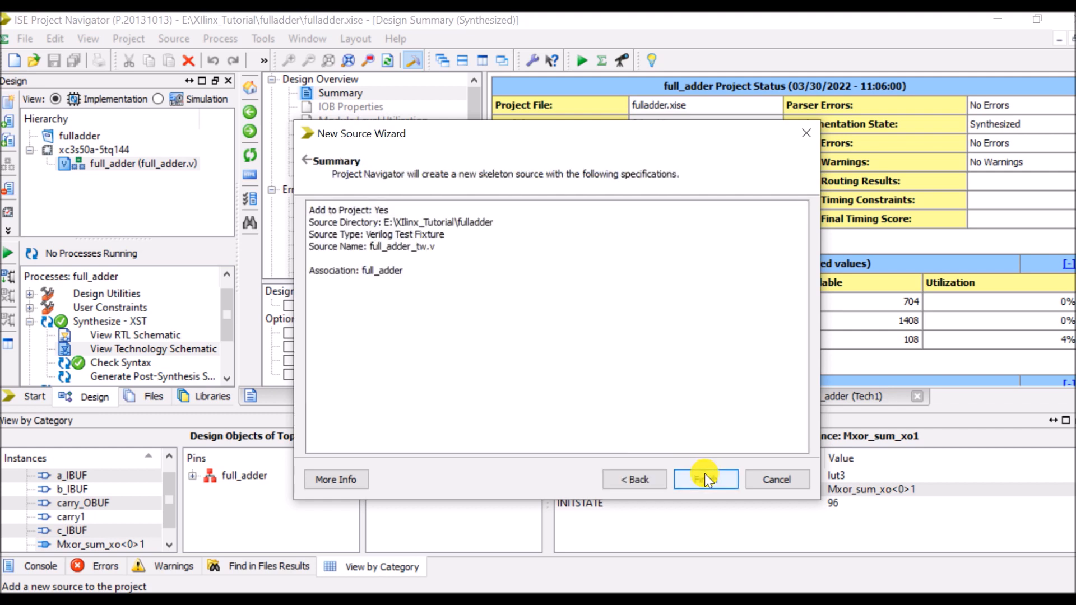
left_click(705, 478)
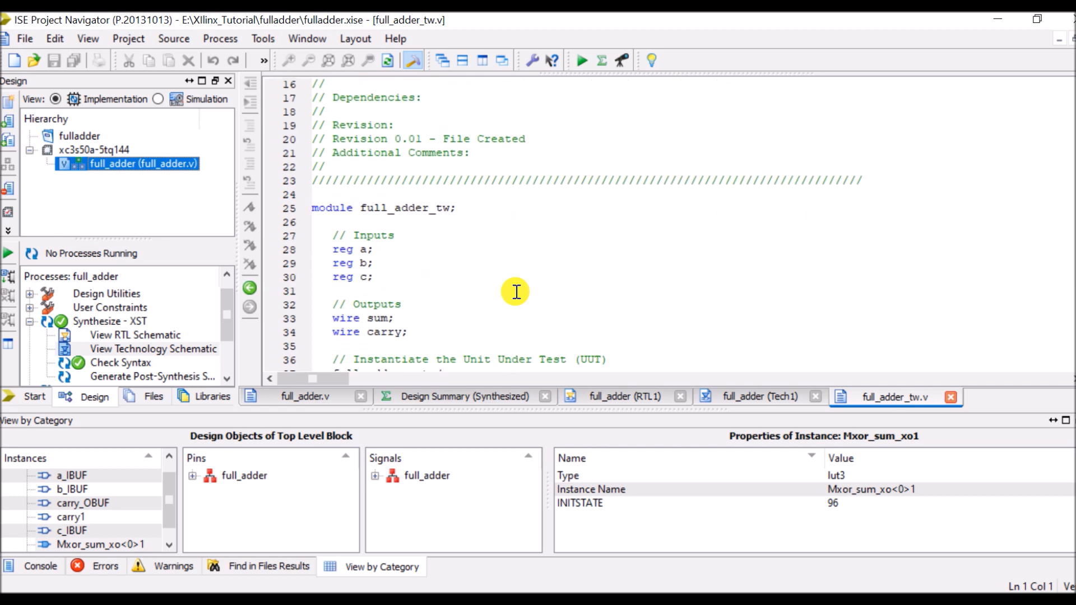
- Add 'always #5 a =~a;' after the initial block in full_adder_tw.v
scroll("down", 3)
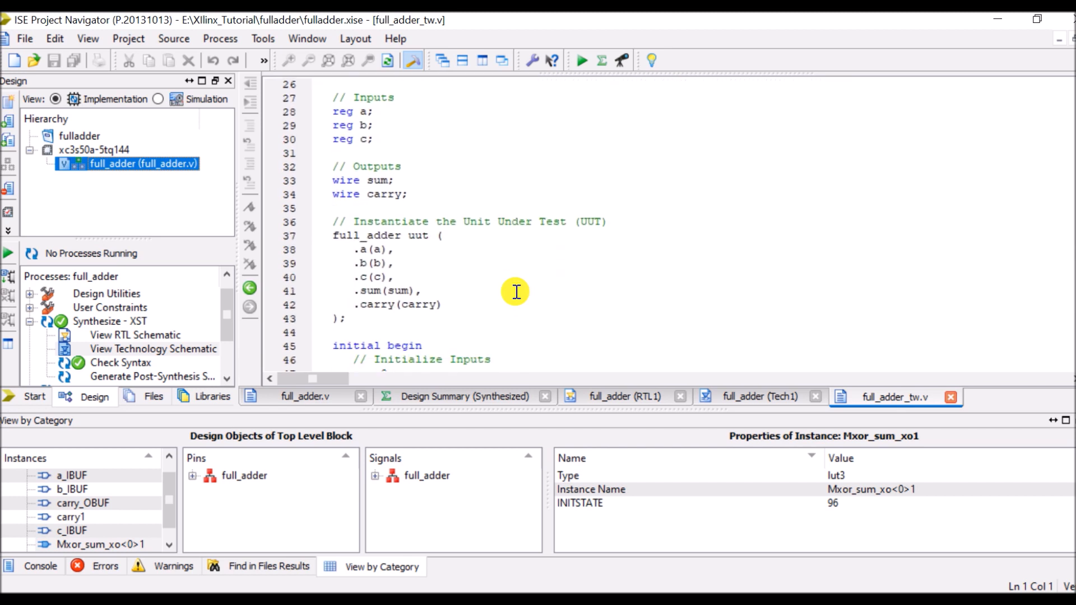
scroll("down", 3)
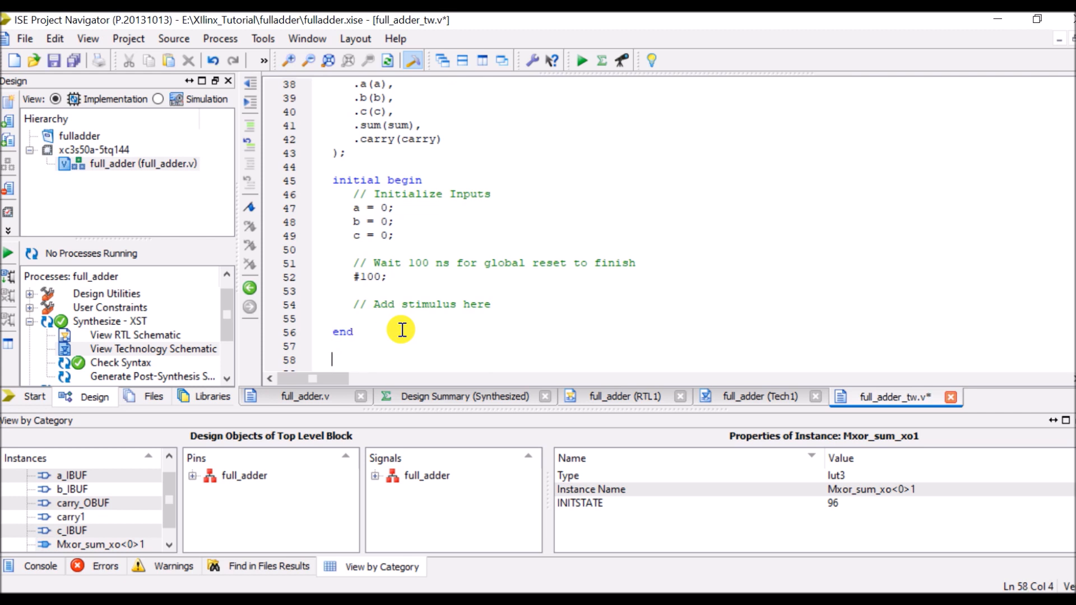
type("ala")
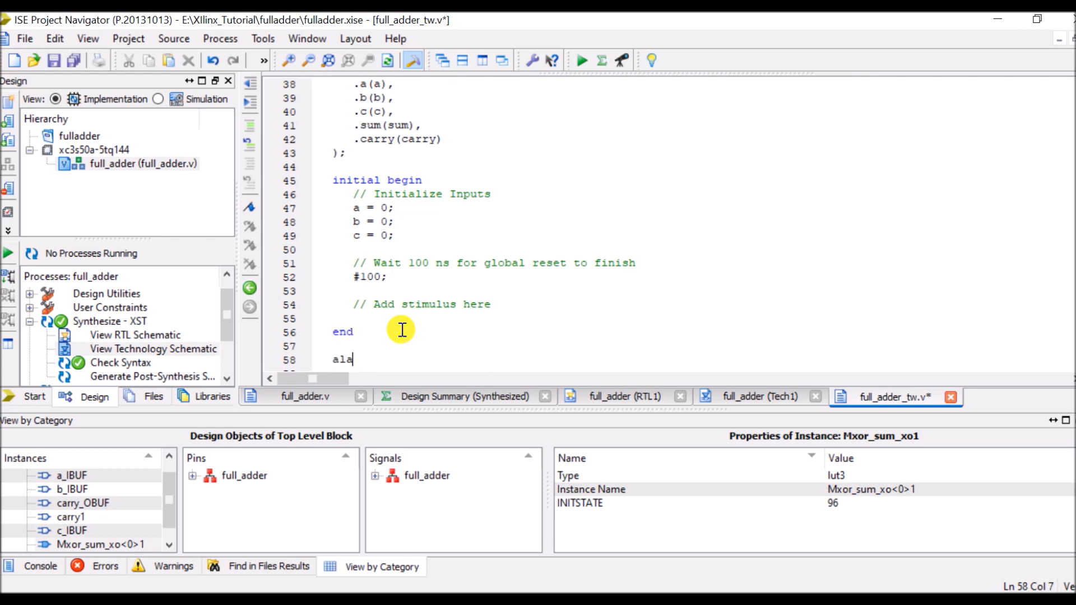
type("ways")
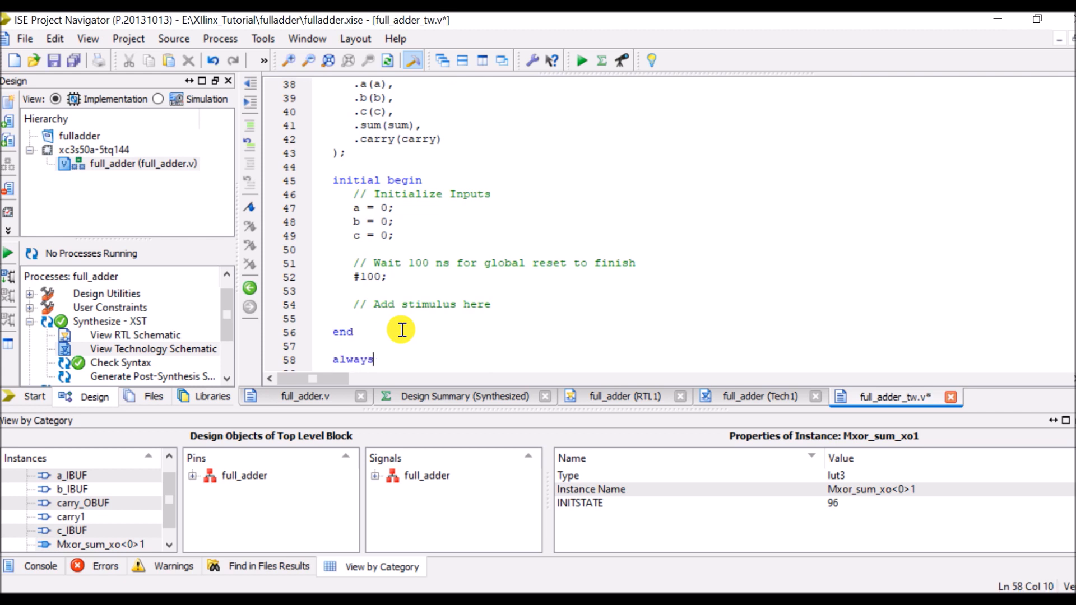
type("\" \"")
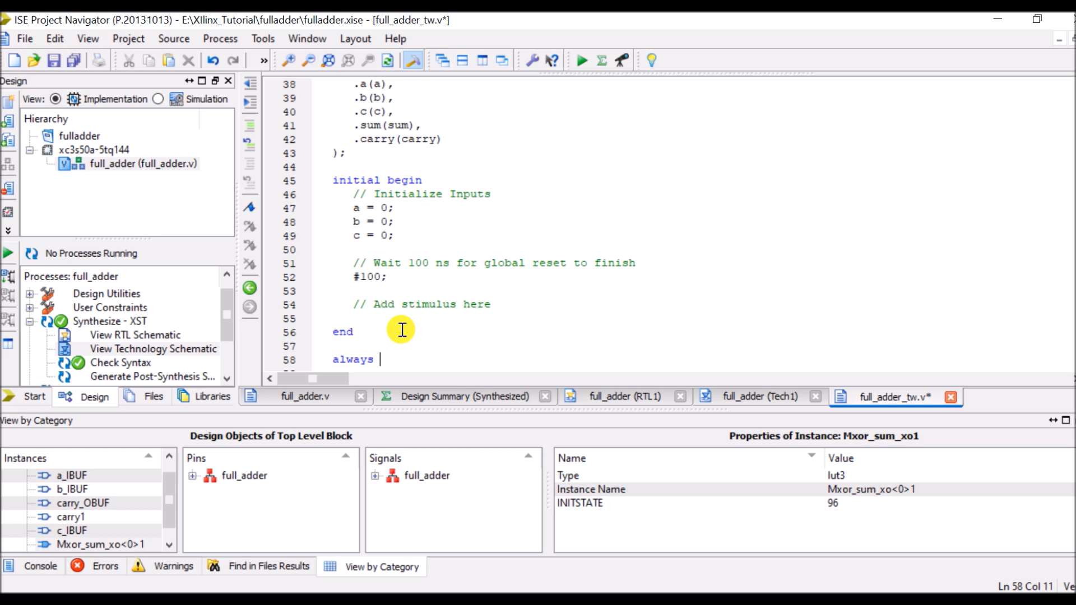
type("#5")
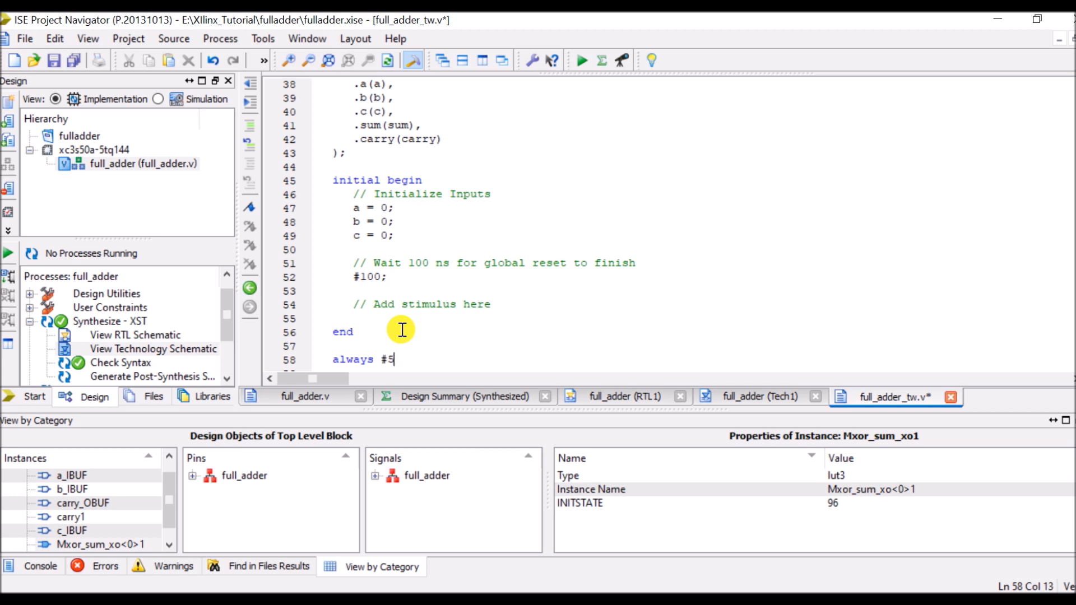
type("a =")
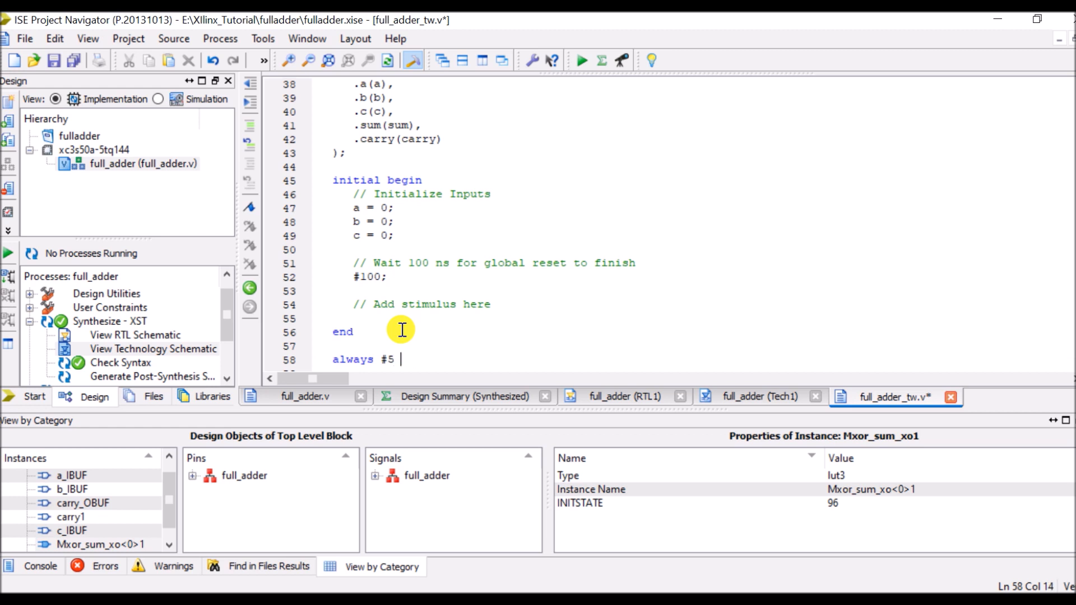
type("a =")
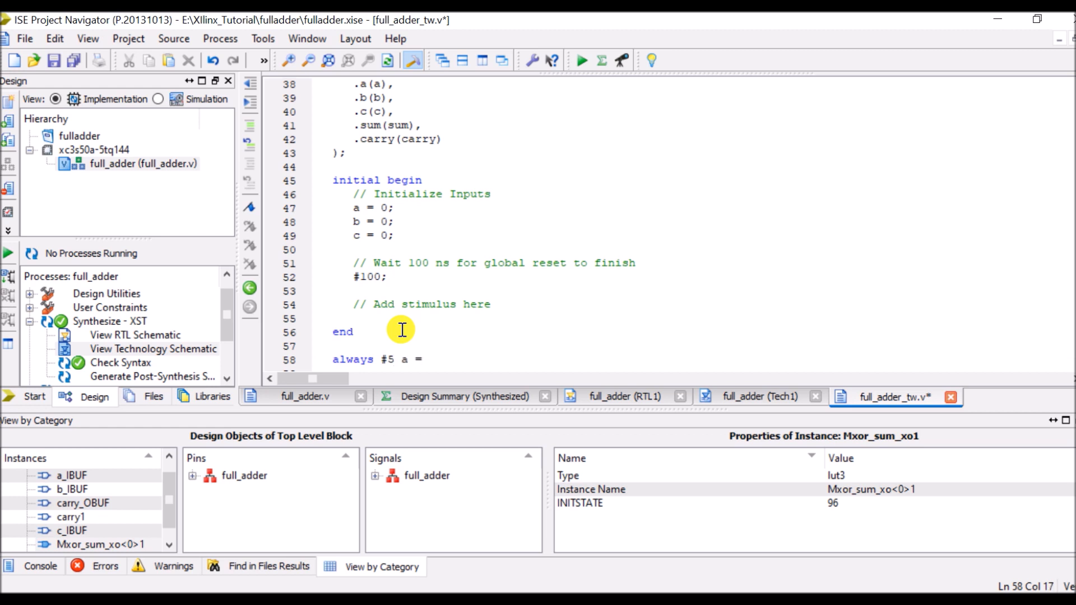
type("~a;")
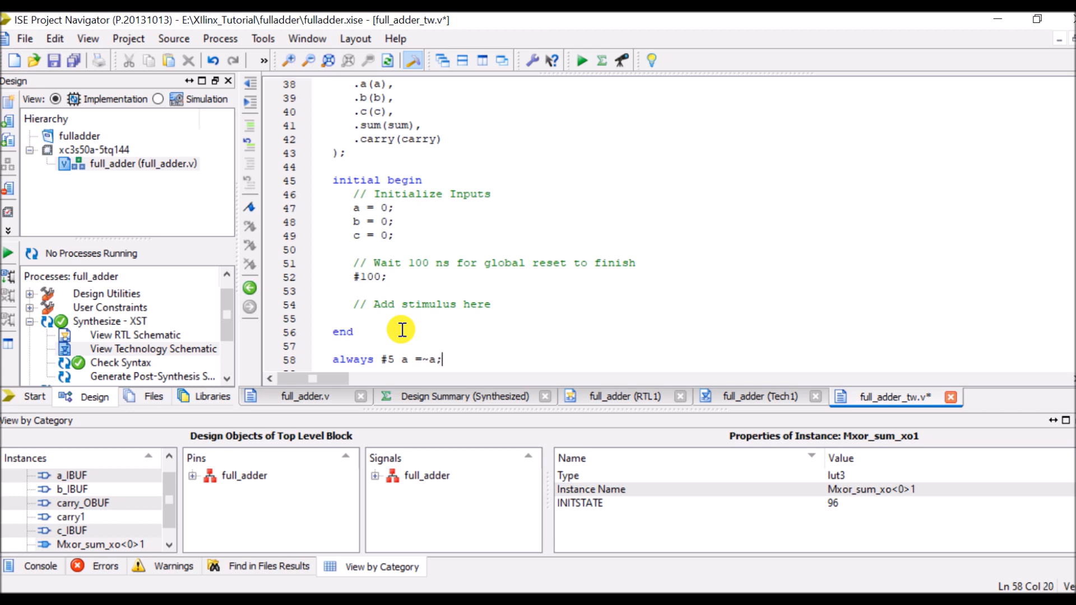
key("enter")
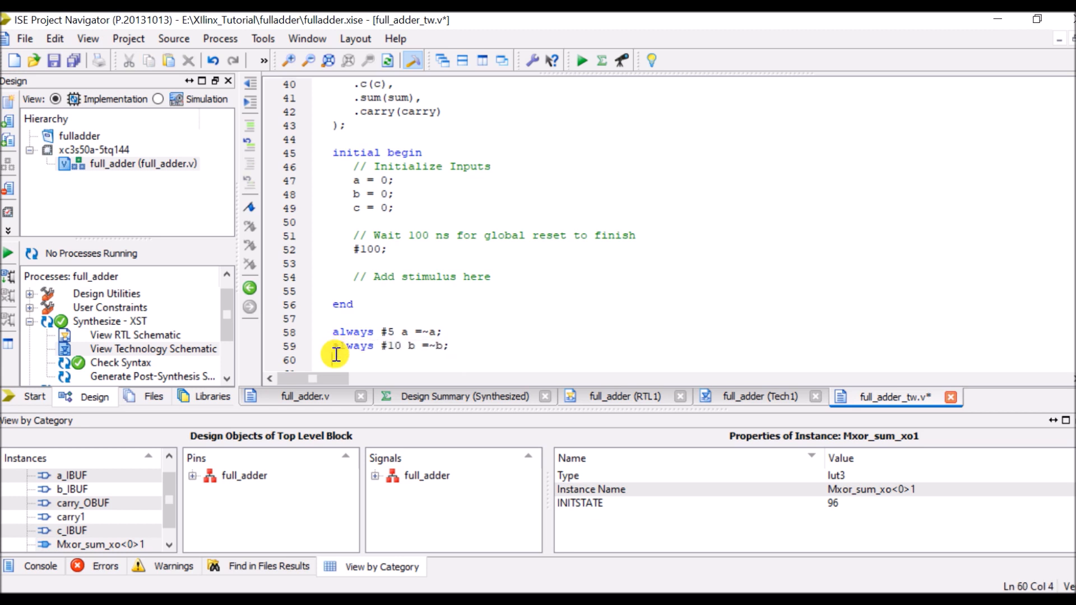
- Add the toggle statements for b and c with #10 and #20 delays
type("always #20 b =~b;")
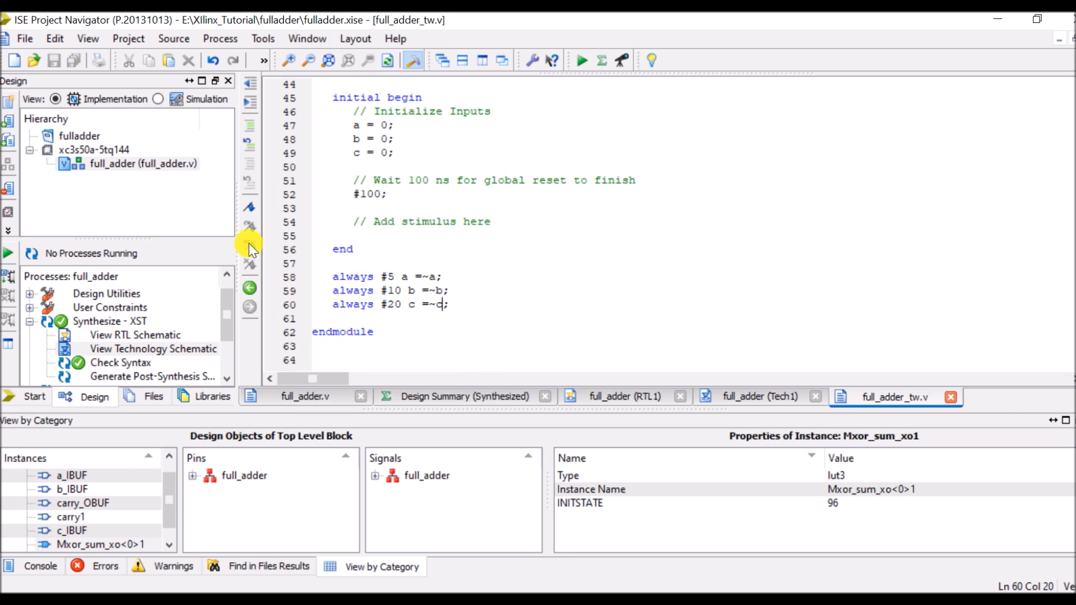
- In Simulation view, run Behavioral Check Syntax on the full_adder_tw testbench
left_click(176, 99)
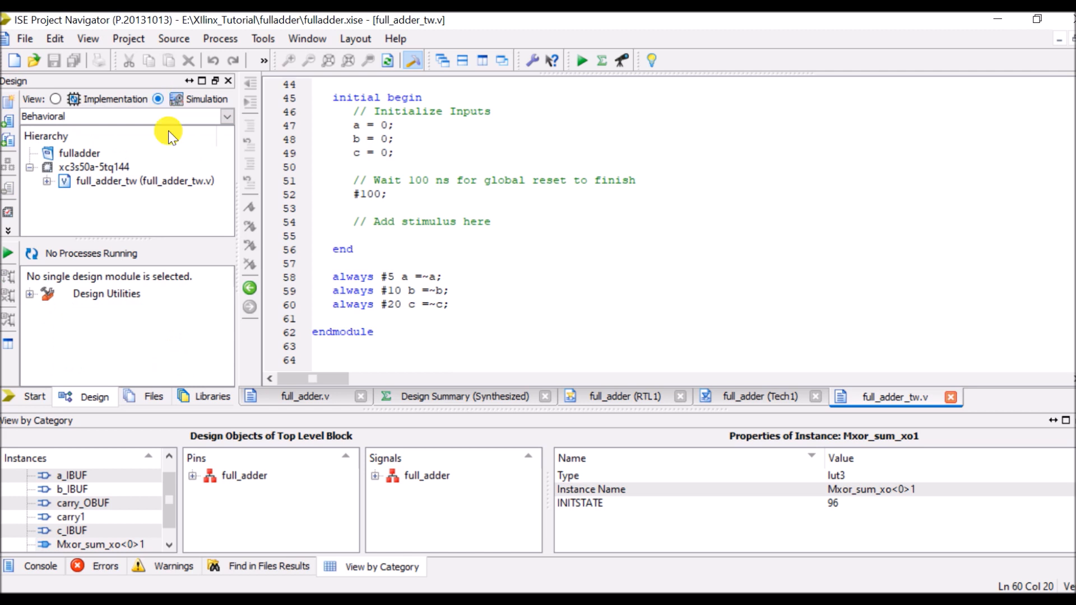
left_click(30, 293)
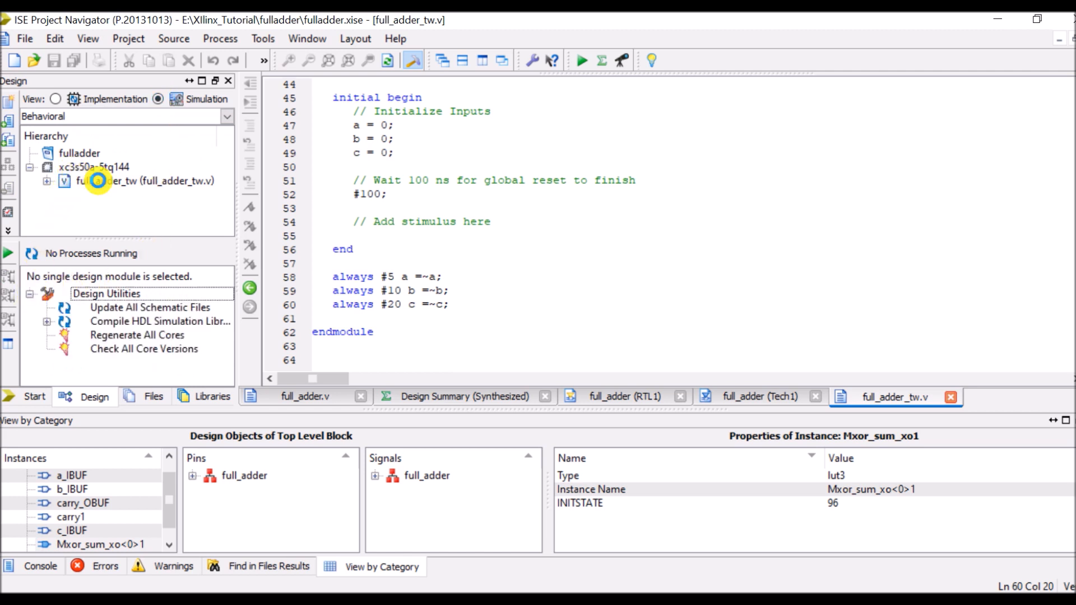
left_click(136, 181)
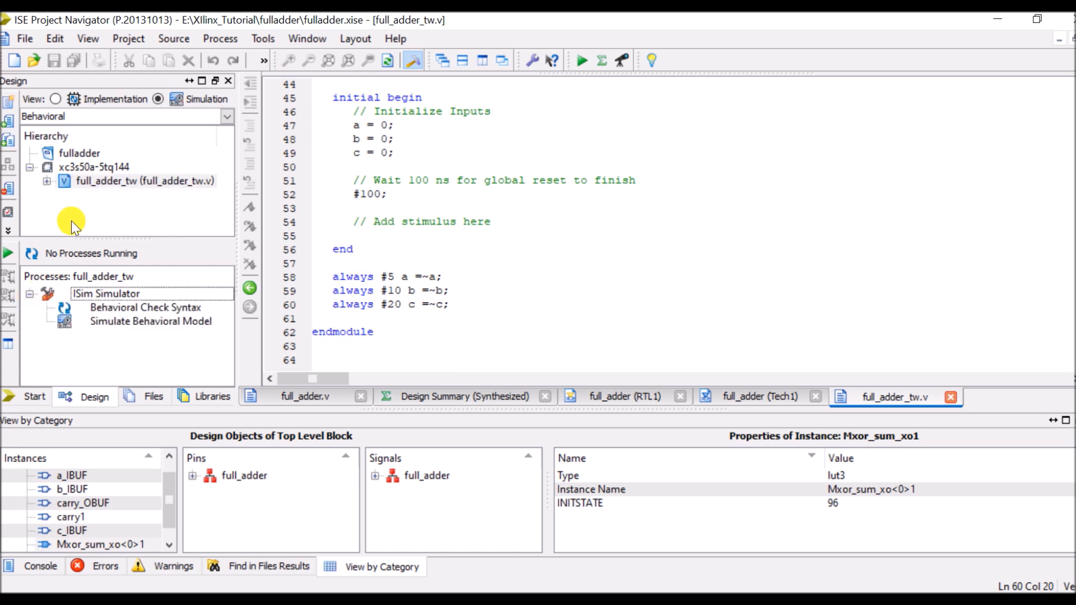
left_click(137, 181)
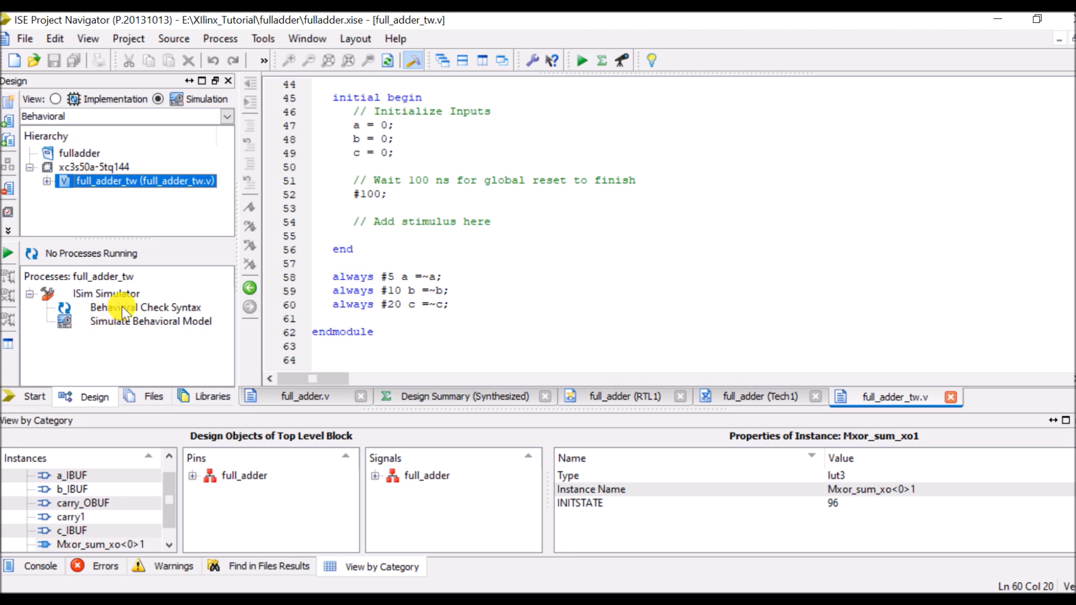
double_click(145, 308)
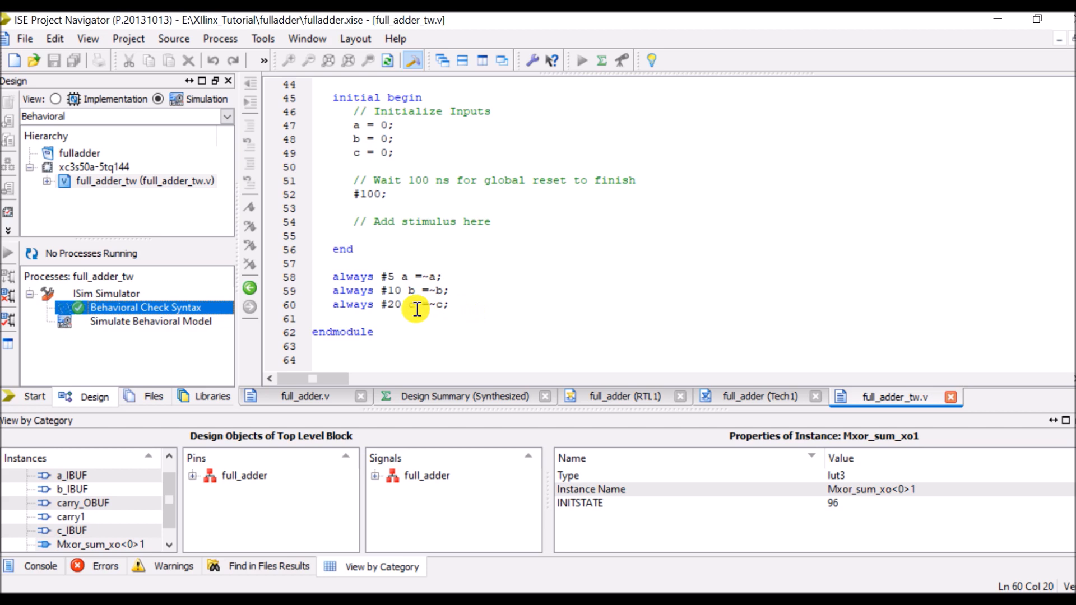
- Launch Simulate Behavioral Model to open full_adder_tw in ISim
double_click(149, 322)
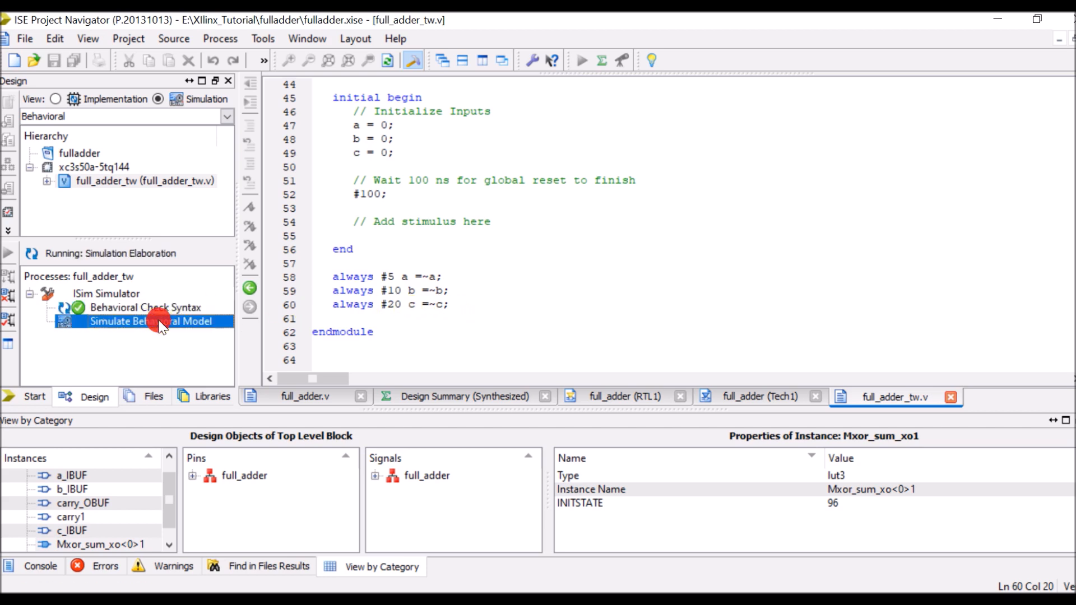
double_click(149, 322)
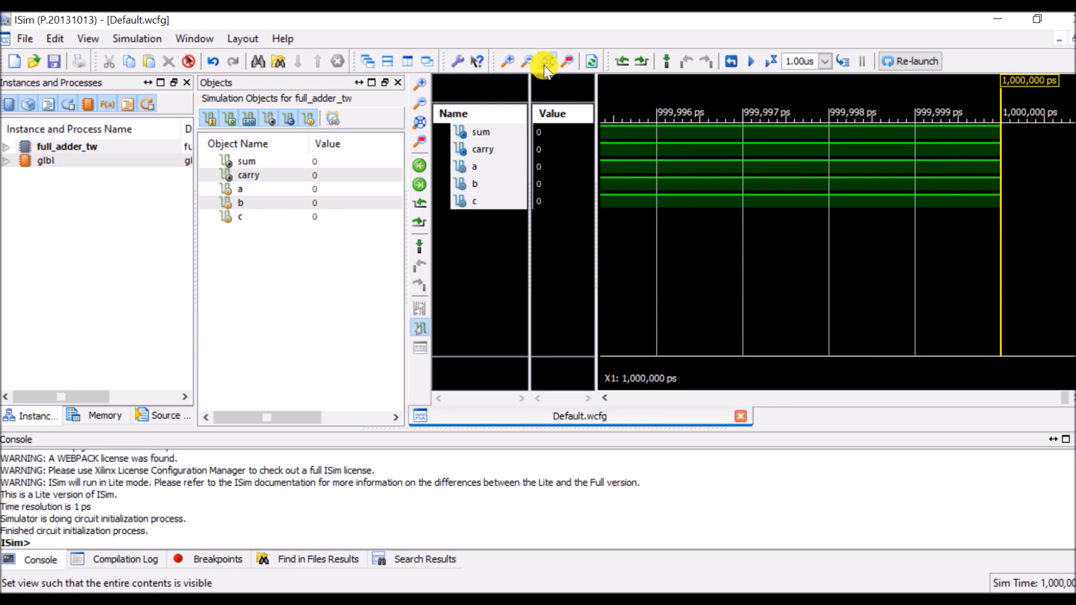
- Zoom the a, b, c, sum, carry waveforms to nanosecond detail, then close ISim
left_click(547, 61)
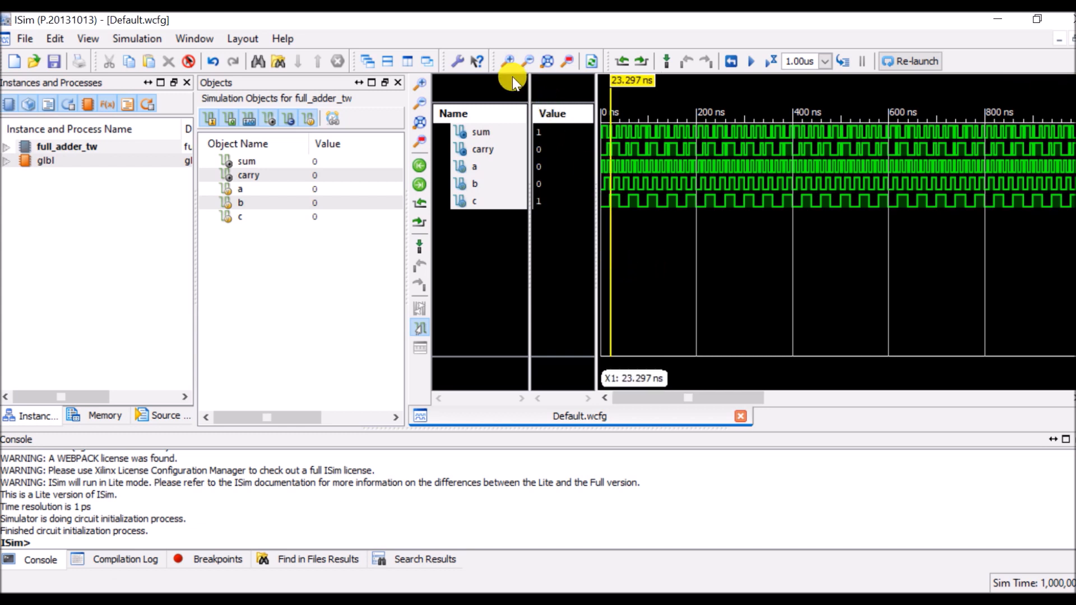
left_click(507, 60)
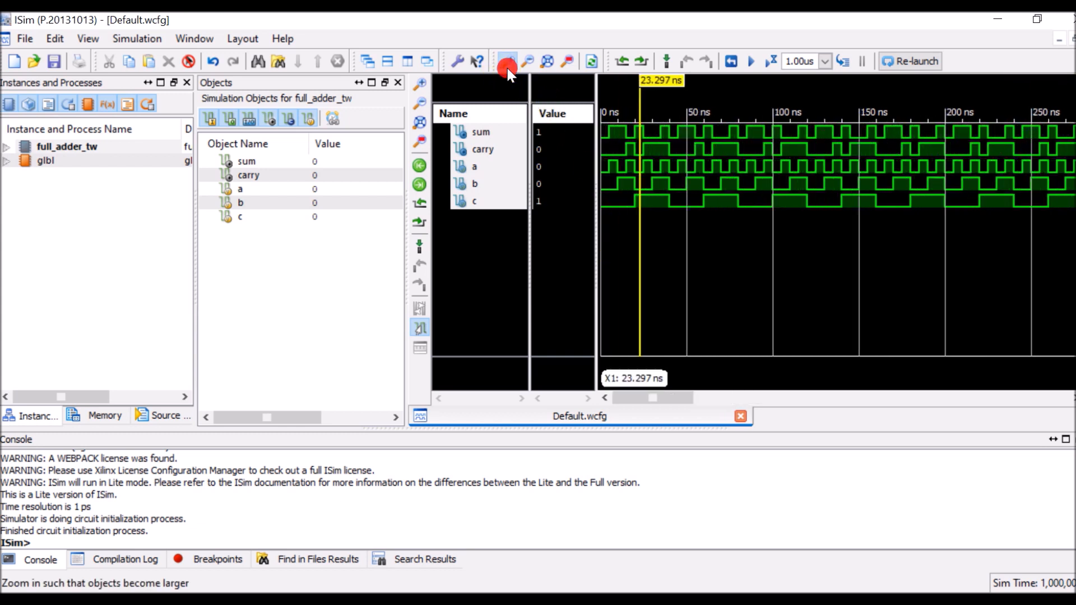
left_click(506, 61)
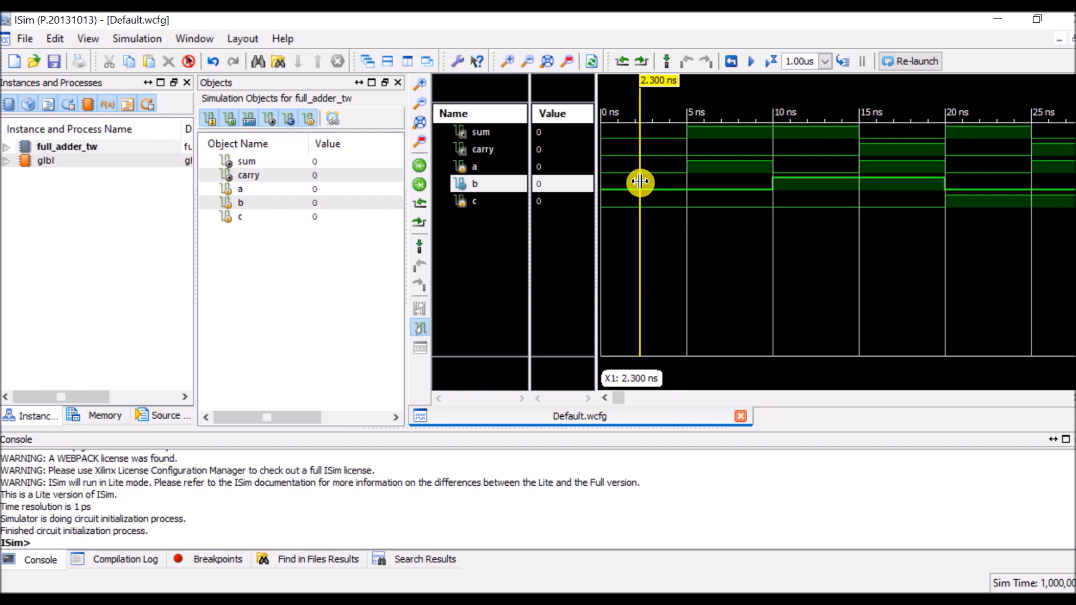
mouse_move(719, 190)
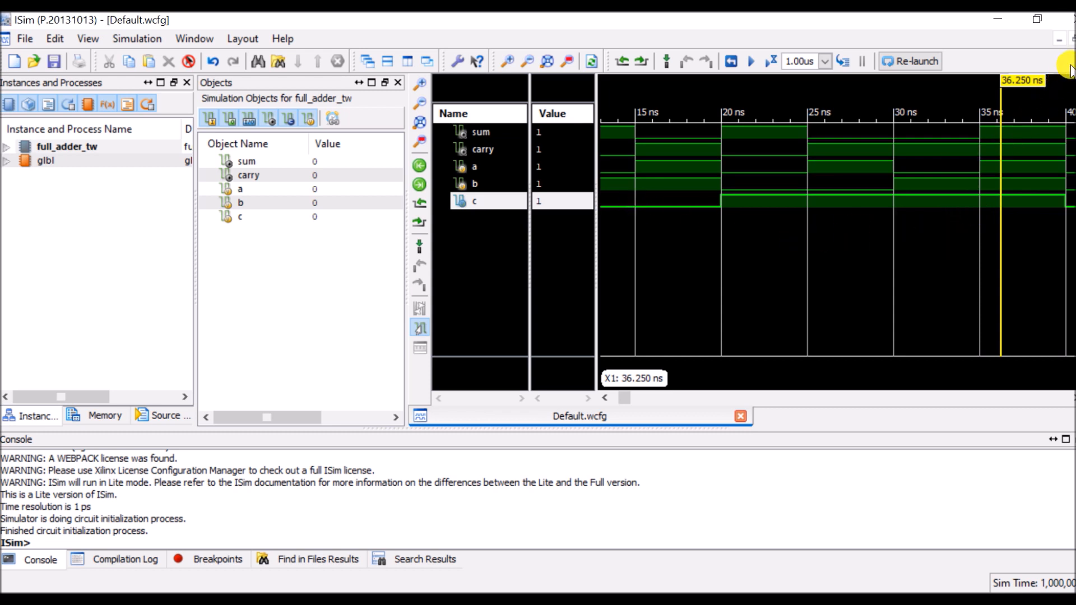
left_click(1069, 19)
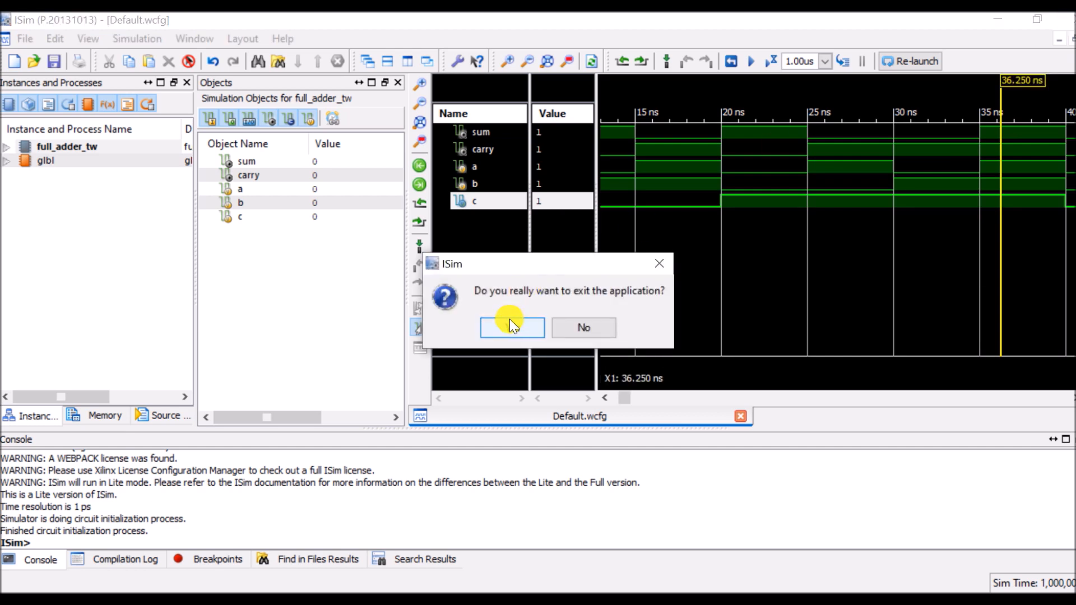
- Quit ISim and run Implement Design on full_adder through Translate, Map and Place & Route
left_click(511, 327)
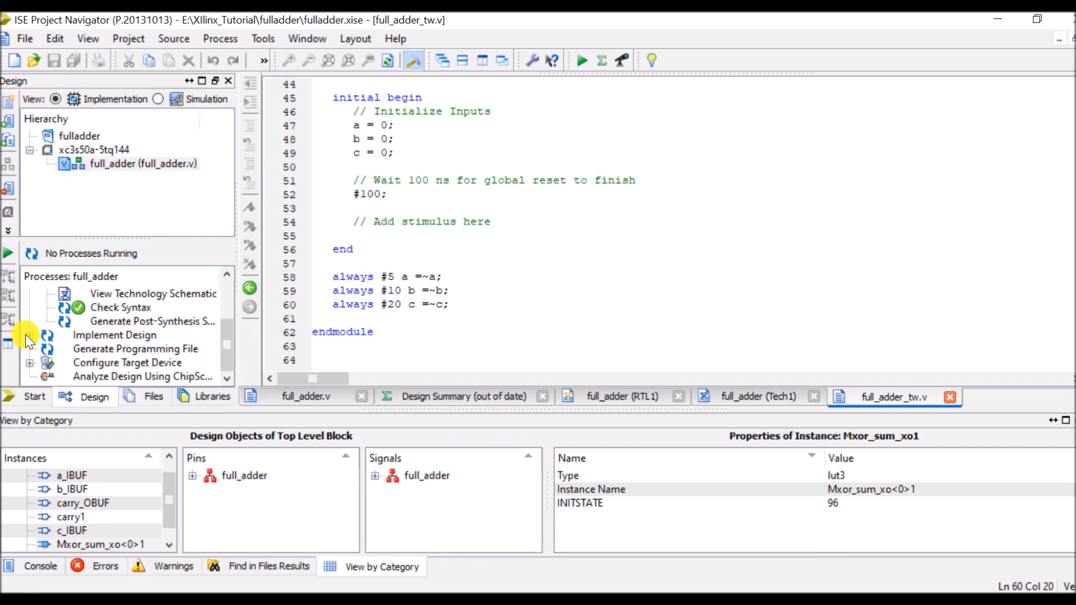
left_click(30, 335)
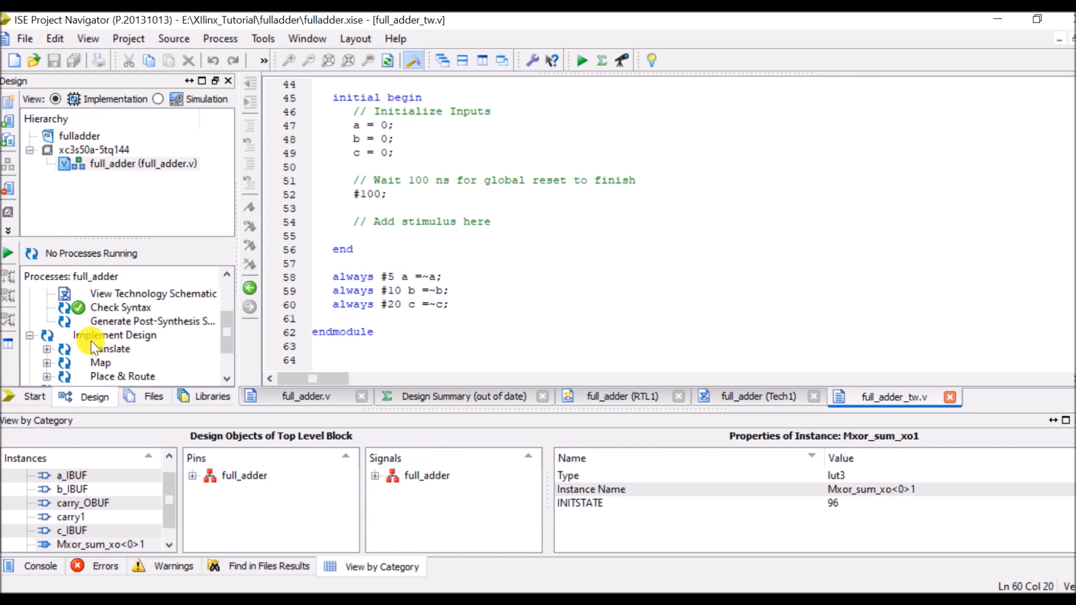
double_click(113, 348)
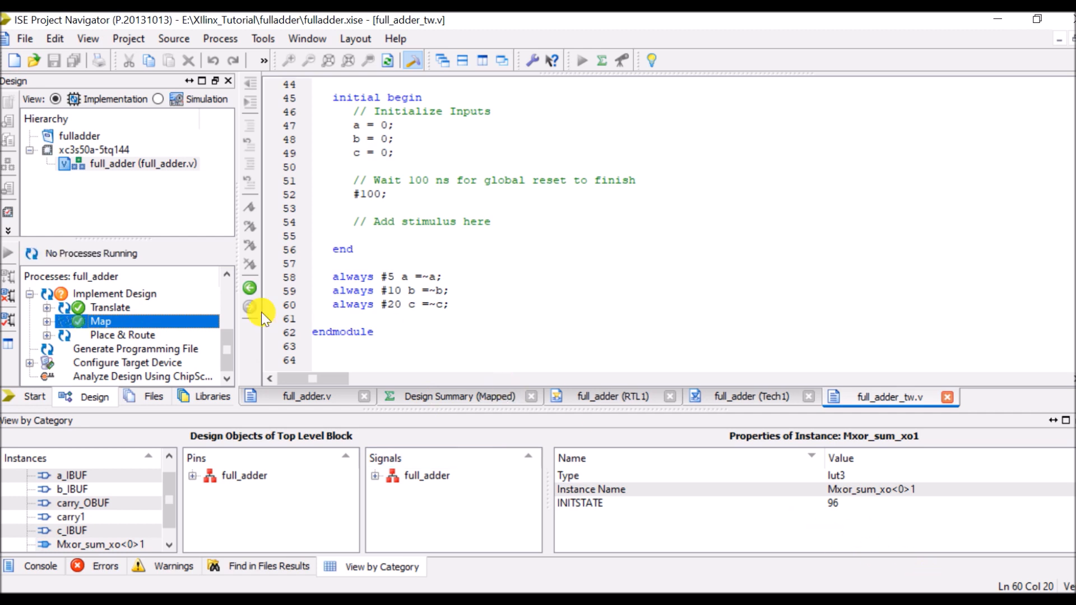
- Open the routed full_adder.ncd design in FPGA Editor from the Place & Route processes
left_click(122, 335)
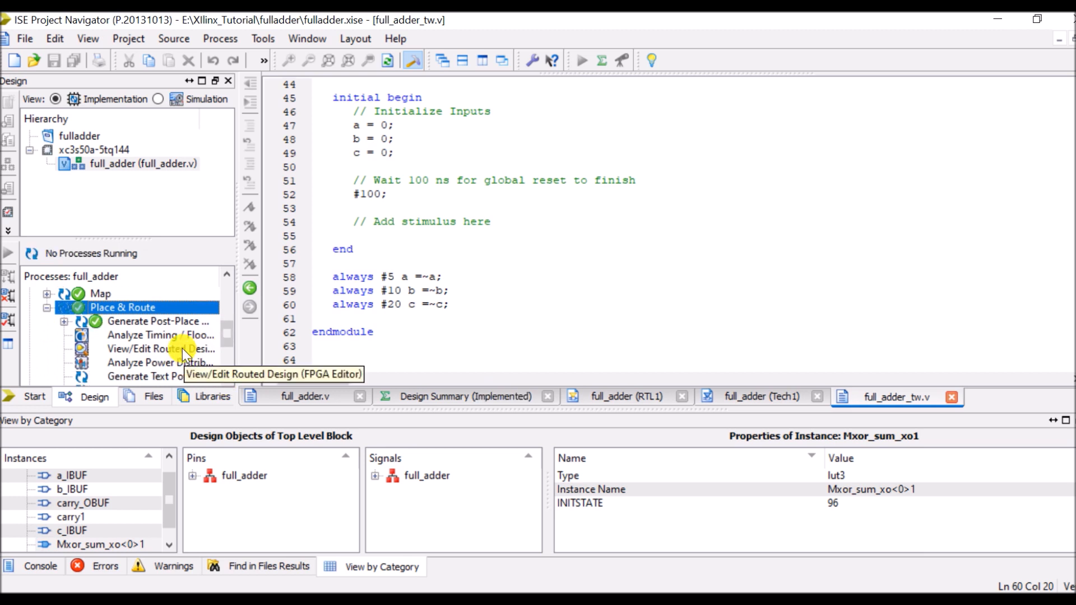
left_click(160, 348)
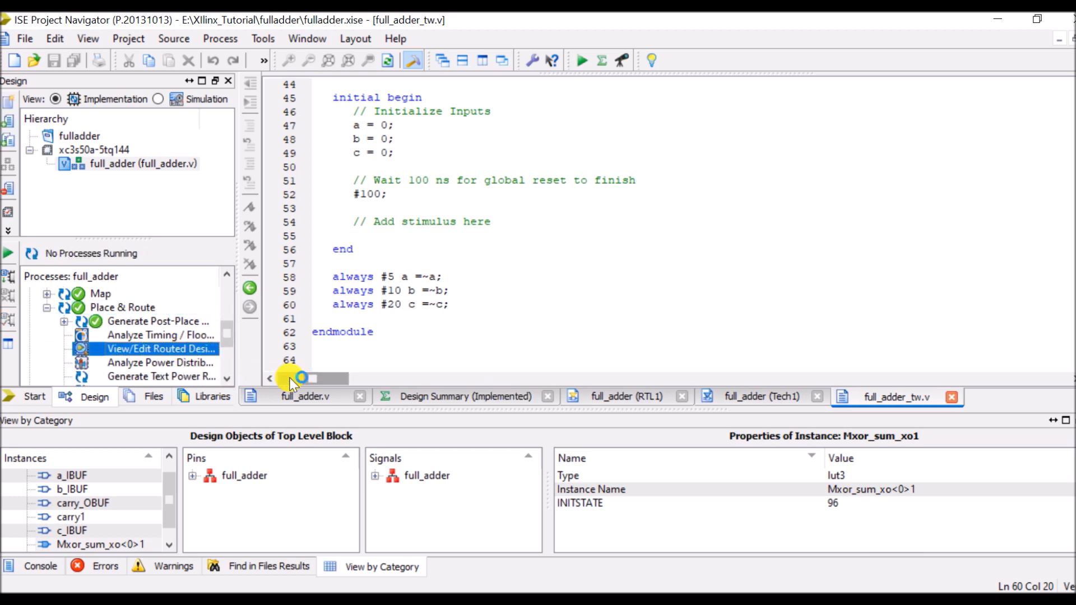
double_click(158, 348)
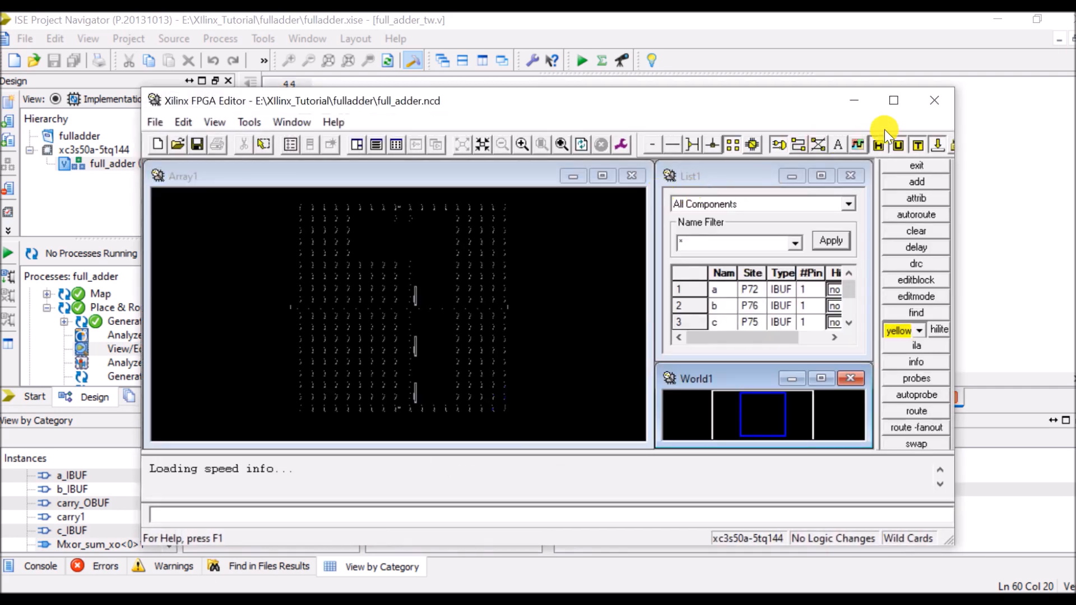
- Maximize FPGA Editor and zoom the array view to show the placed IOB components
left_click(894, 100)
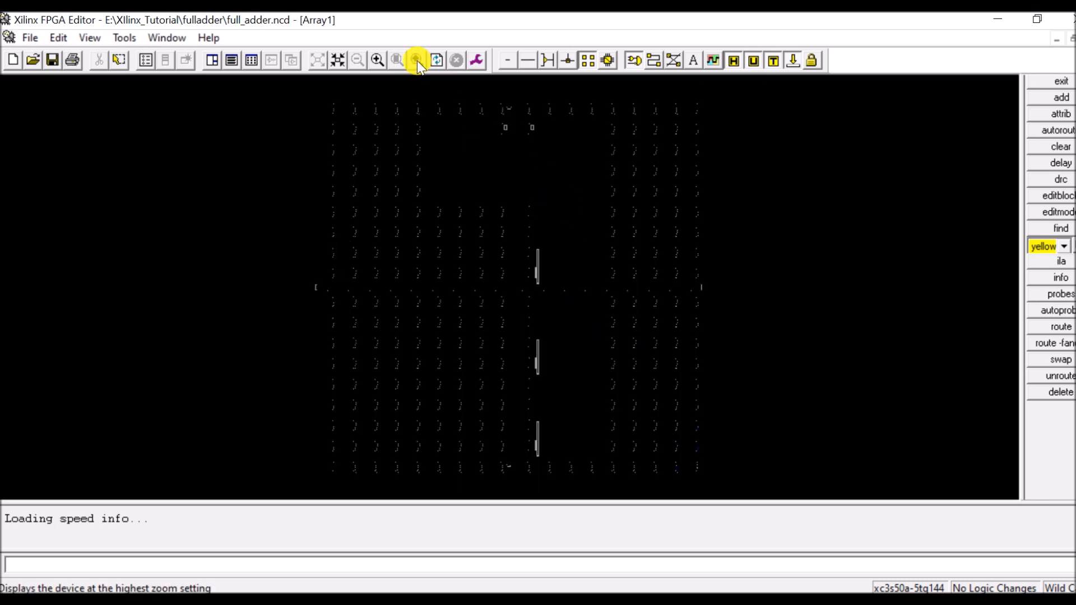
left_click(357, 60)
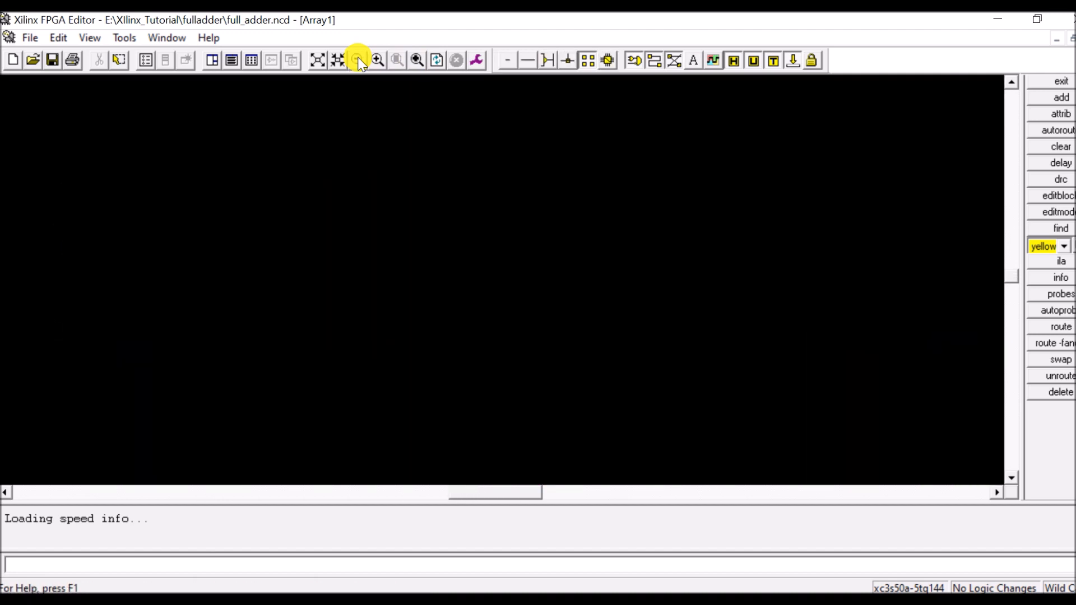
left_click(356, 59)
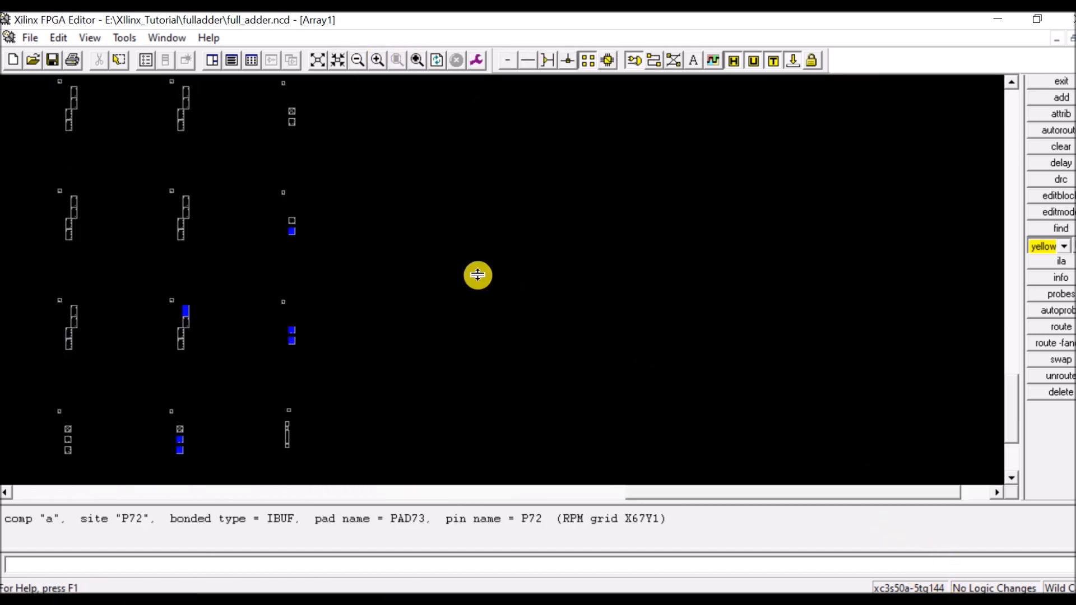
mouse_move(352, 216)
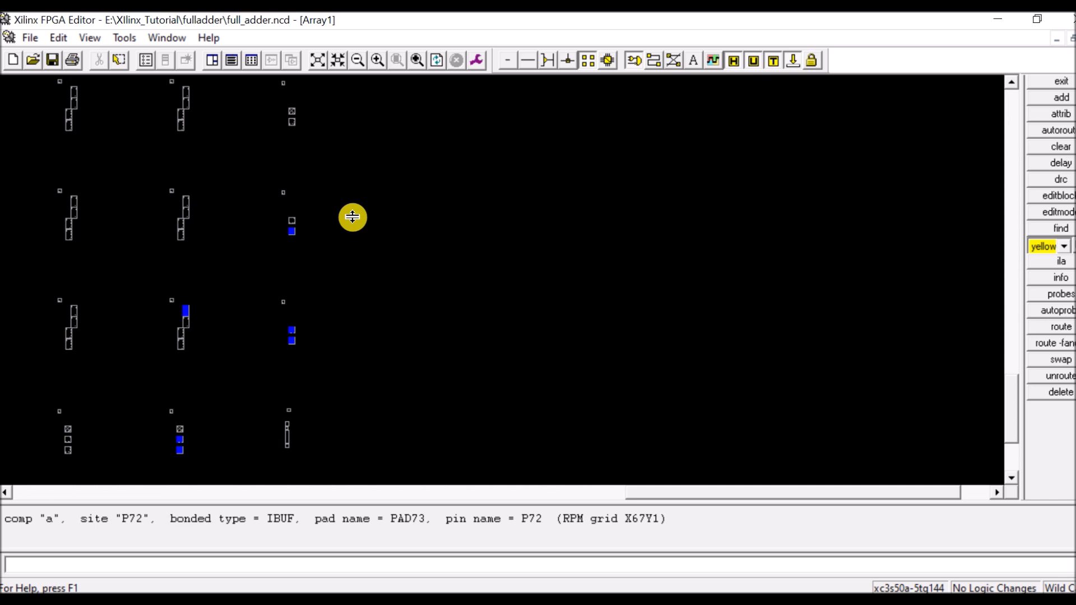
mouse_move(344, 292)
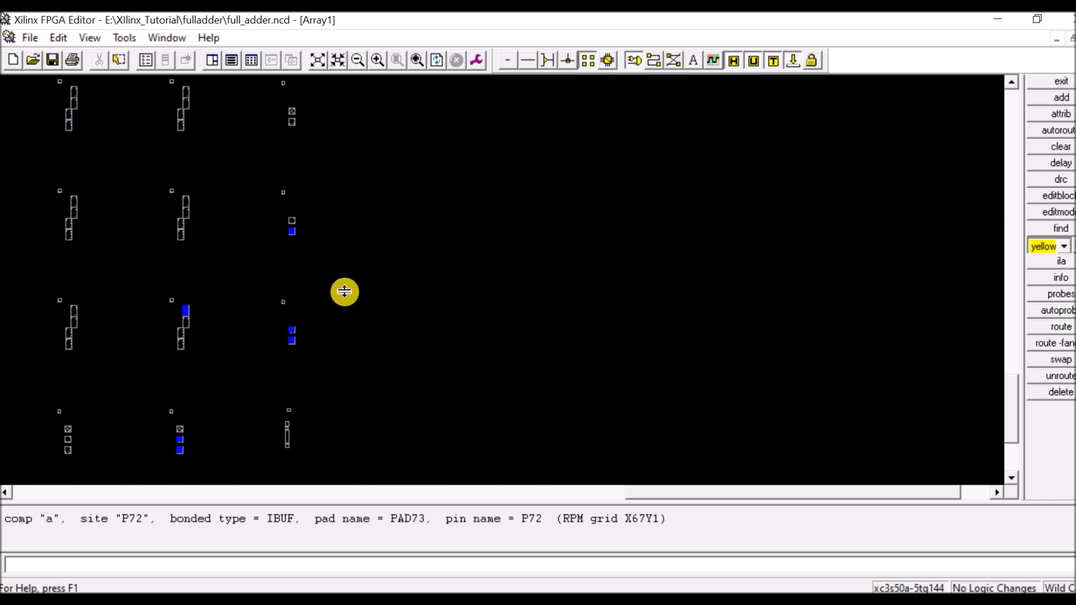
mouse_move(297, 240)
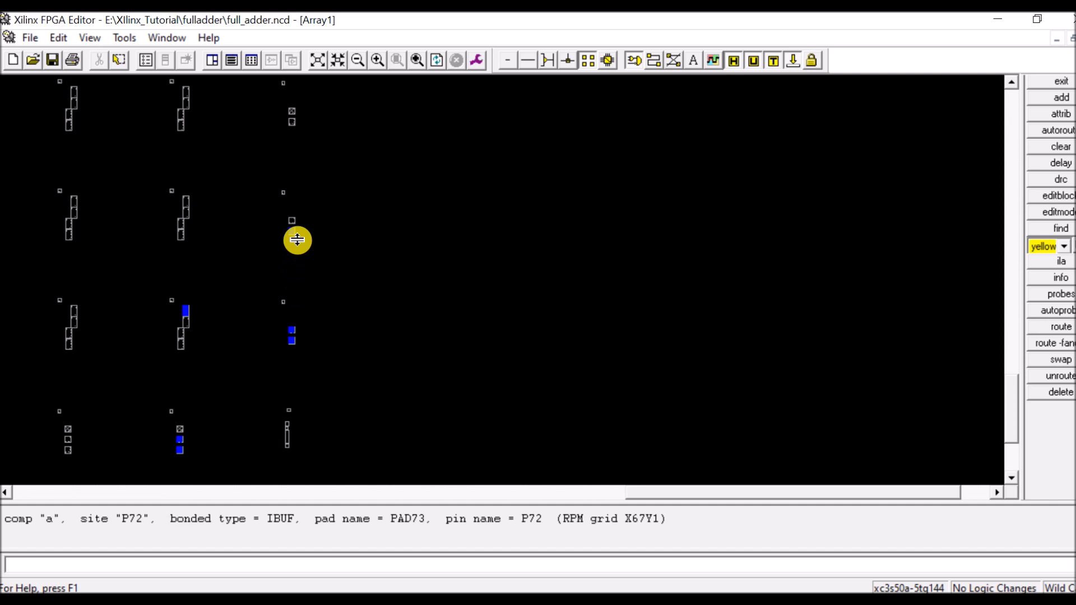
mouse_move(297, 231)
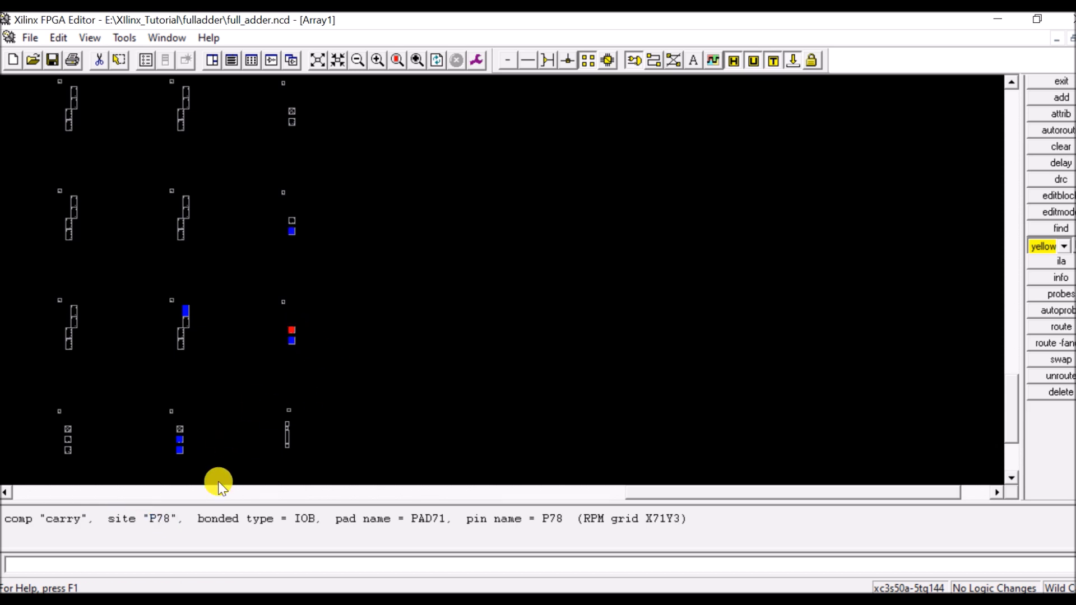
- Read the IOB pad sites: carry at P78 and the sum output at P70
left_click_drag(156, 519, 685, 519)
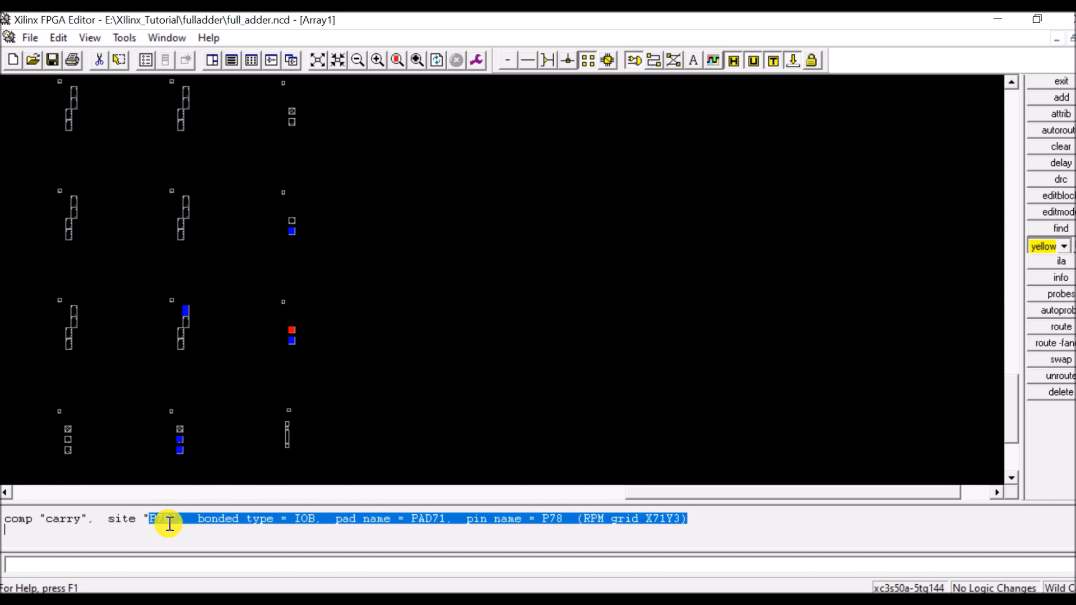
left_click(291, 340)
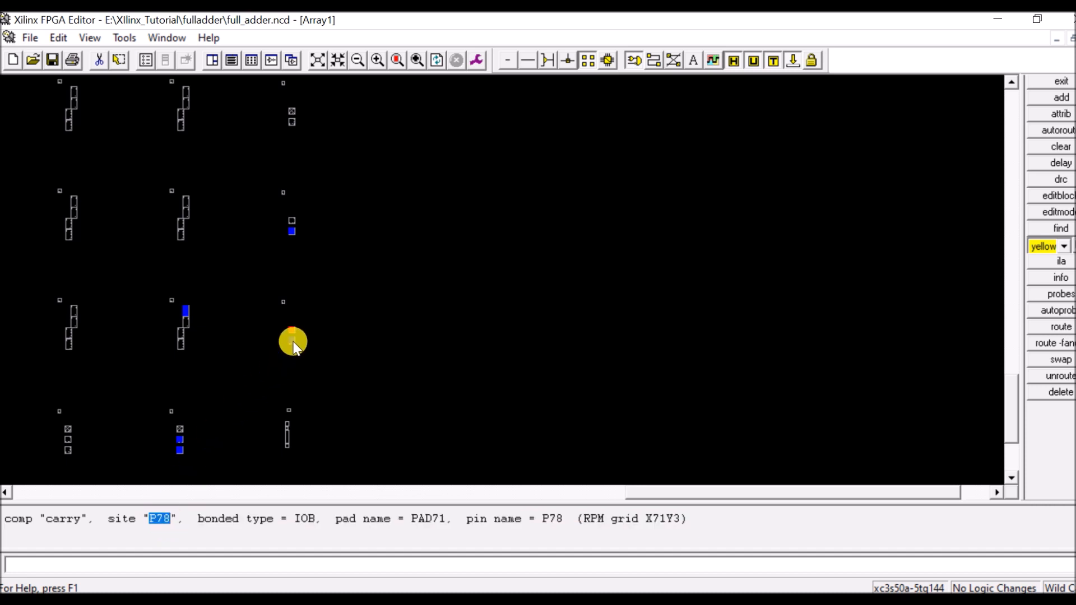
left_click(293, 341)
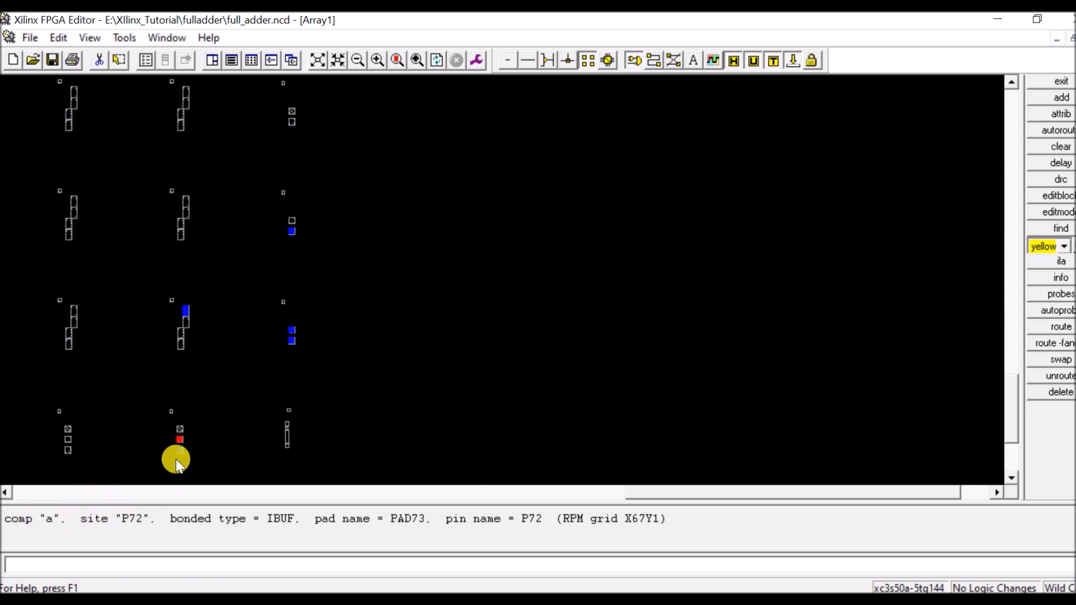
left_click(180, 446)
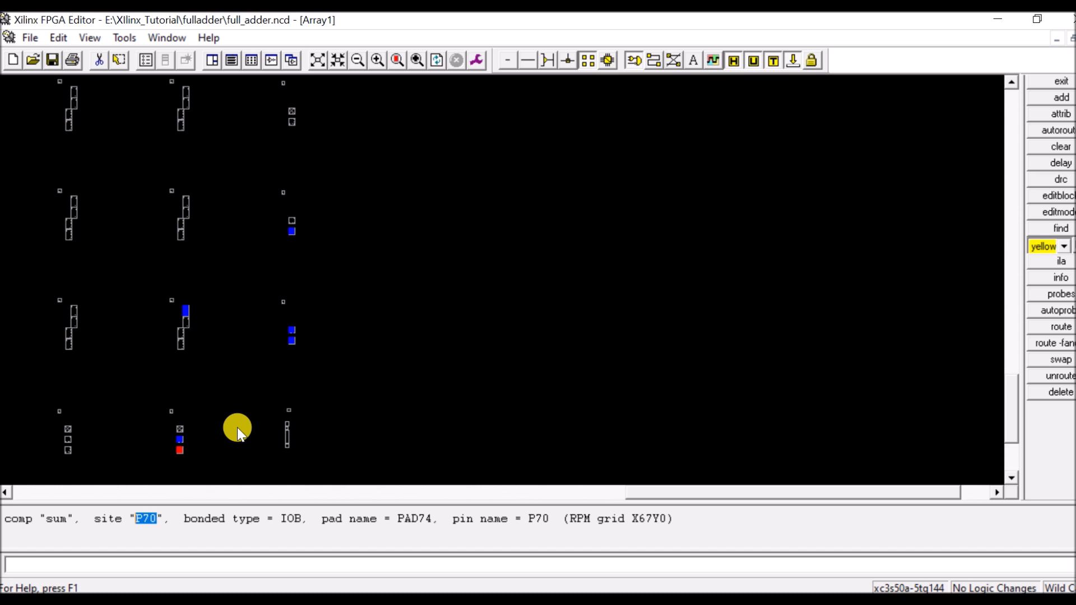
mouse_move(879, 209)
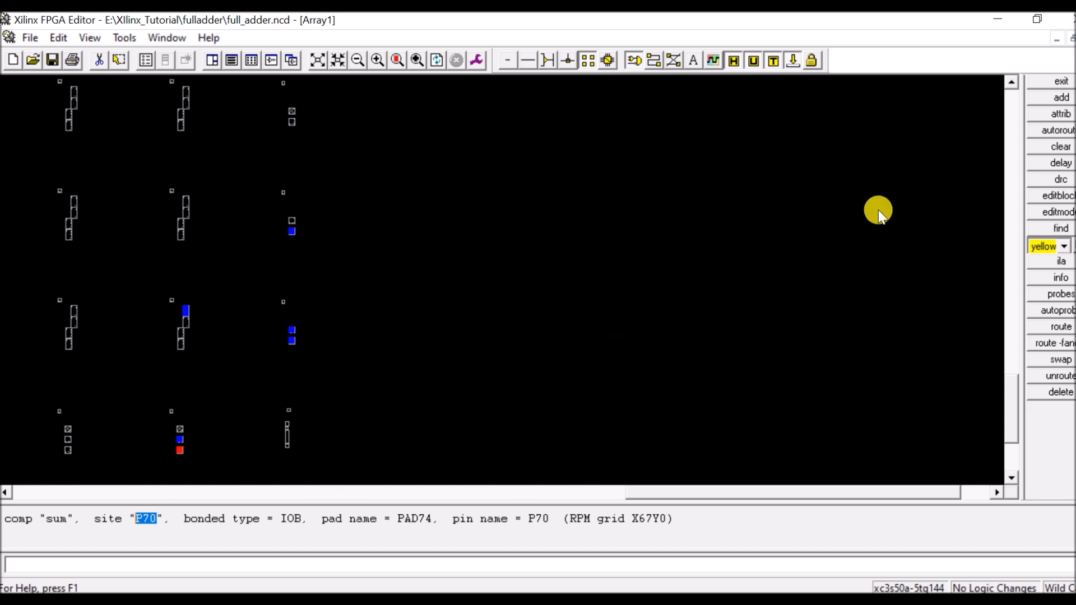
mouse_move(930, 579)
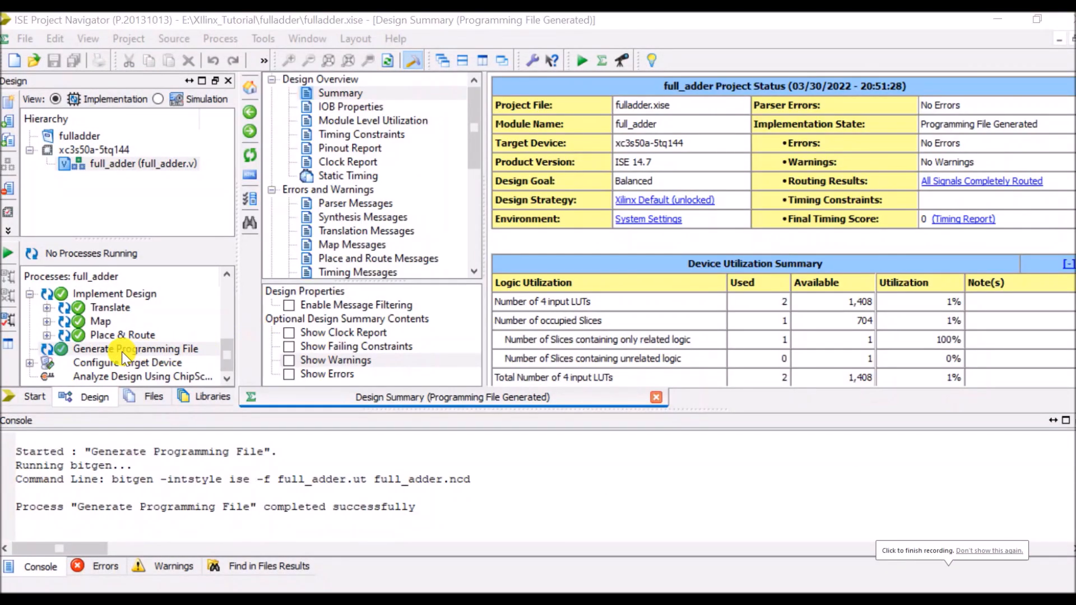
right_click(135, 349)
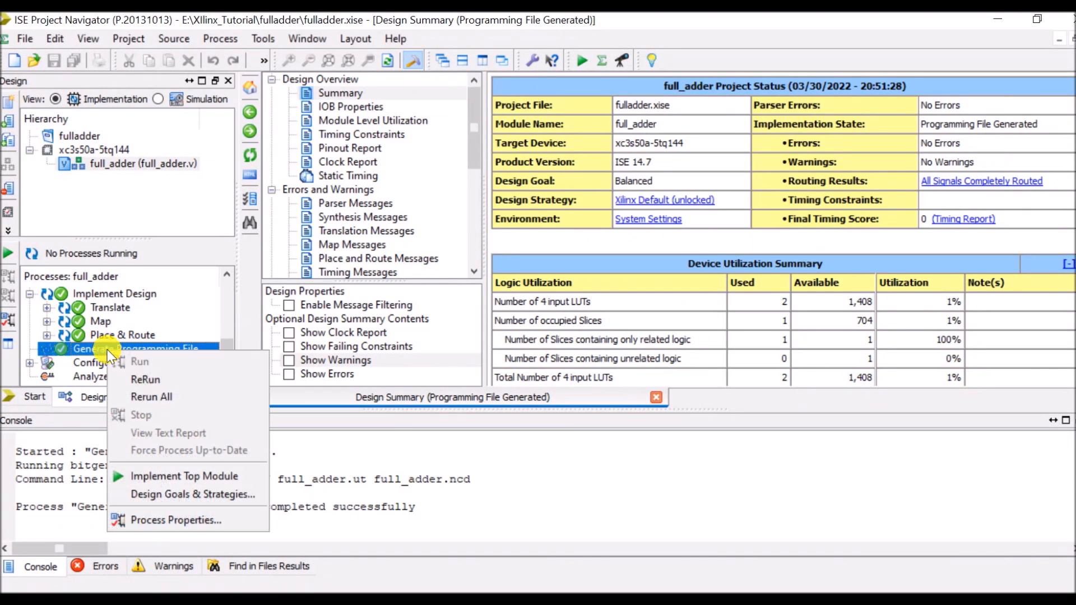
left_click(139, 362)
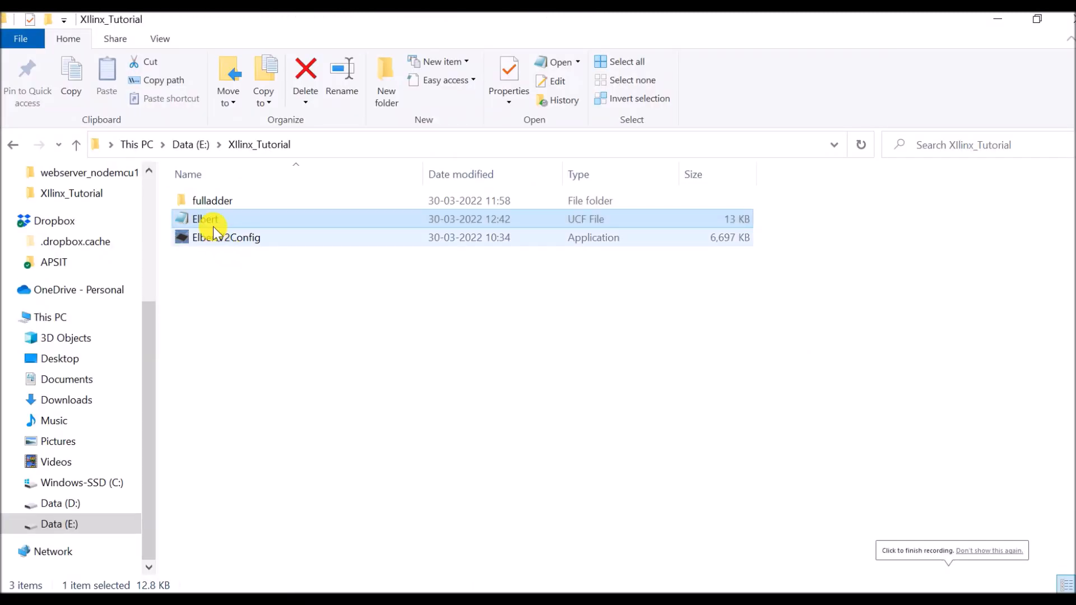
- Open the Elbert UCF pin file from the Xilinx_Tutorial folder in Notepad
double_click(206, 219)
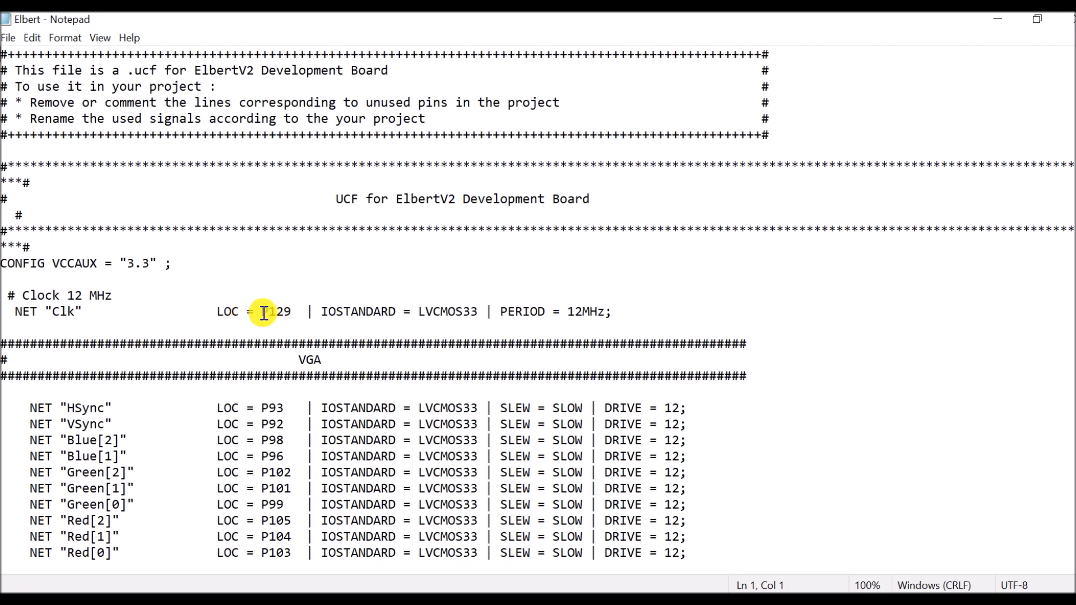
double_click(274, 312)
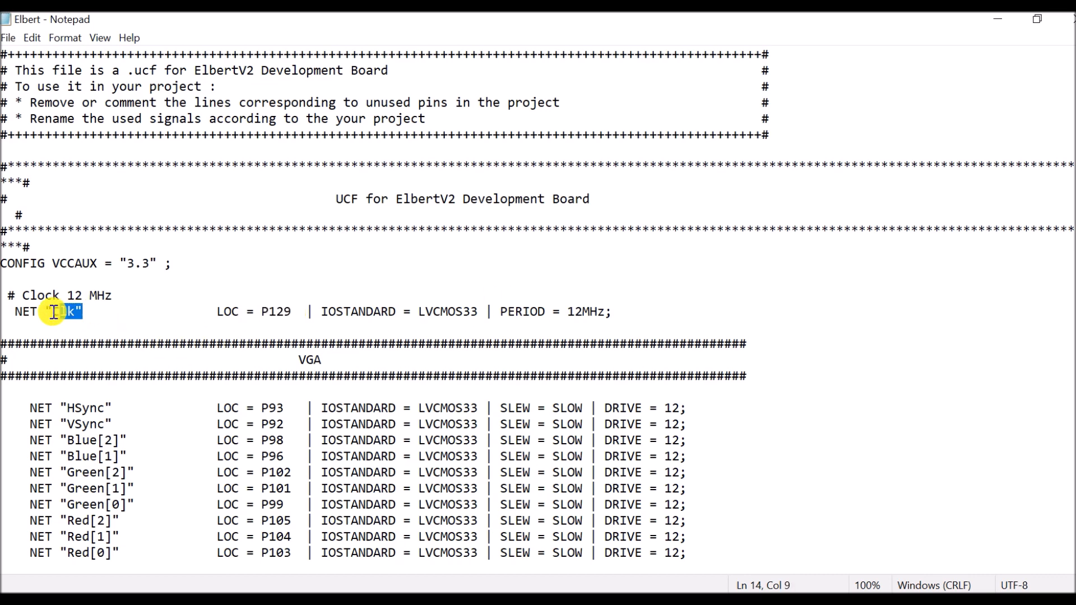
scroll("down", 3)
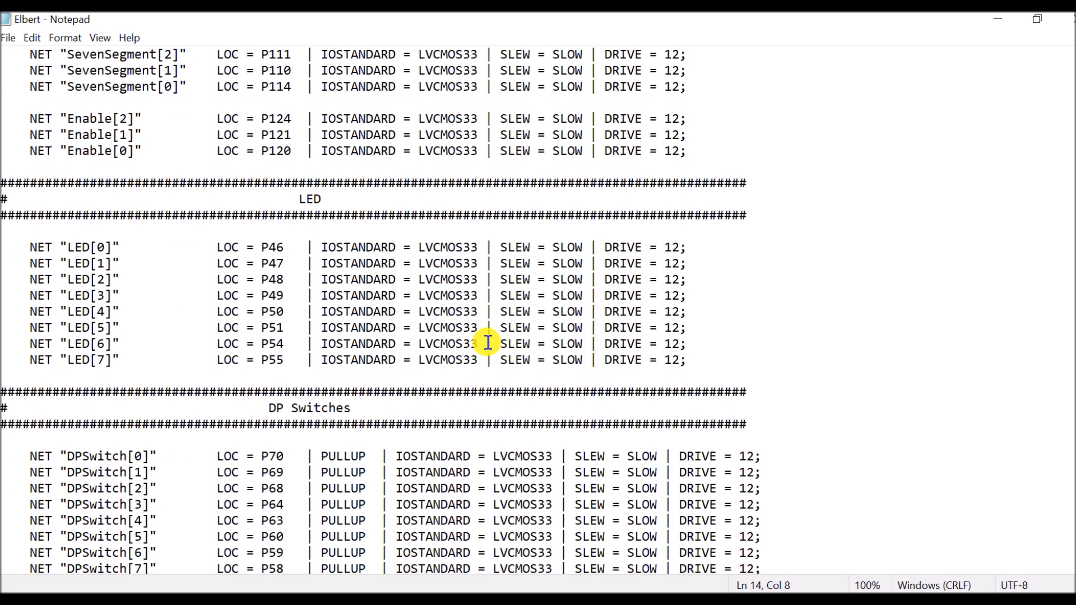
double_click(272, 246)
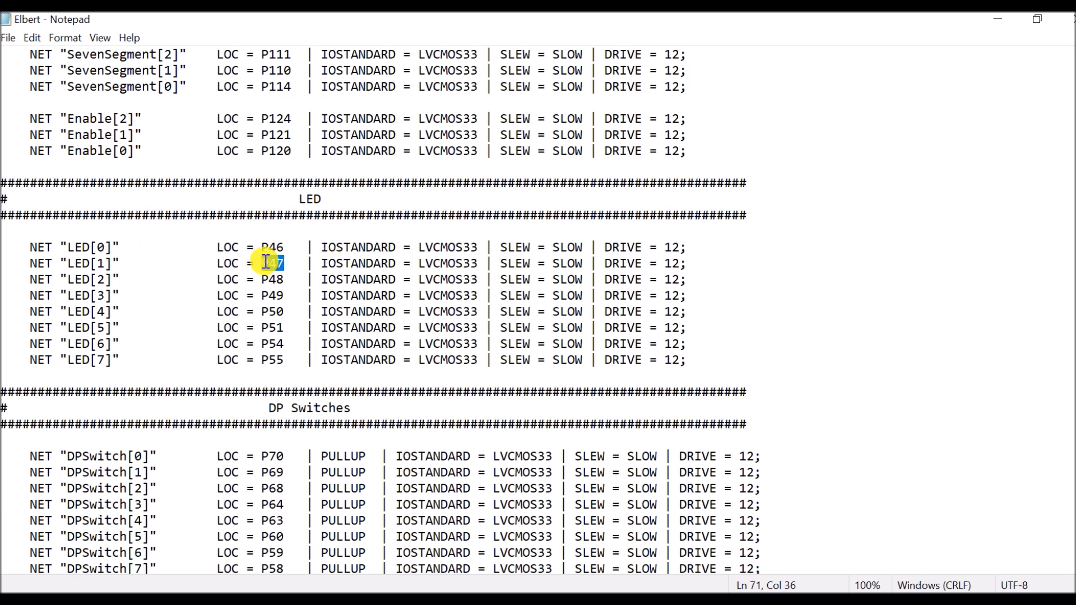
double_click(271, 262)
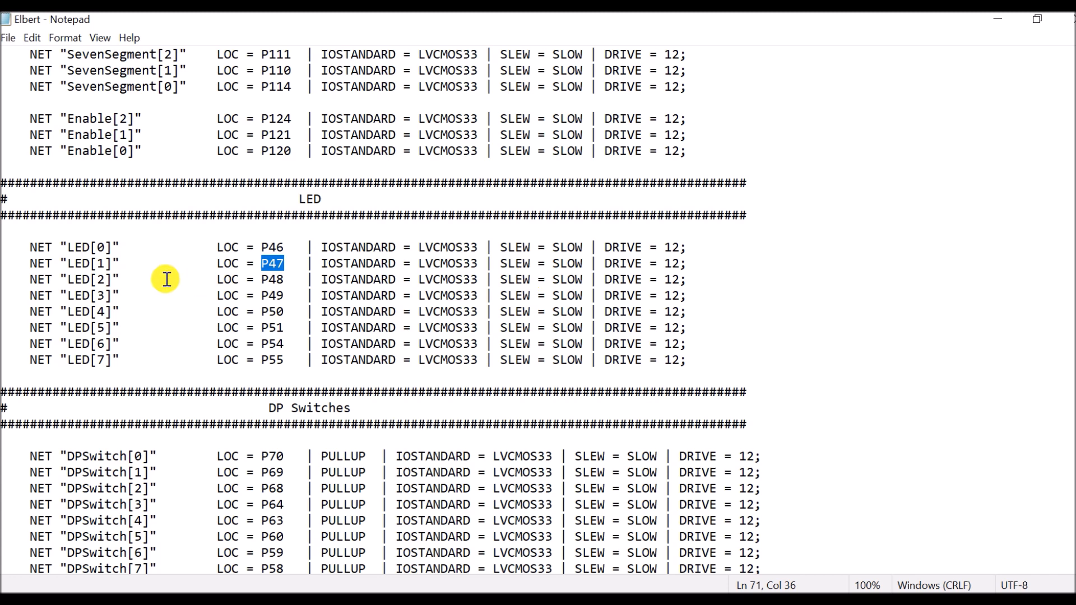
double_click(82, 263)
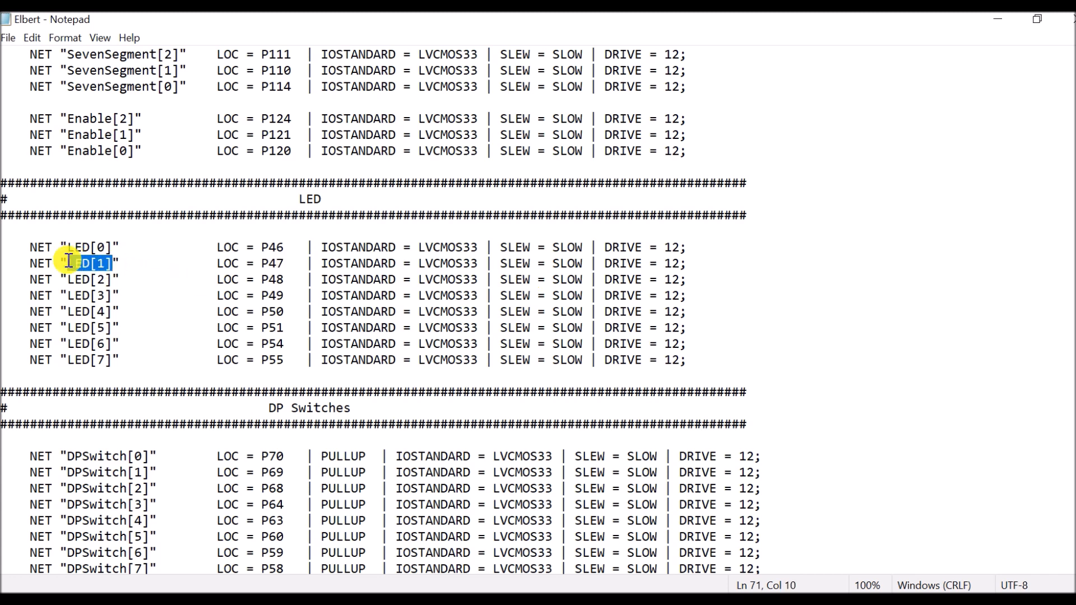
scroll("down", 3)
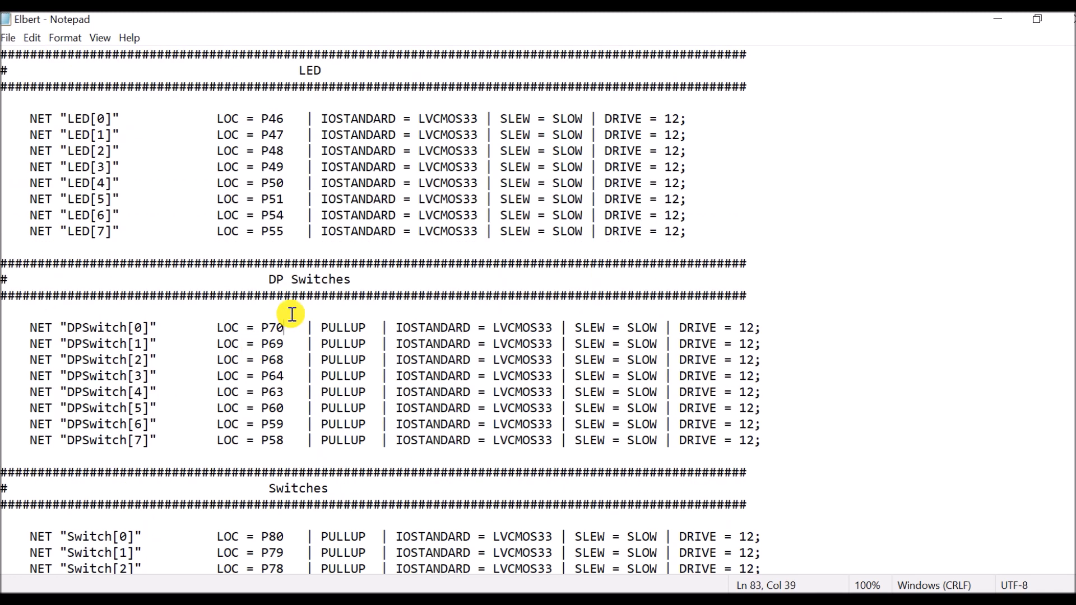
double_click(271, 328)
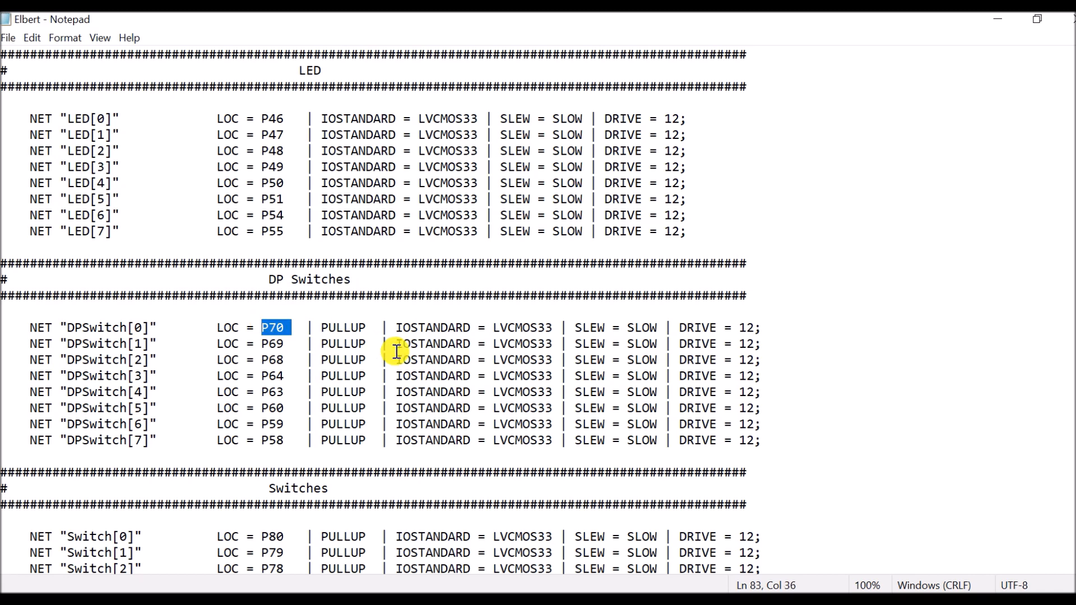
double_click(110, 327)
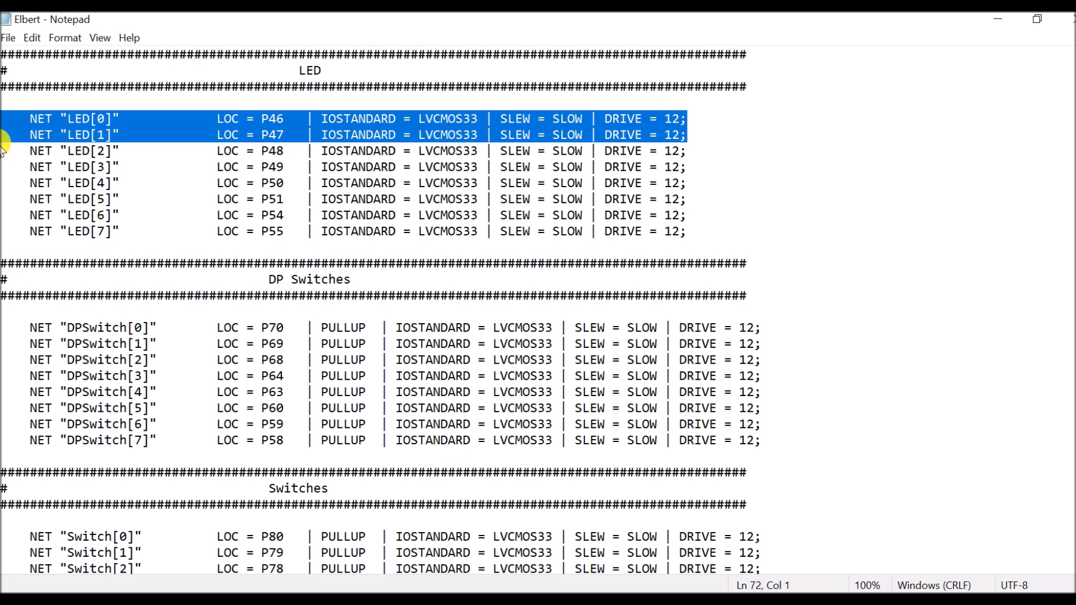
left_click(89, 328)
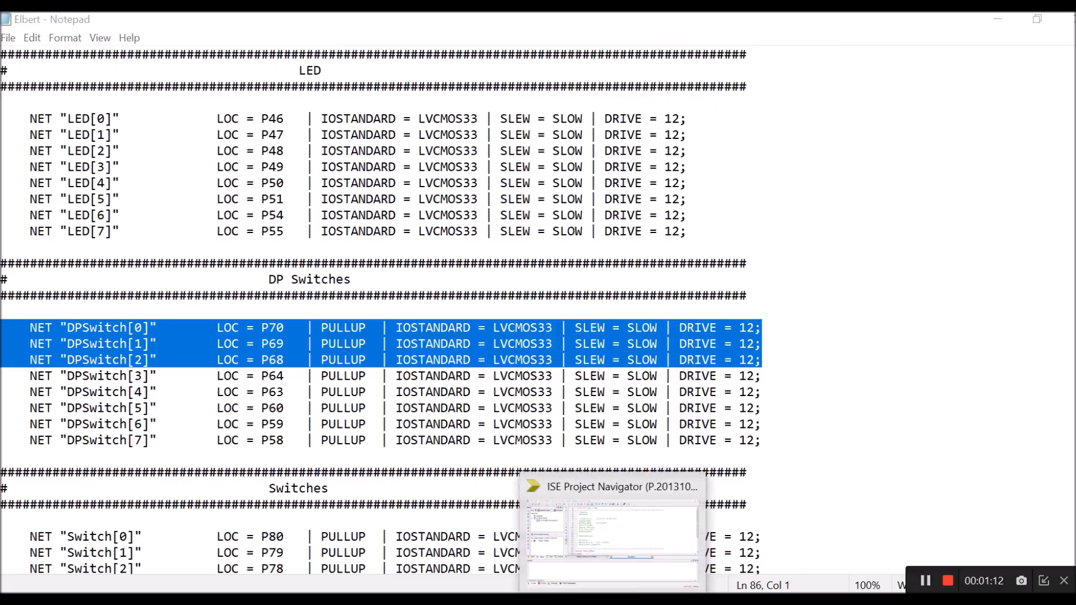
- Start a New Source on the device and choose Implementation Constraints File as its type
left_click(611, 487)
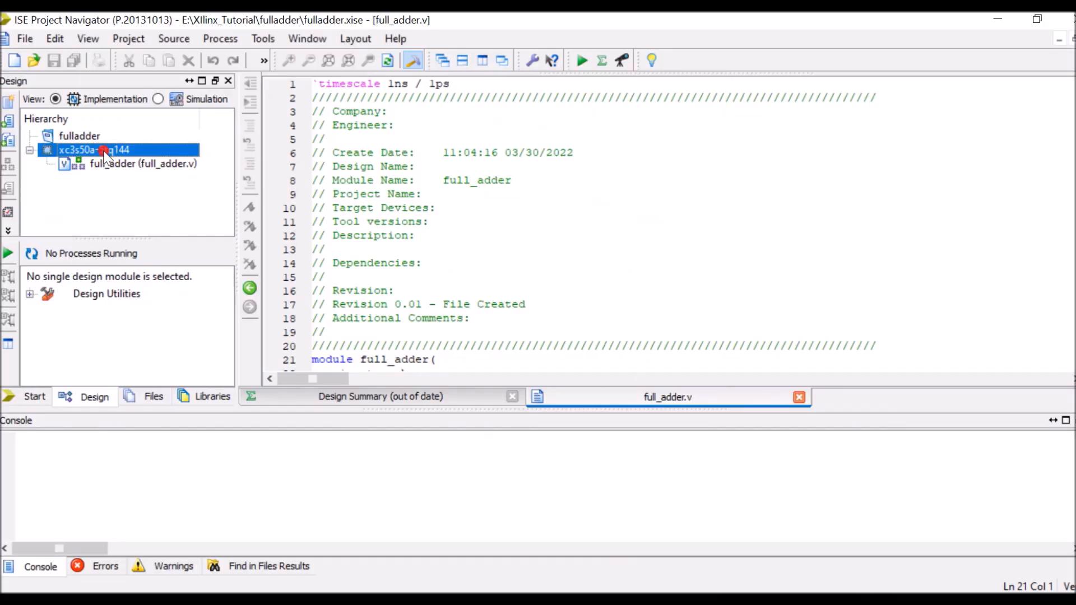
right_click(103, 149)
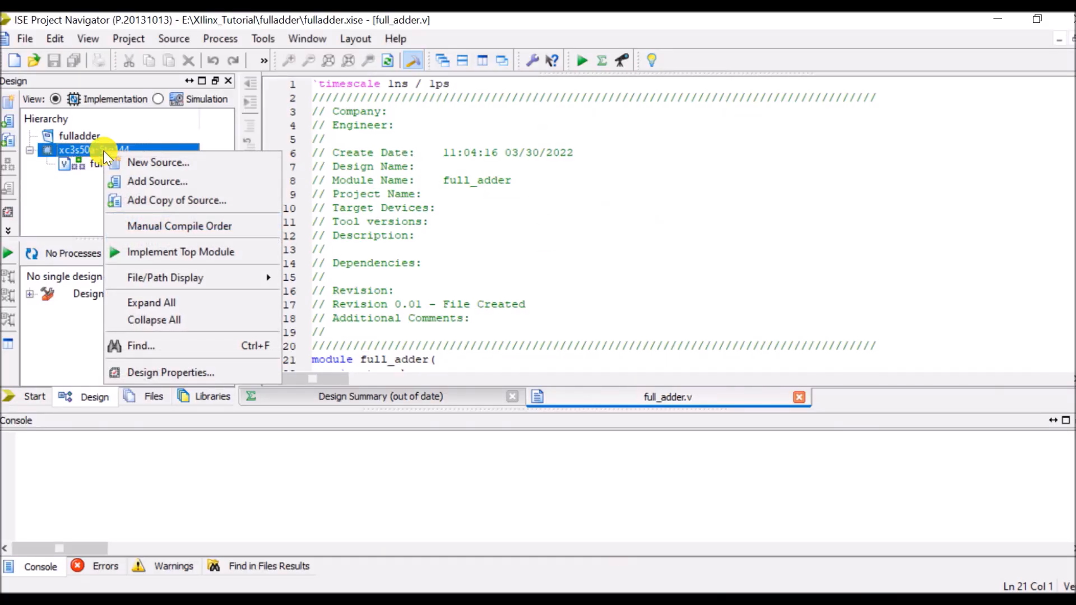
mouse_move(158, 181)
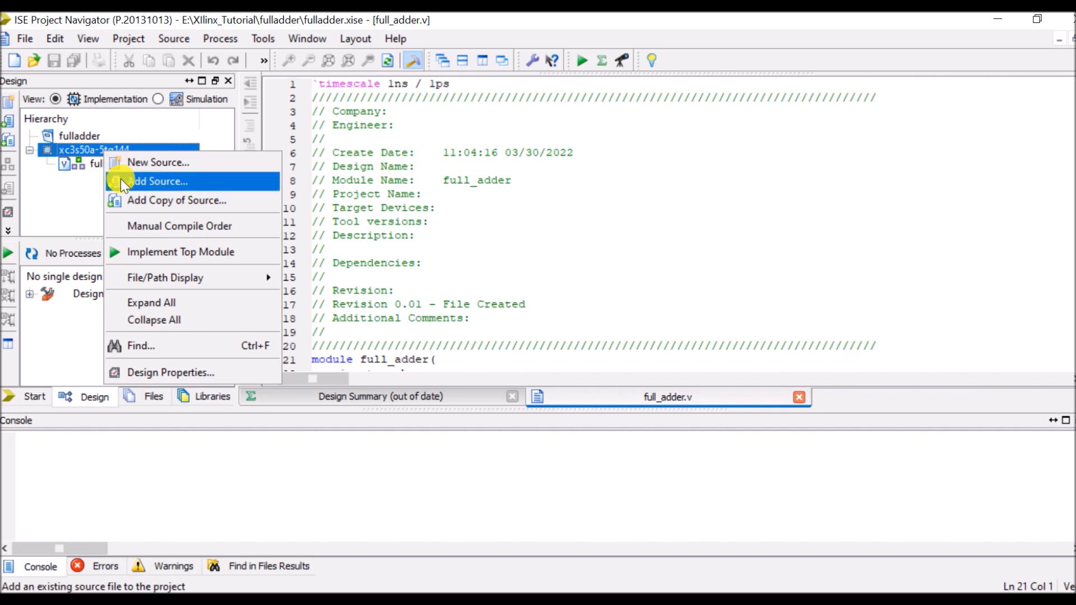
mouse_move(157, 162)
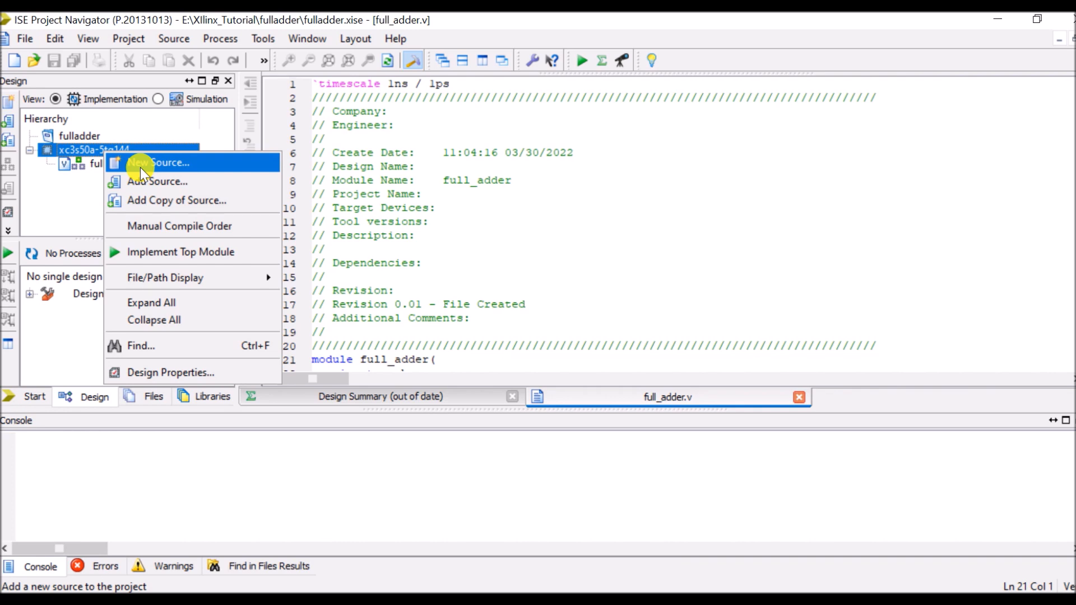
left_click(156, 162)
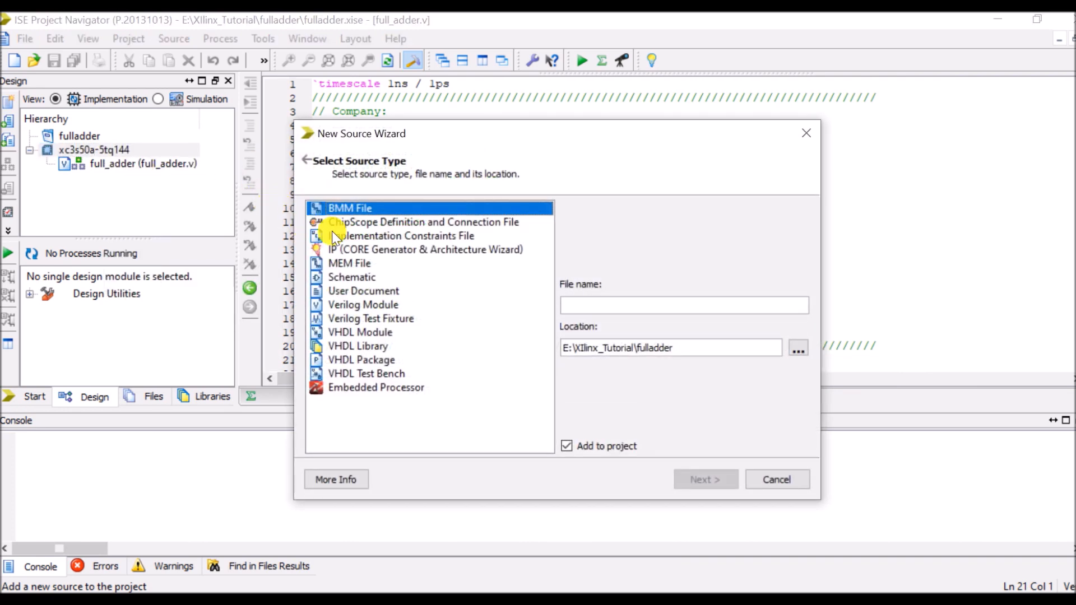
left_click(400, 236)
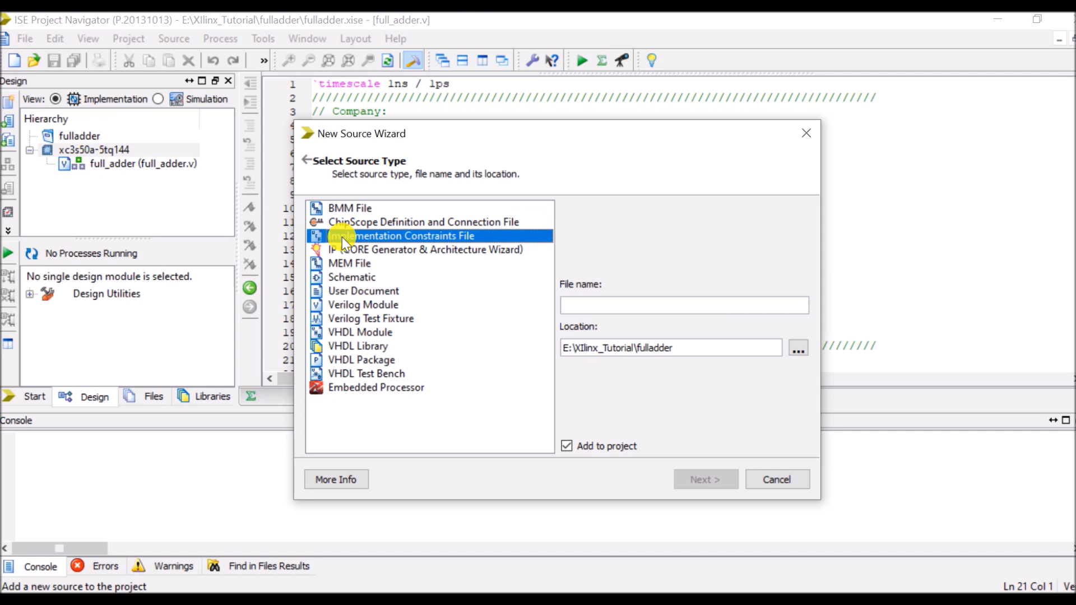
mouse_move(569, 305)
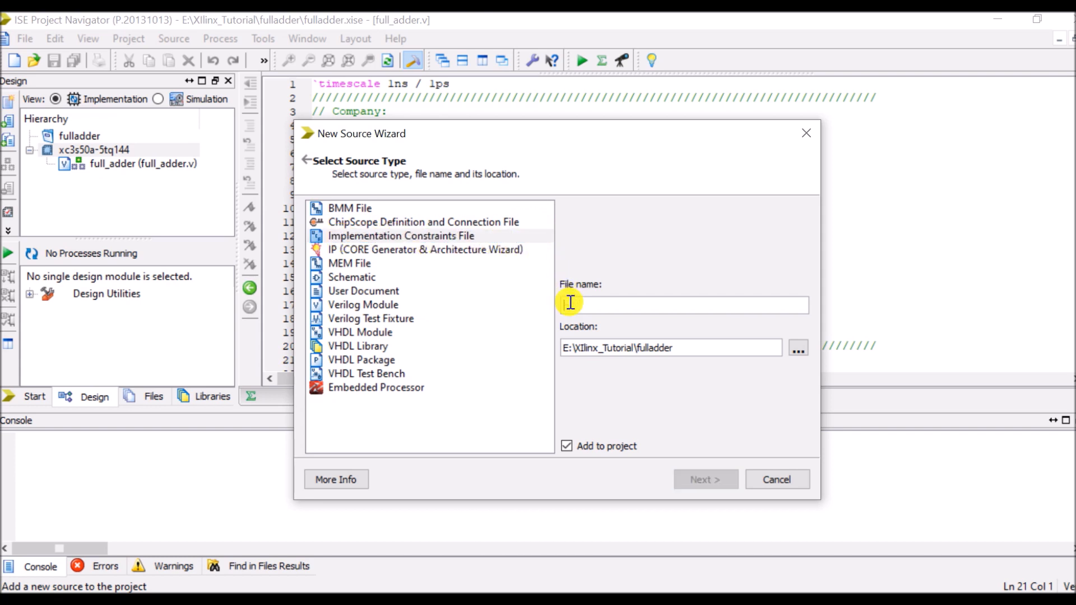
- Name the constraints file fulladder_ucf and finish creating it under full_adder
type("fulladder_")
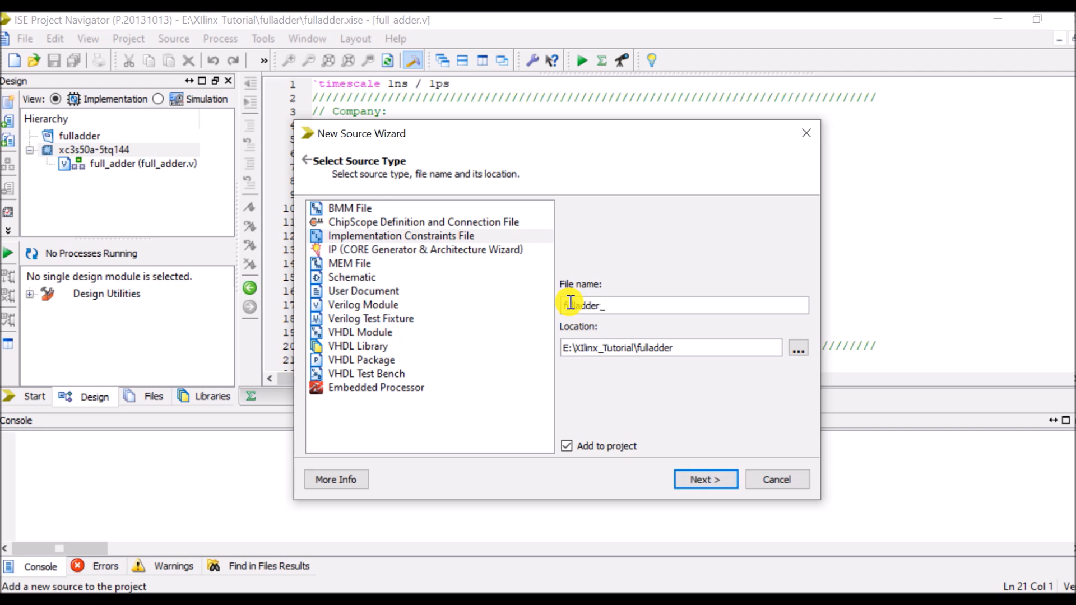
type("ucf")
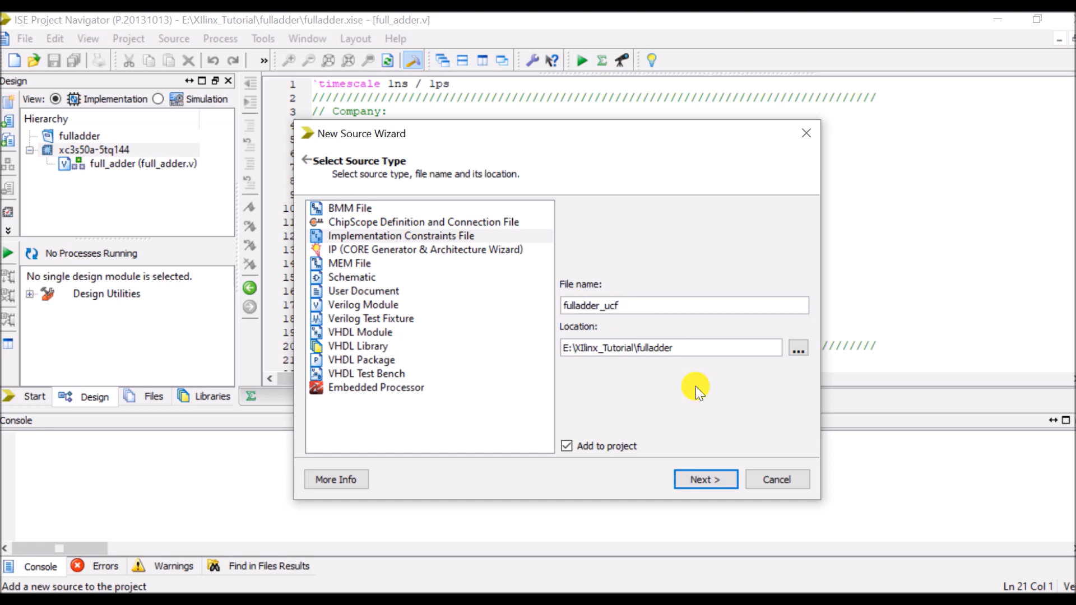
left_click(705, 478)
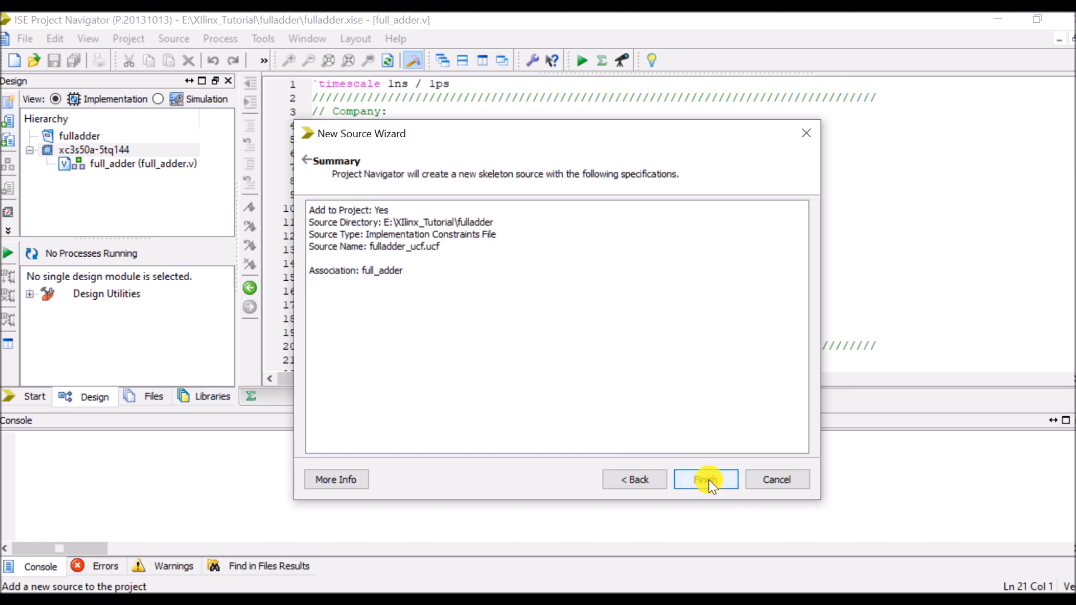
left_click(705, 478)
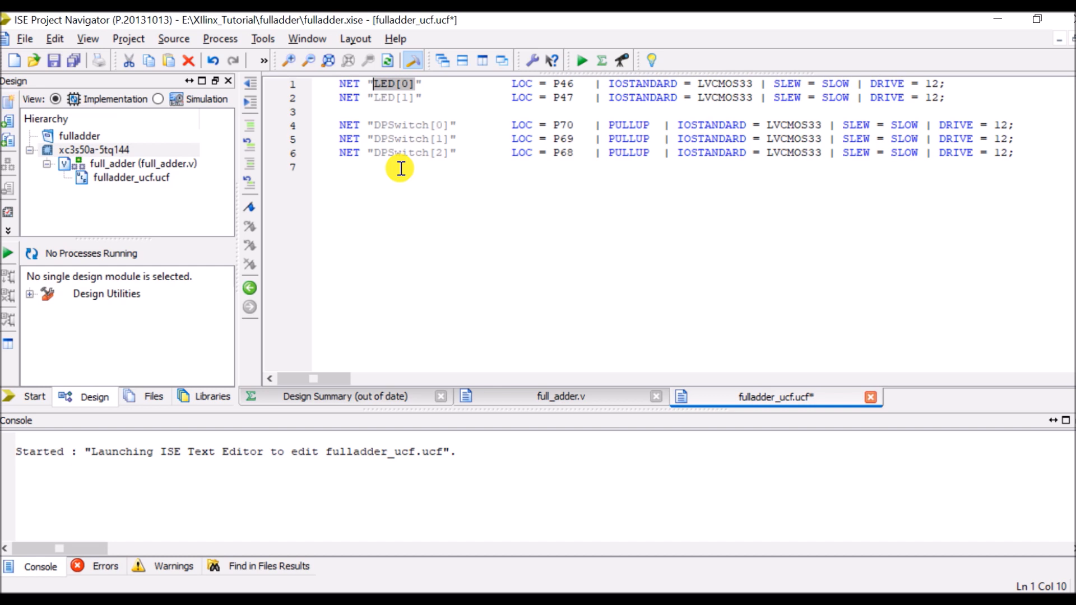
- Rename the pasted net names to sum, carry, a, b and c in fulladder_ucf.ucf and select the target device
type("sum")
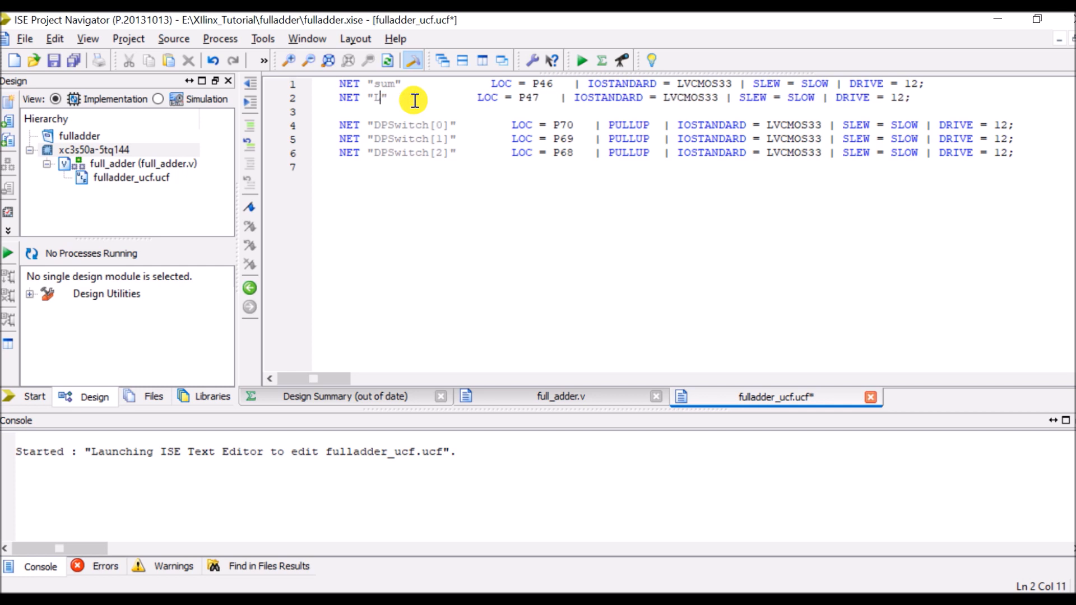
type("a")
left_click(665, 139)
type("b")
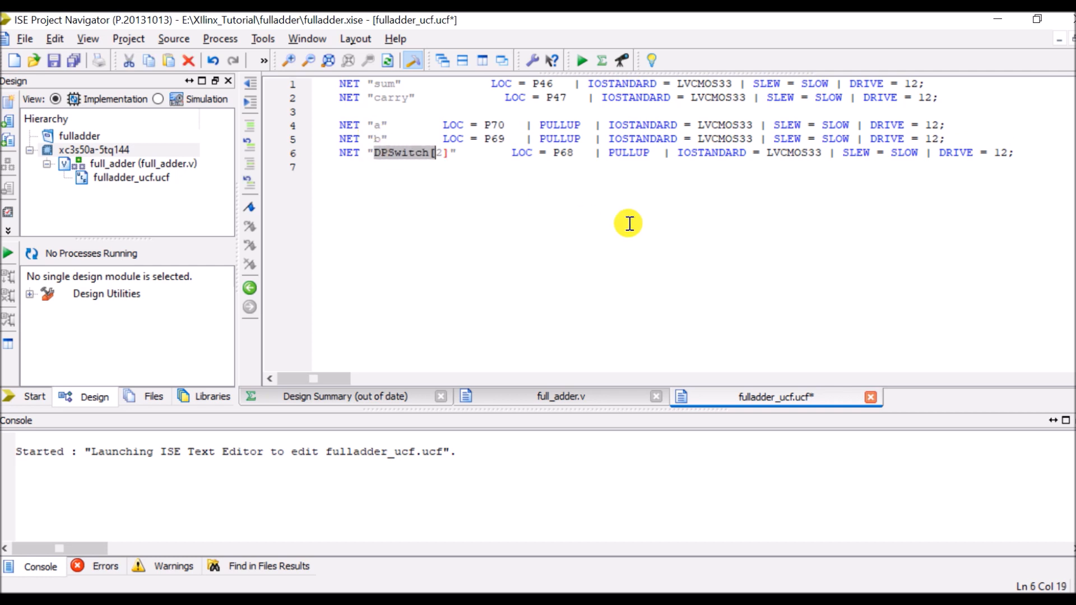
type("c")
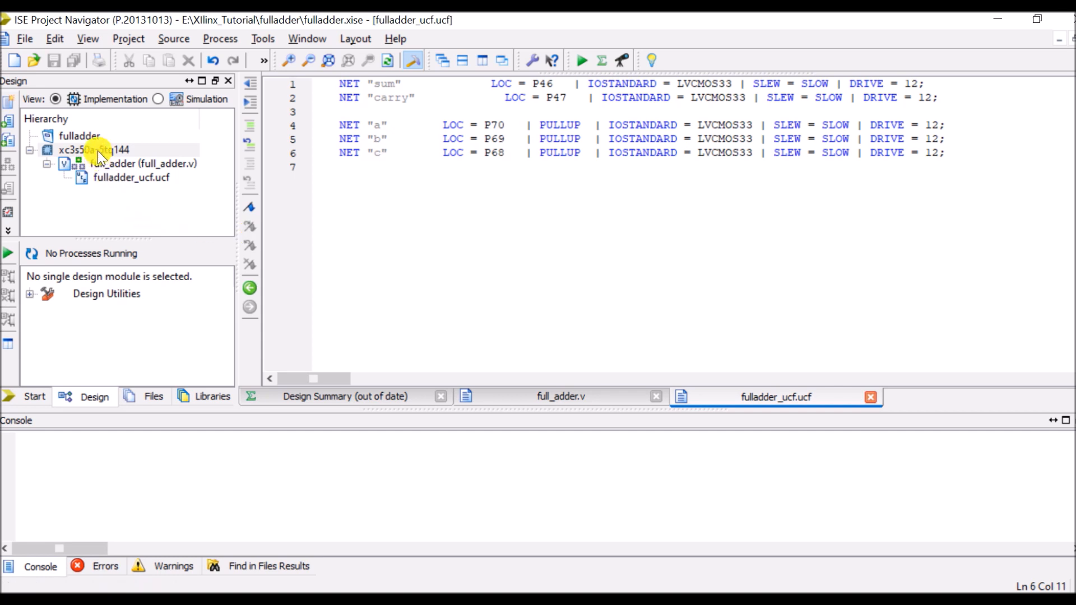
left_click(142, 163)
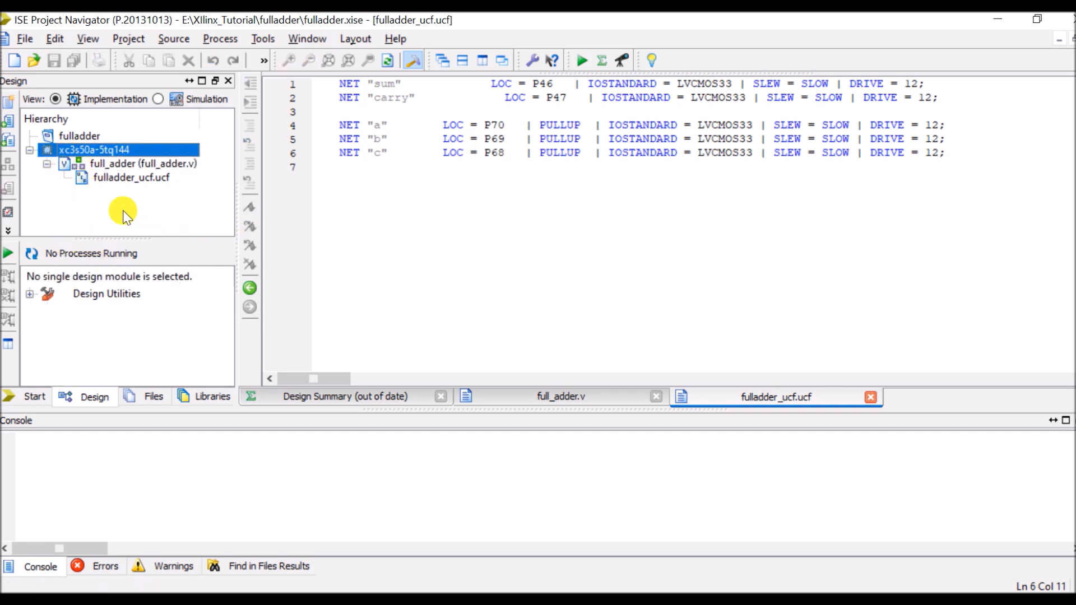
- Run Implement Design for full_adder with the new constraints
left_click(124, 163)
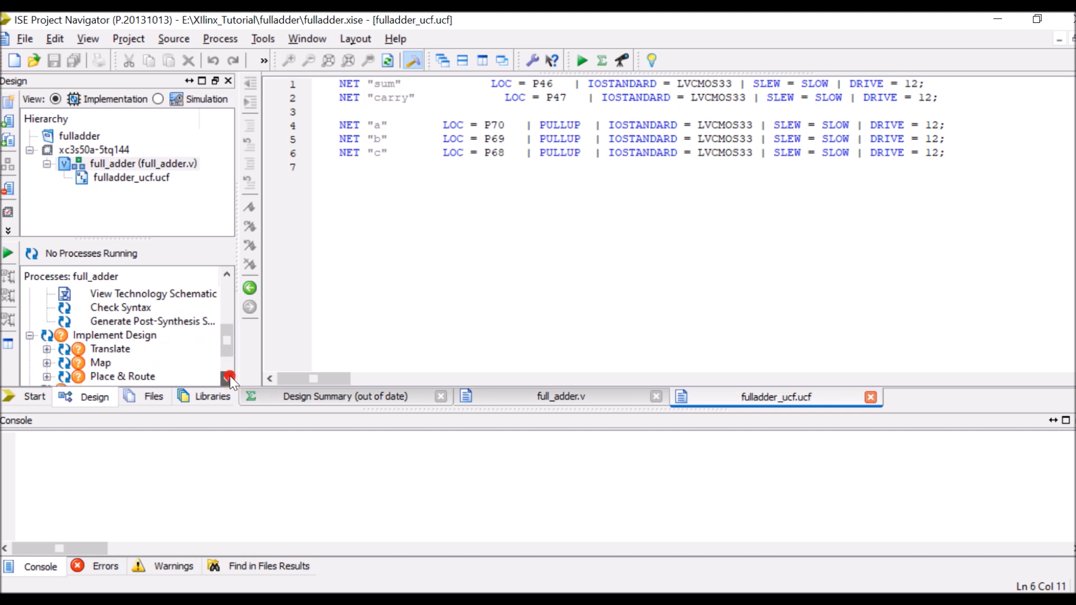
right_click(114, 335)
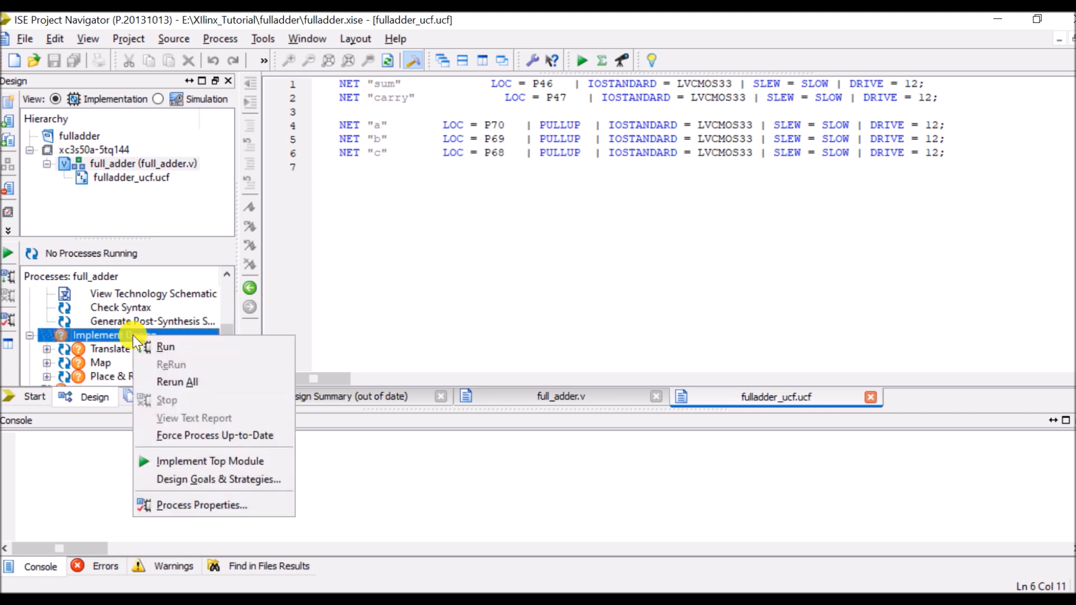
left_click(165, 347)
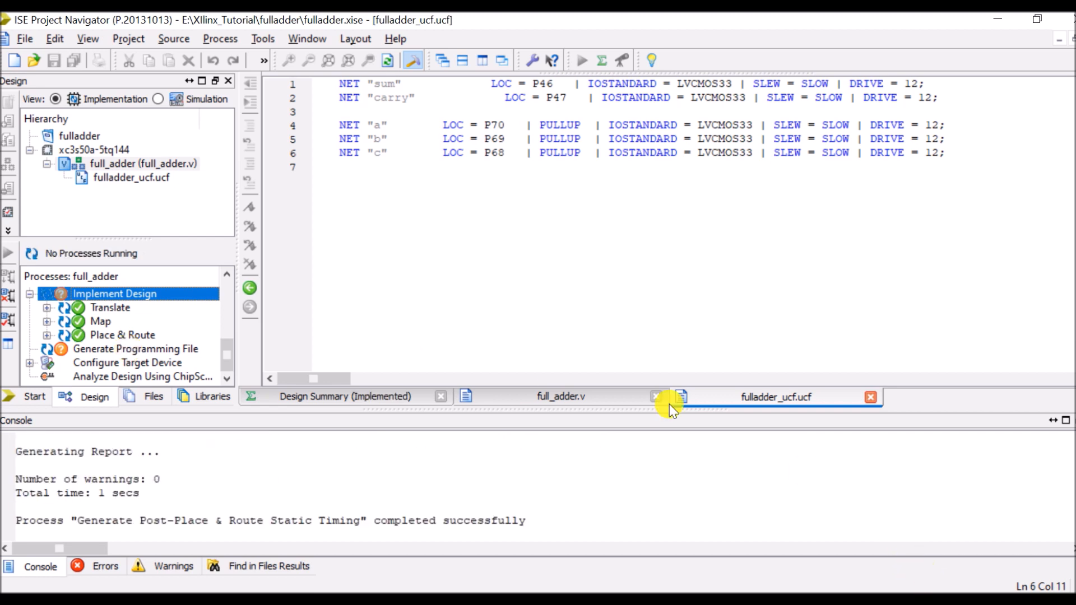
- Rerun All on Generate Programming File to regenerate full_adder.bit
left_click(136, 348)
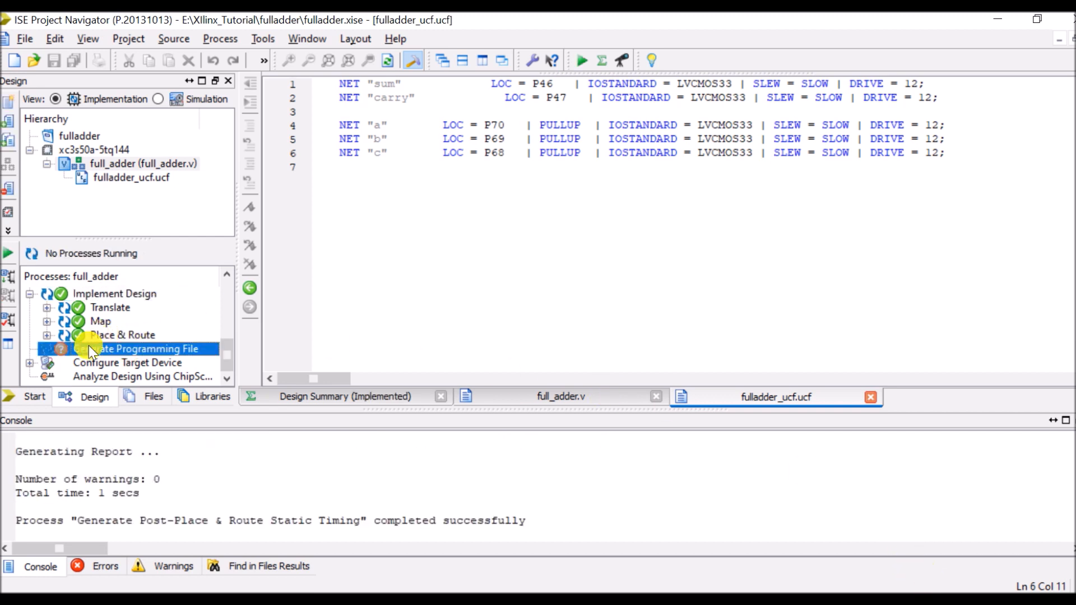
right_click(134, 349)
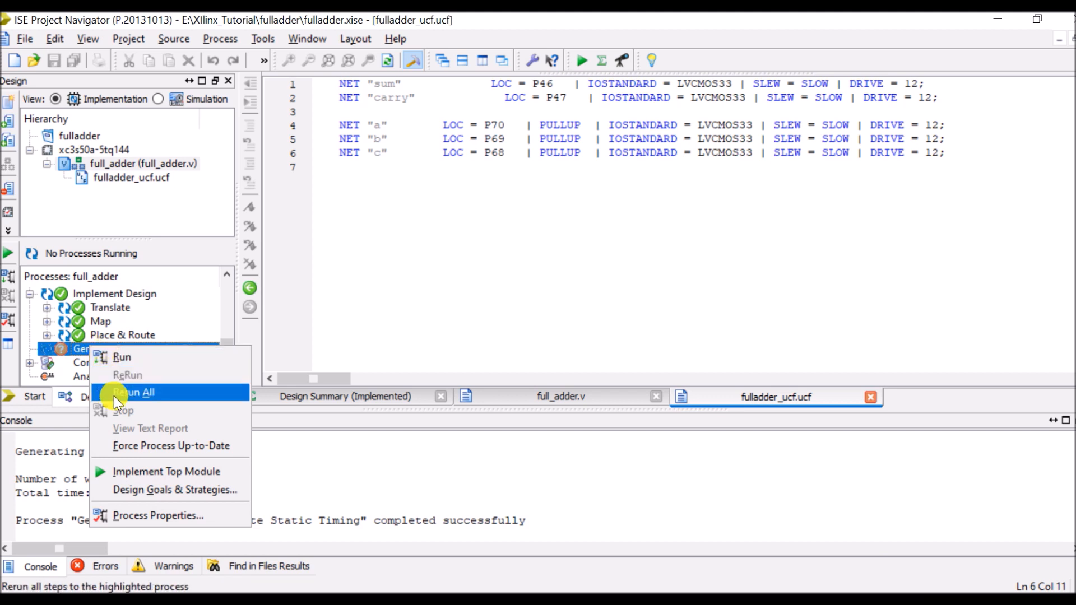
left_click(133, 393)
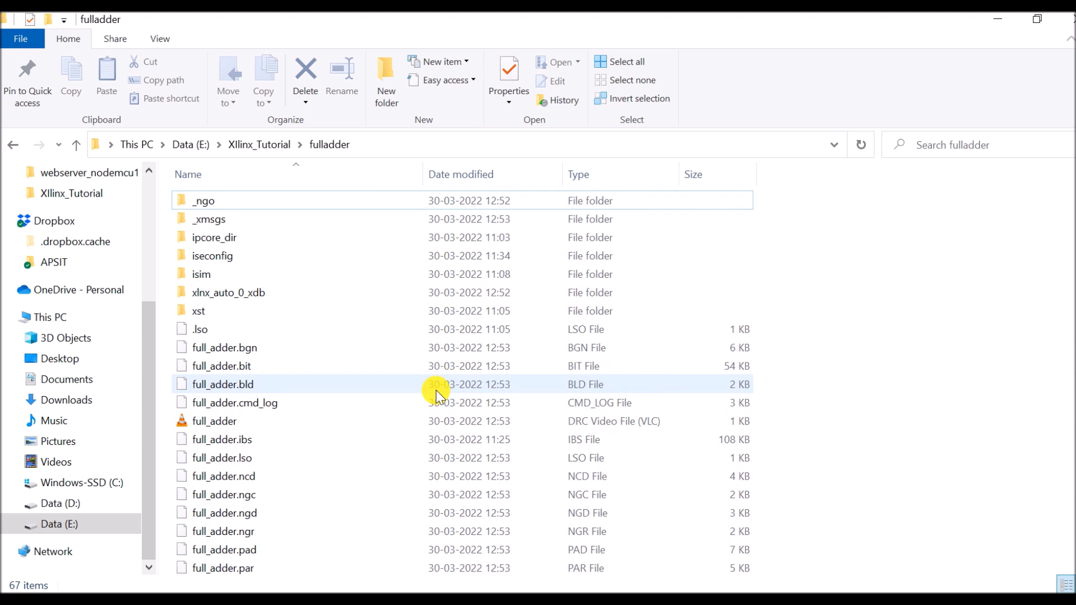
- Check full_adder.bit in the fulladder folder and go up to the XIlinx_Tutorial folder
scroll("down", 3)
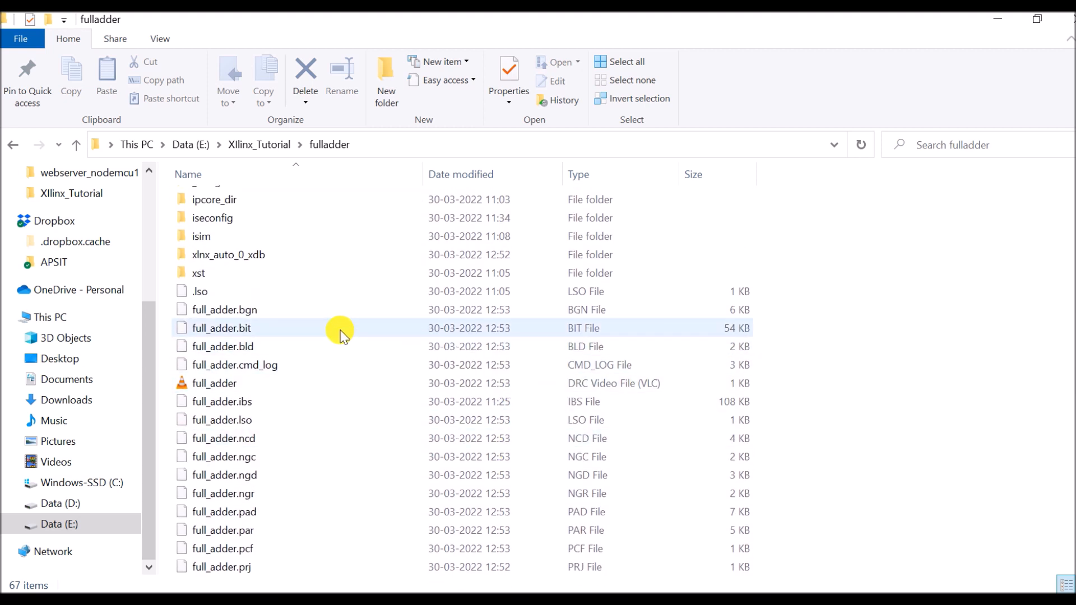
left_click(221, 328)
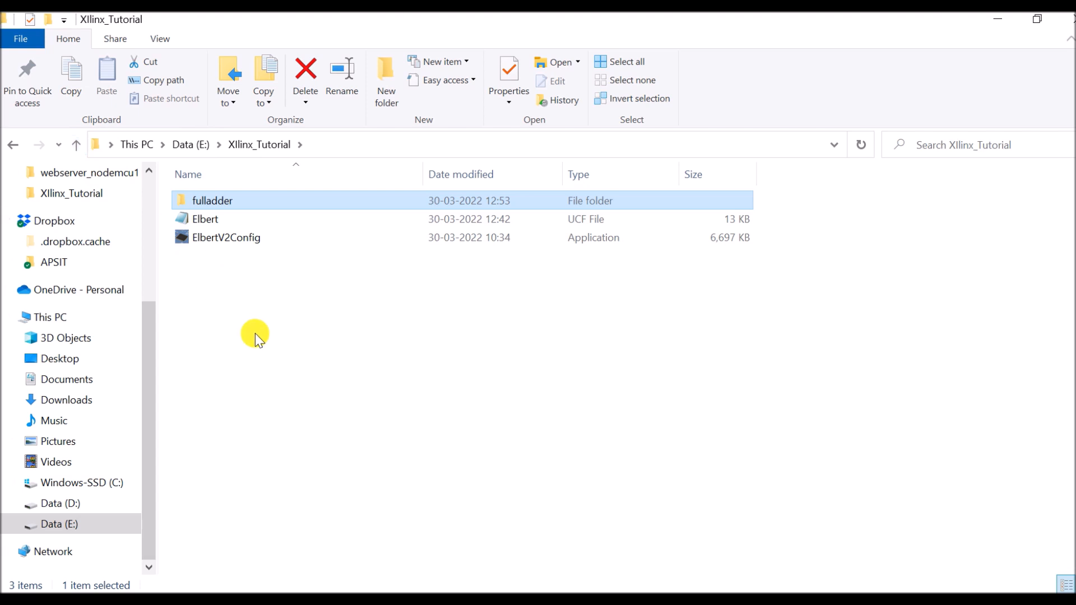
mouse_move(651, 421)
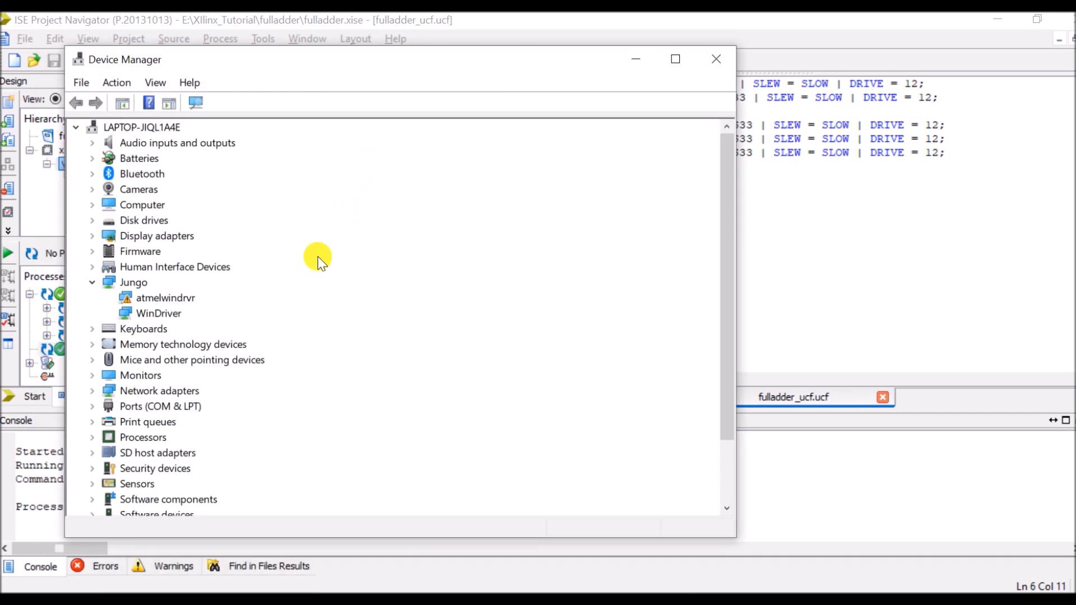
- Expand Ports (COM & LPT) and note the board as USB Serial Device (COM12)
left_click(92, 406)
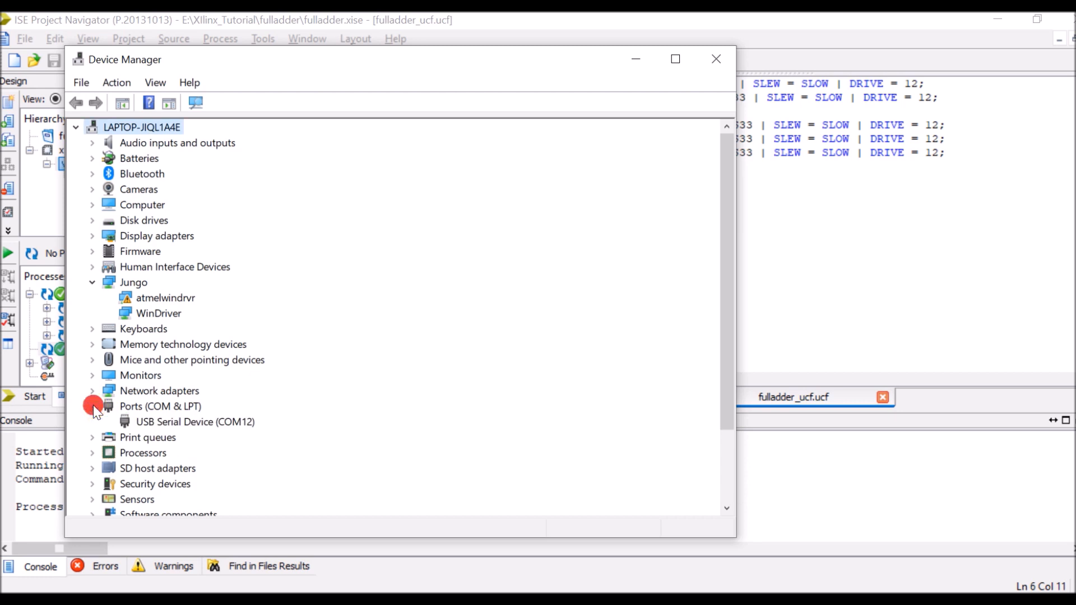
left_click(195, 421)
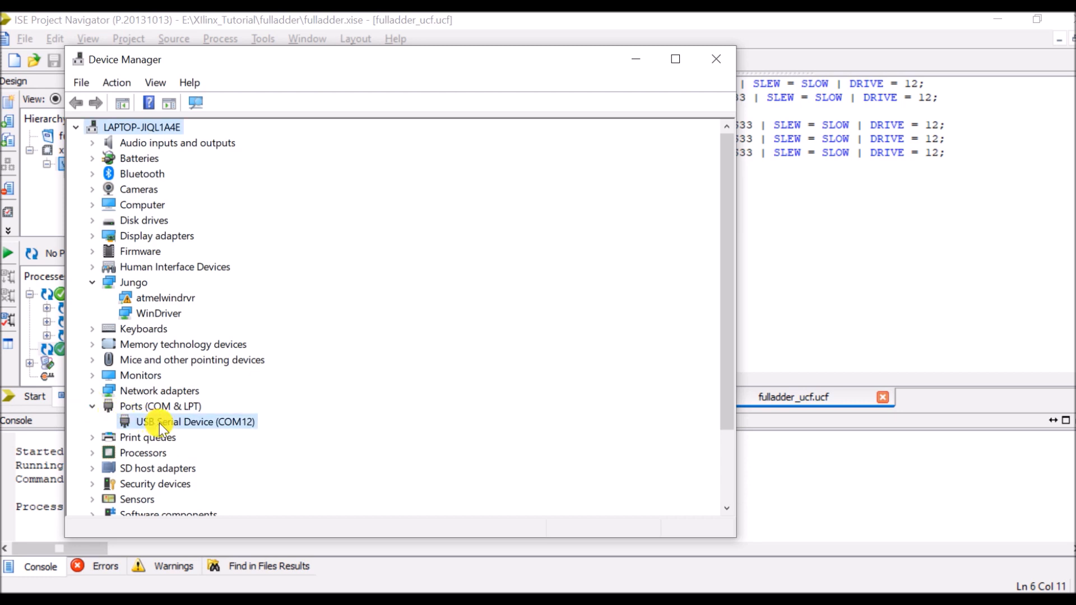
left_click(195, 422)
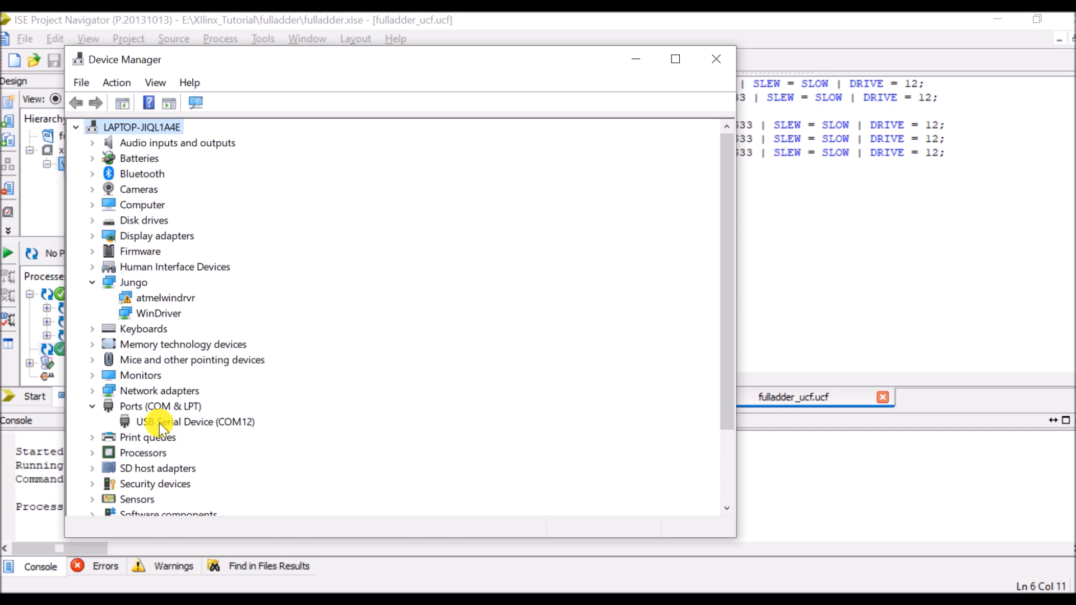
left_click(195, 421)
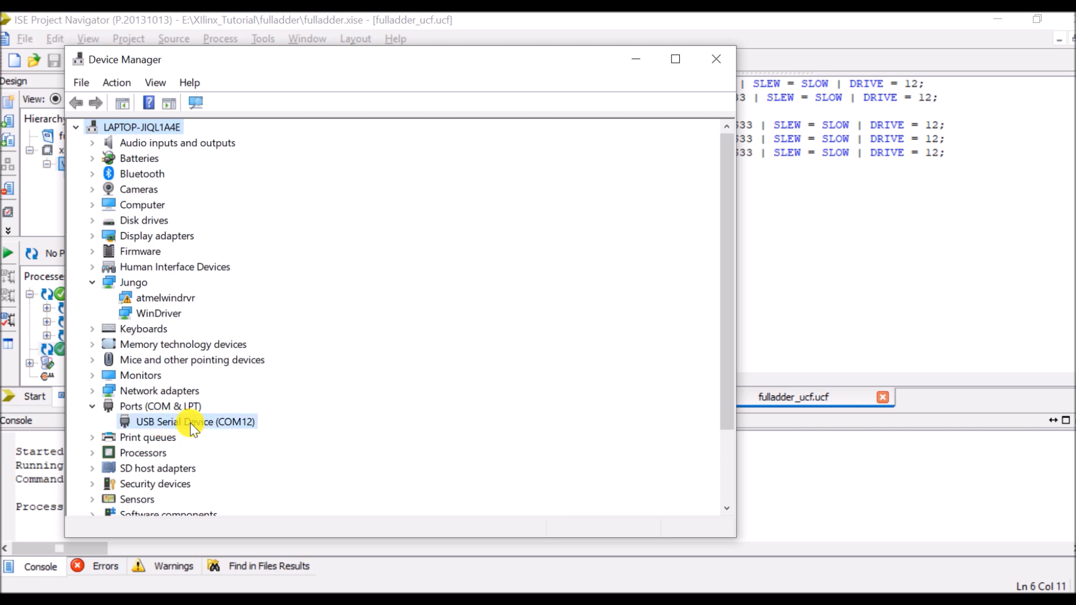
left_click(195, 421)
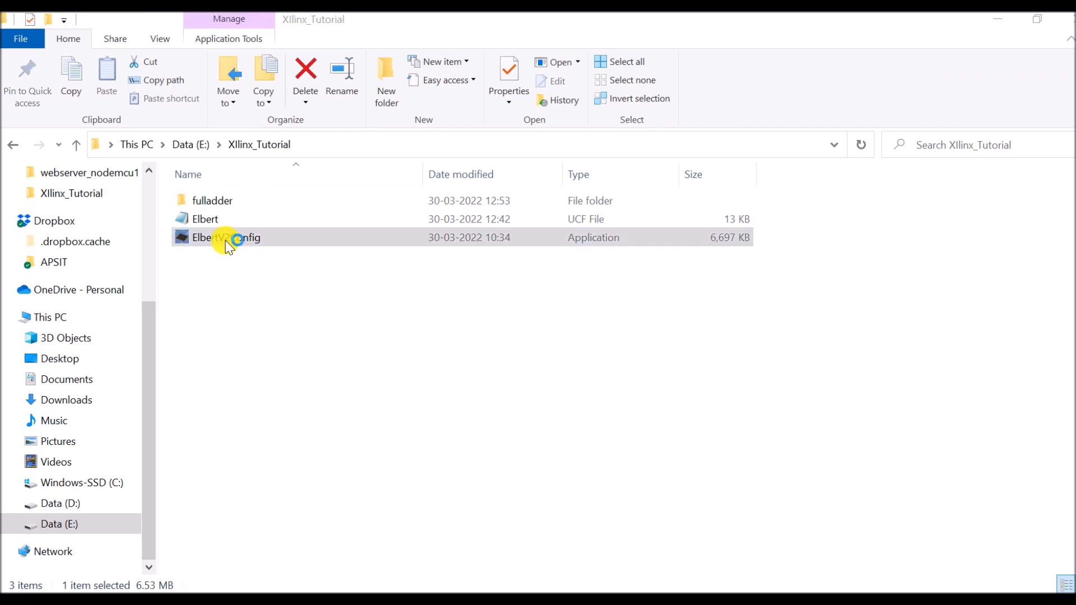
- Launch ElbertV2Config and select COM12 as the board's port
double_click(226, 238)
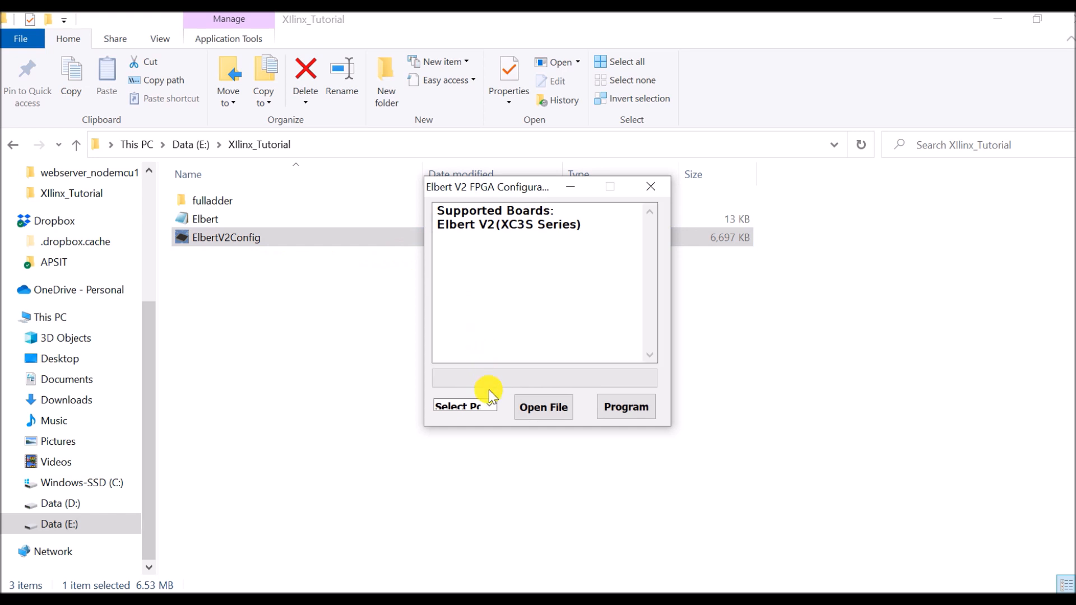
left_click(489, 405)
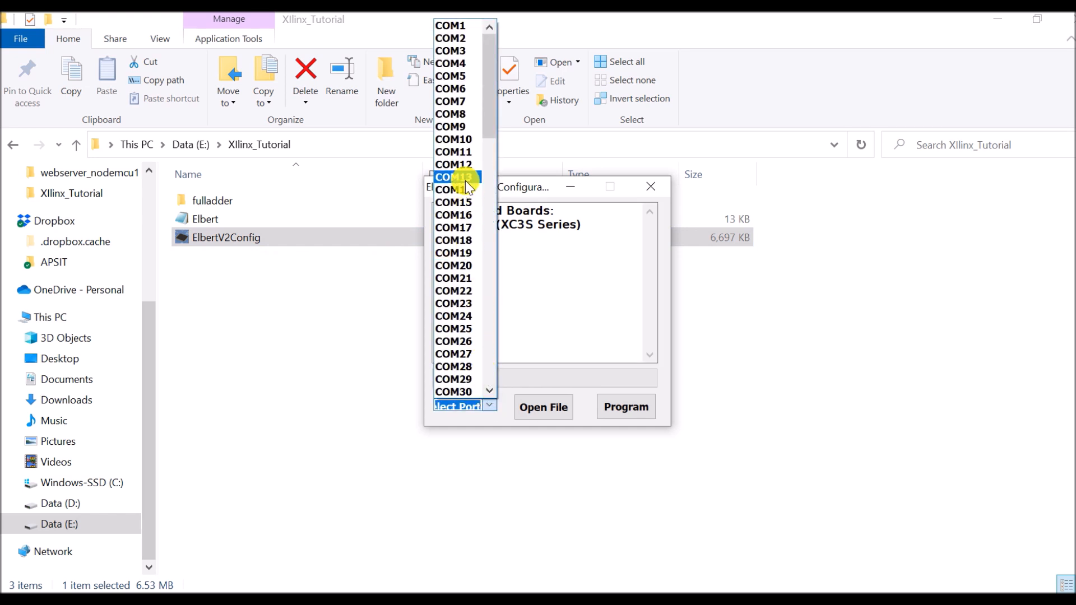
left_click(454, 176)
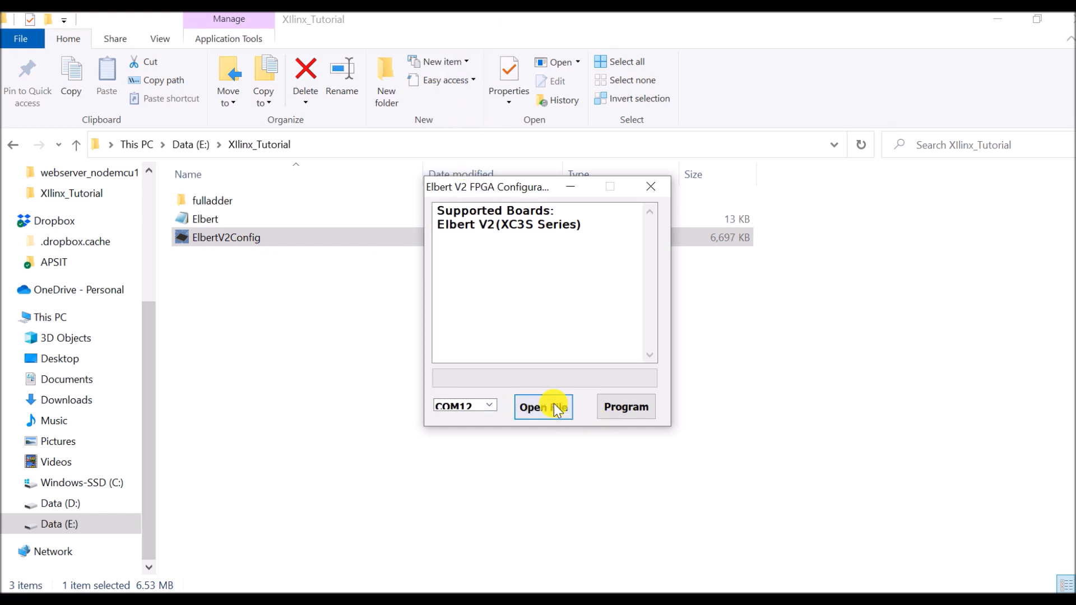
- Load E:\XIlinx_Tutorial\fulladder\full_adder.bit and program it onto the board's flash
left_click(543, 405)
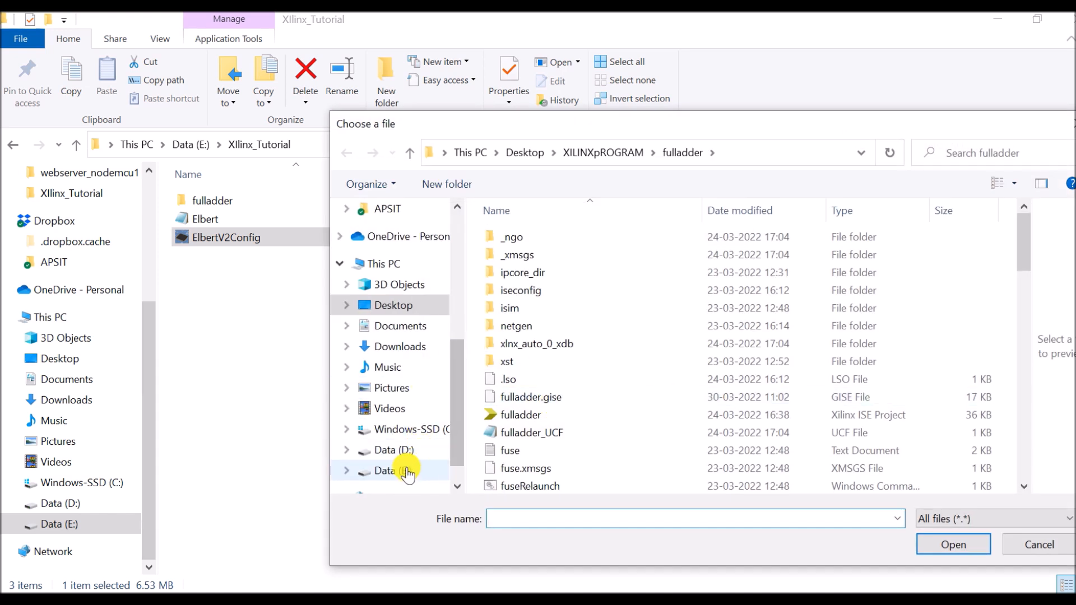
left_click(390, 469)
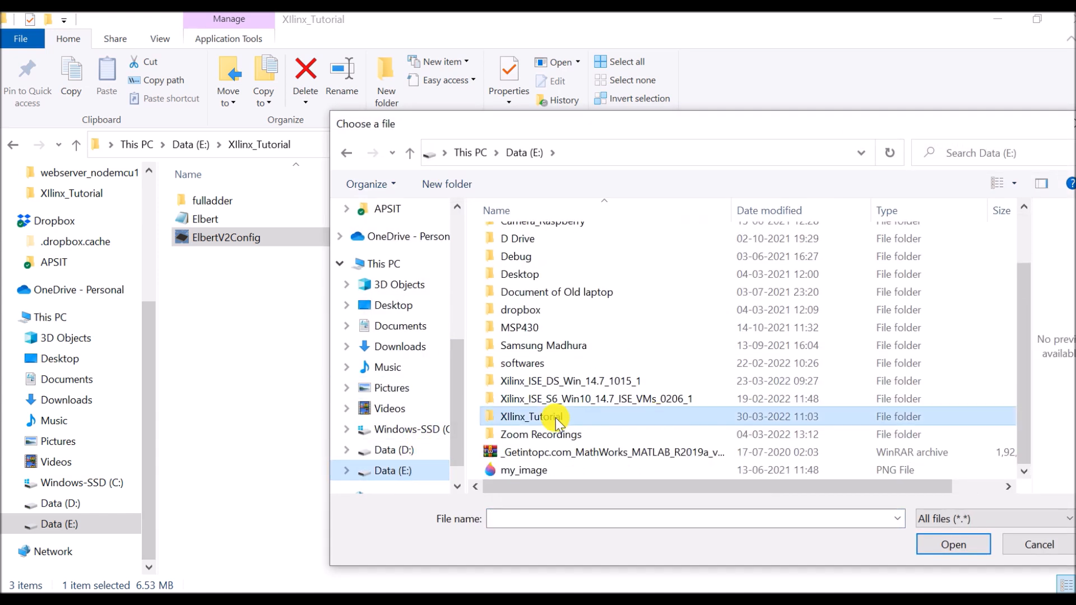
double_click(532, 417)
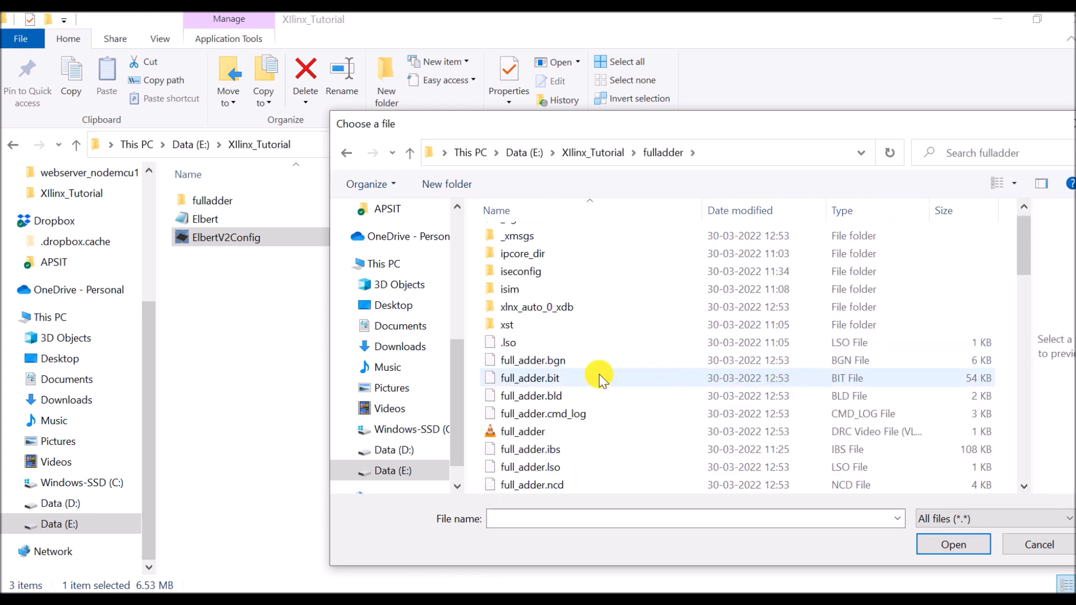
left_click(528, 377)
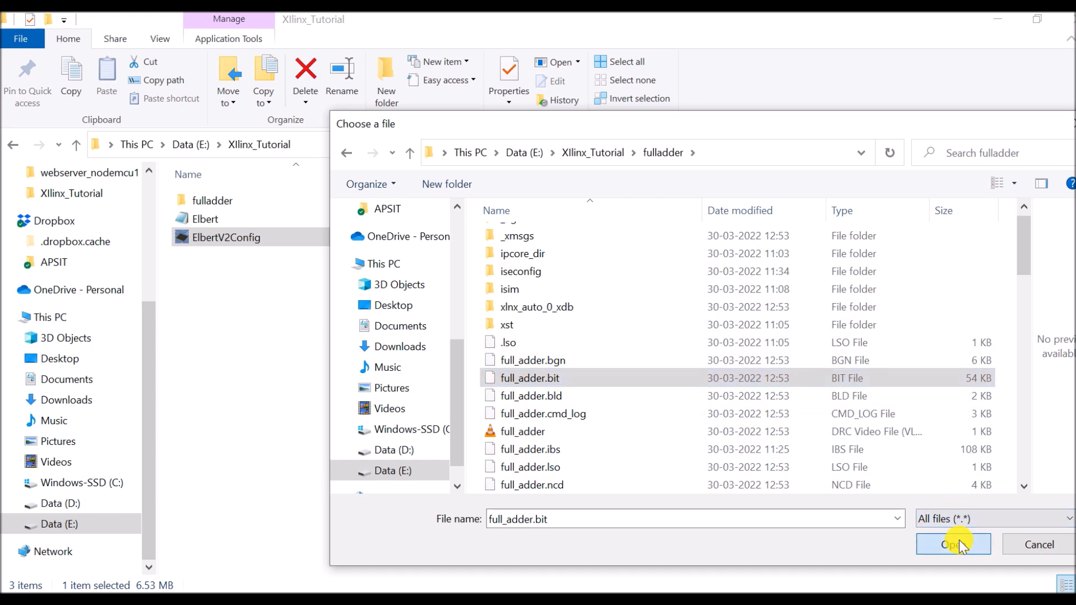
left_click(952, 545)
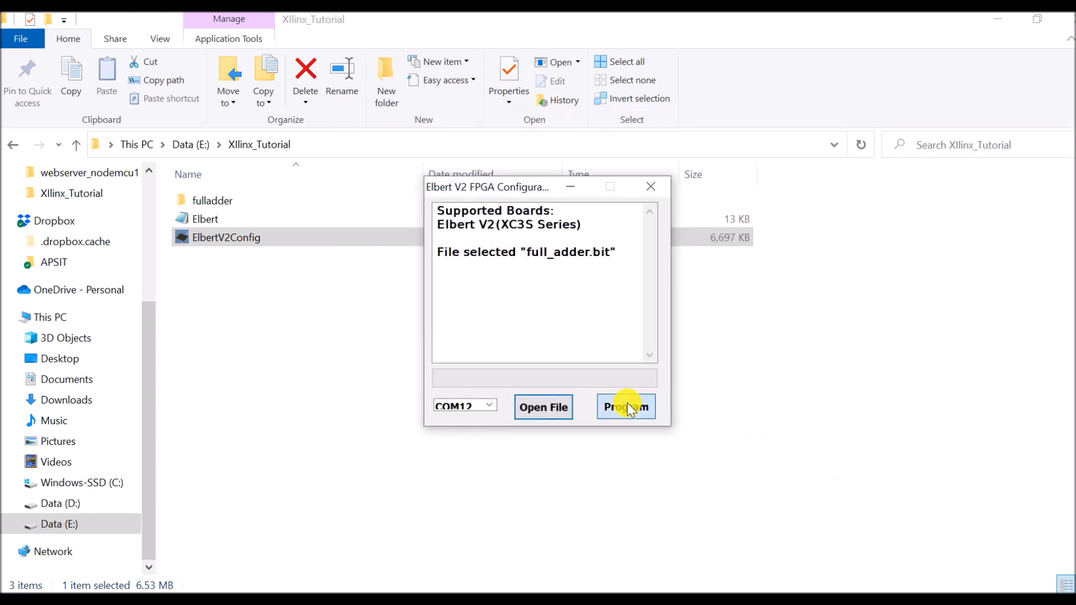
left_click(626, 406)
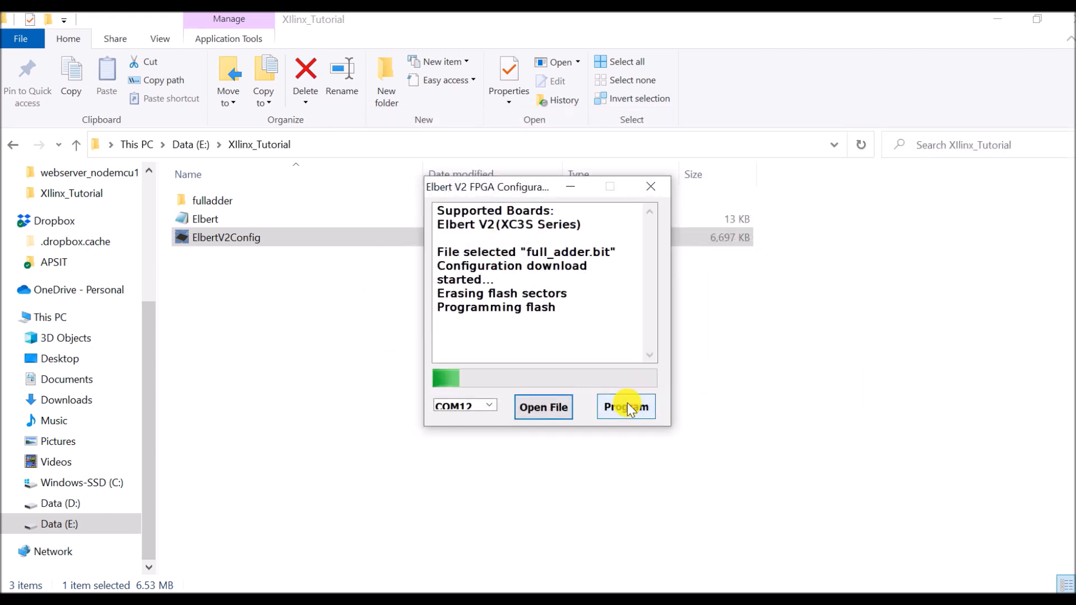